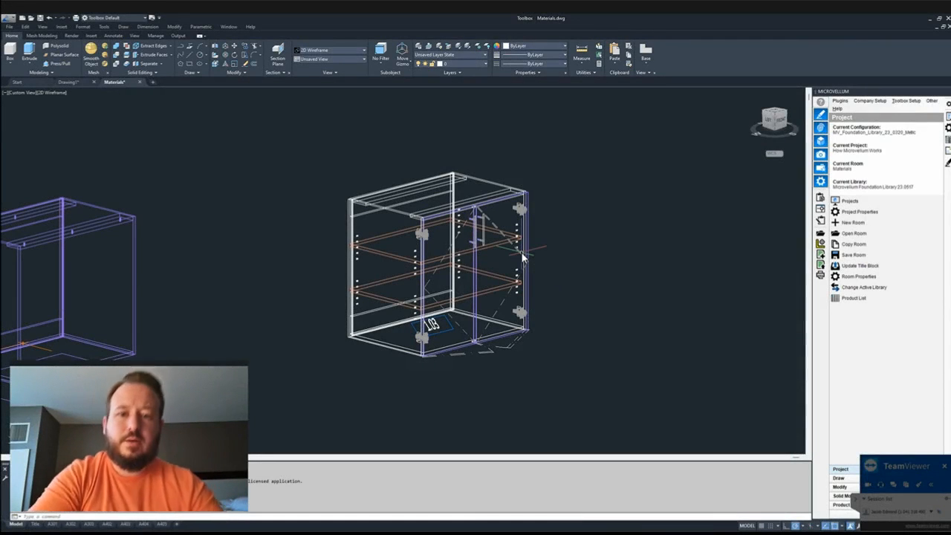
{"action": "mouse_move", "coordinate": [569, 208]}
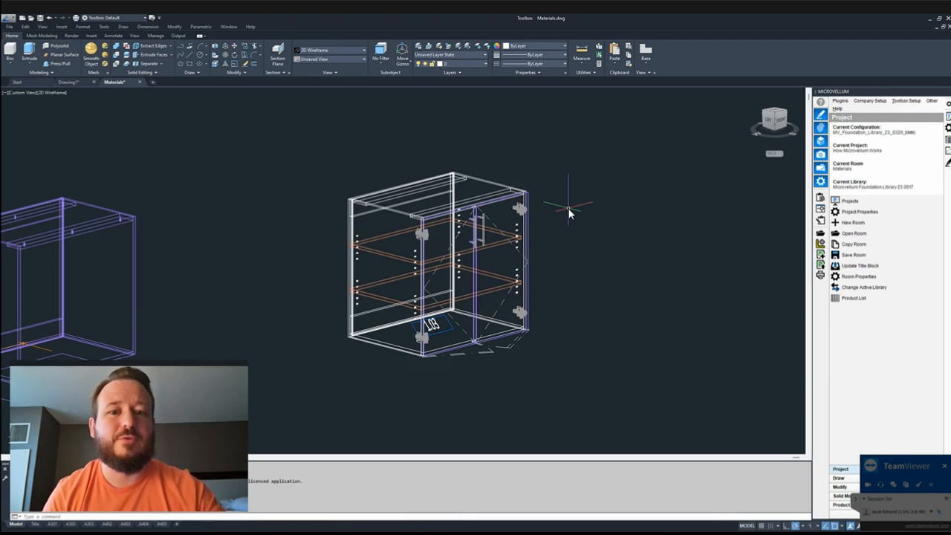
{"action": "mouse_move", "coordinate": [619, 318]}
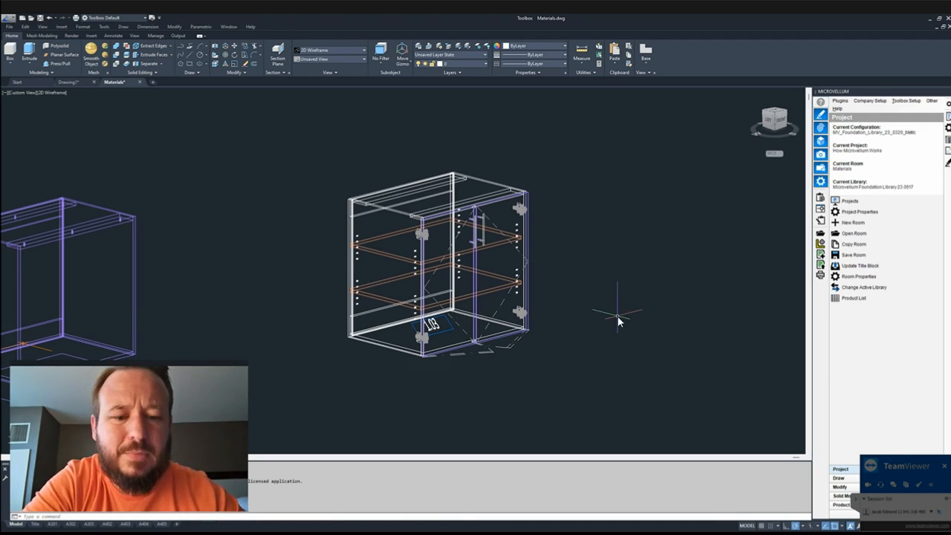
{"action": "mouse_move", "coordinate": [645, 315]}
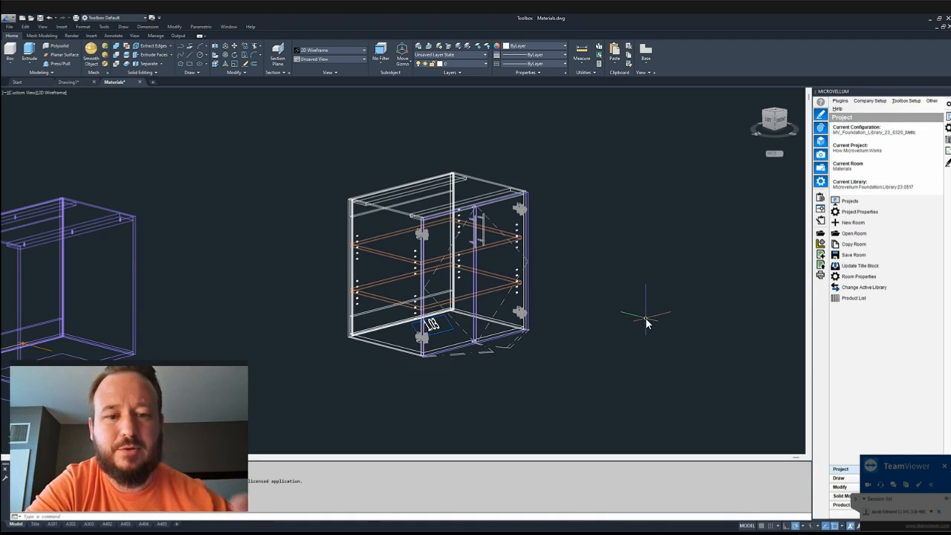
{"action": "mouse_move", "coordinate": [693, 290]}
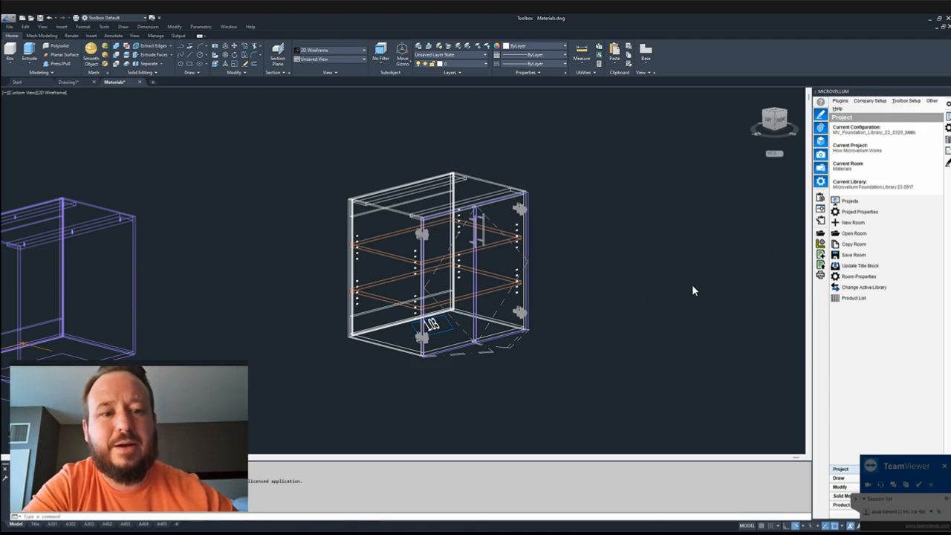
{"action": "mouse_move", "coordinate": [693, 286]}
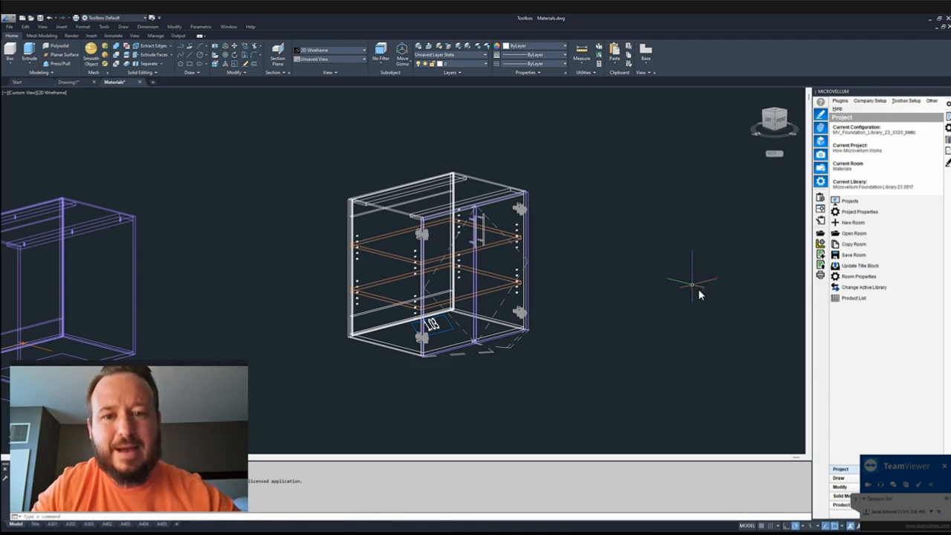
{"action": "mouse_move", "coordinate": [684, 275]}
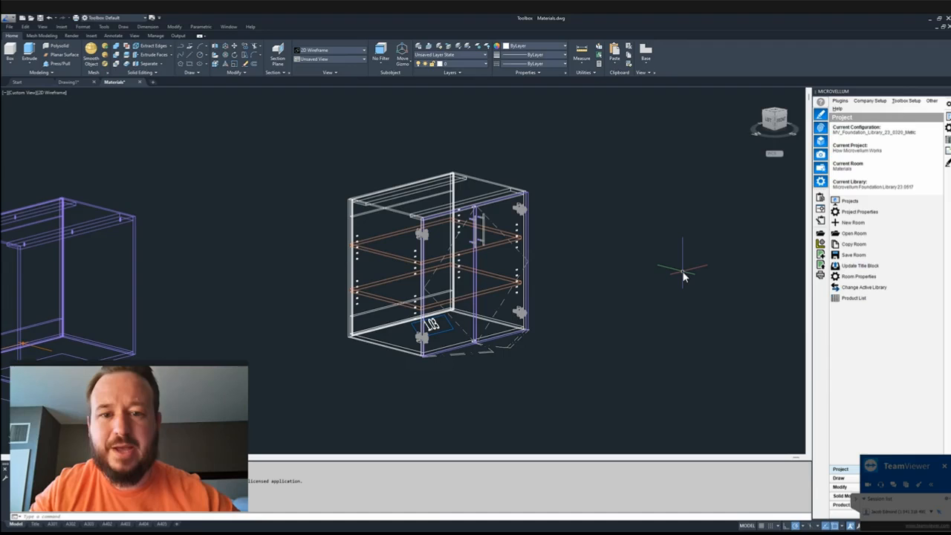
{"action": "mouse_move", "coordinate": [658, 275]}
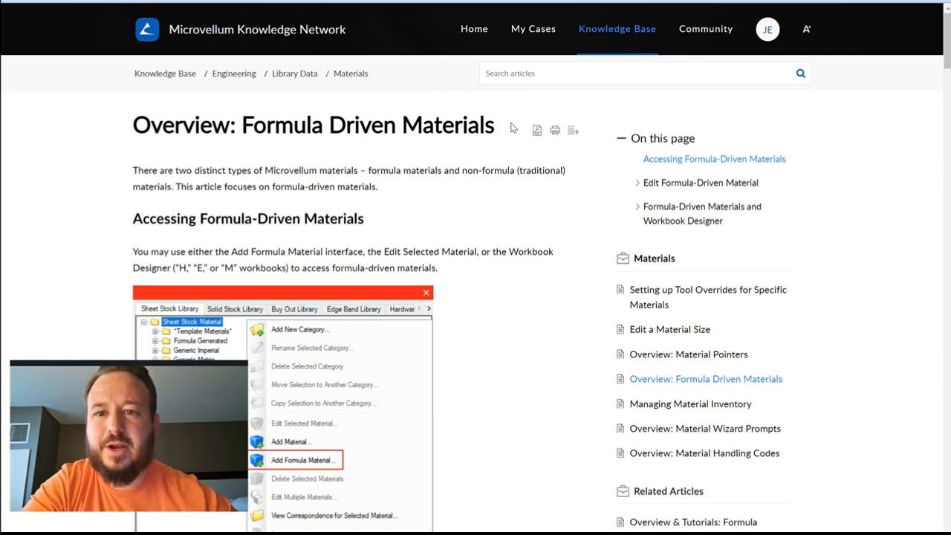
Select 'Formula Driven Materials' in the title and scroll down through the document.
{"action": "double_click", "coordinate": [367, 124]}
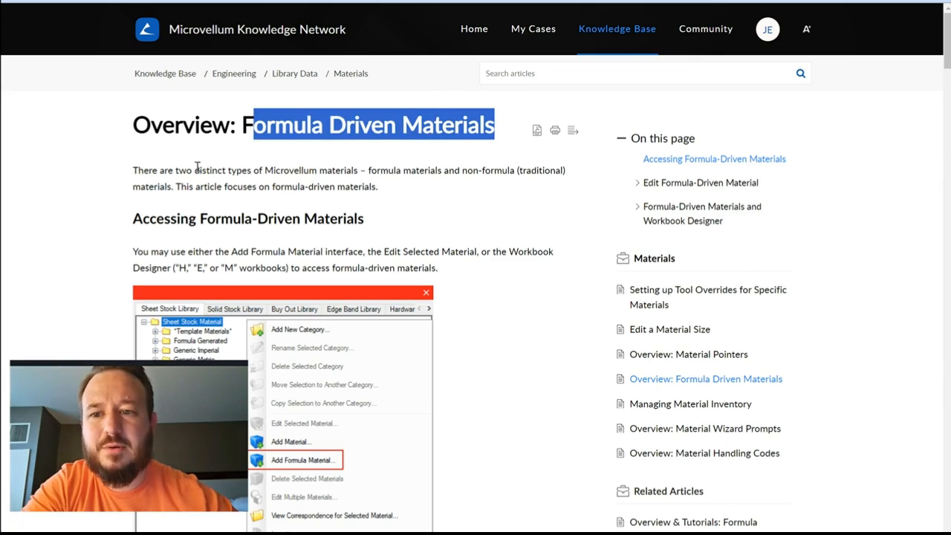
{"action": "scroll", "scroll_direction": "down", "scroll_amount": 3}
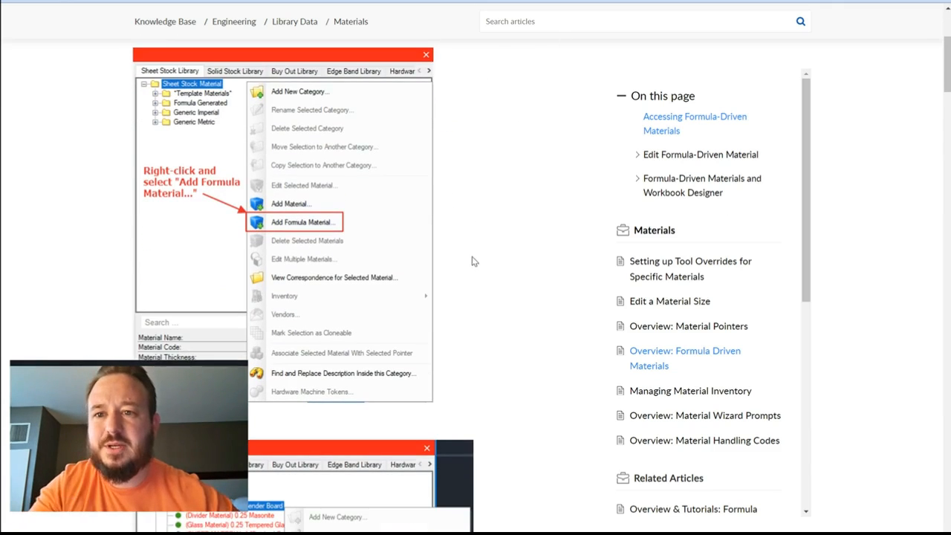
{"action": "scroll", "scroll_direction": "down", "scroll_amount": 3}
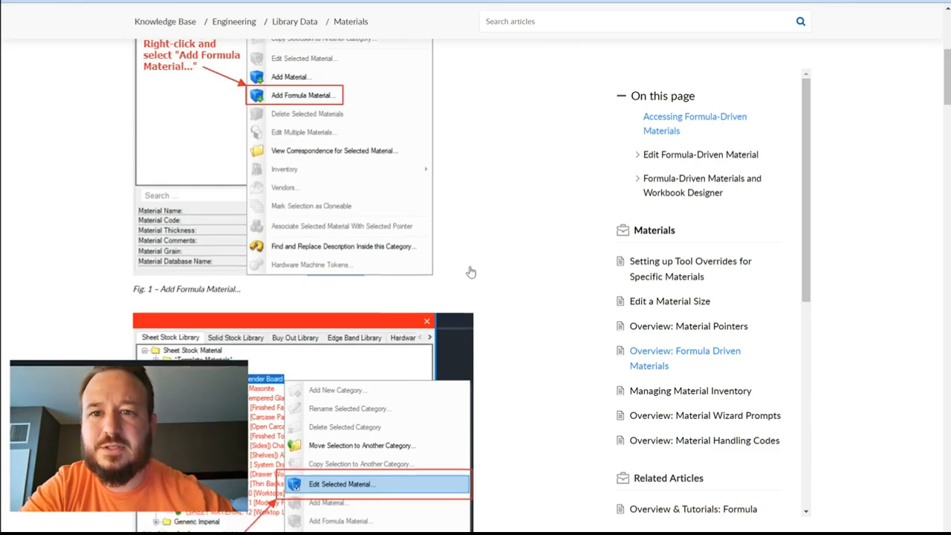
{"action": "scroll", "scroll_direction": "down", "scroll_amount": 3}
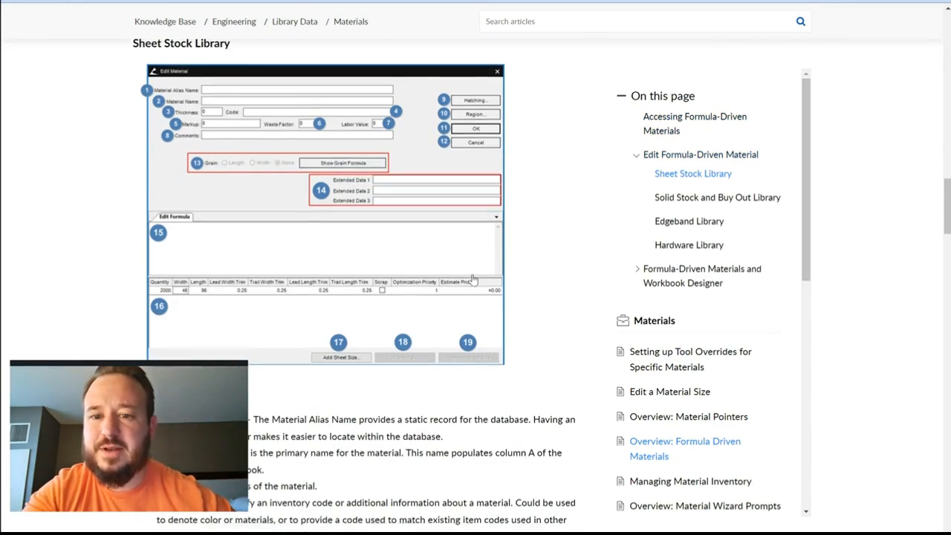
{"action": "scroll", "scroll_direction": "down", "scroll_amount": 3}
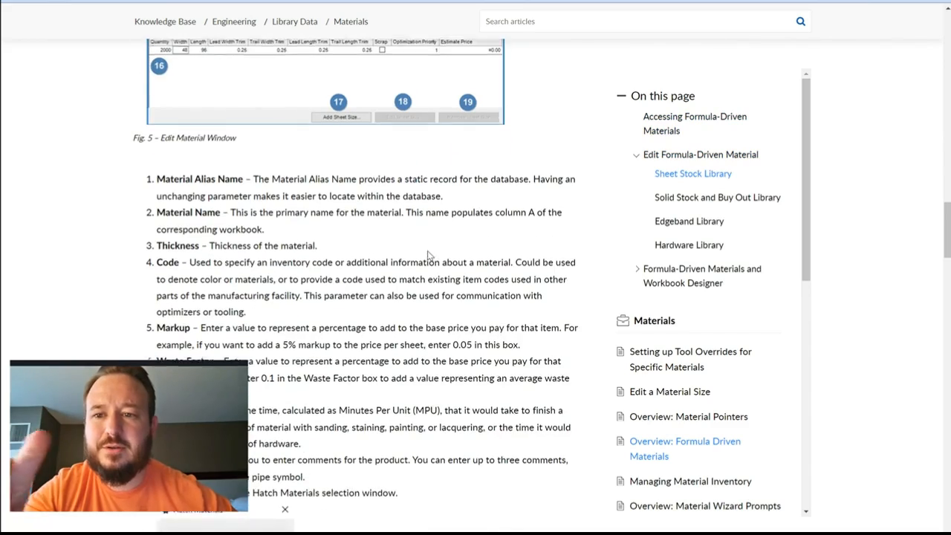
{"action": "scroll", "scroll_direction": "down", "scroll_amount": 3}
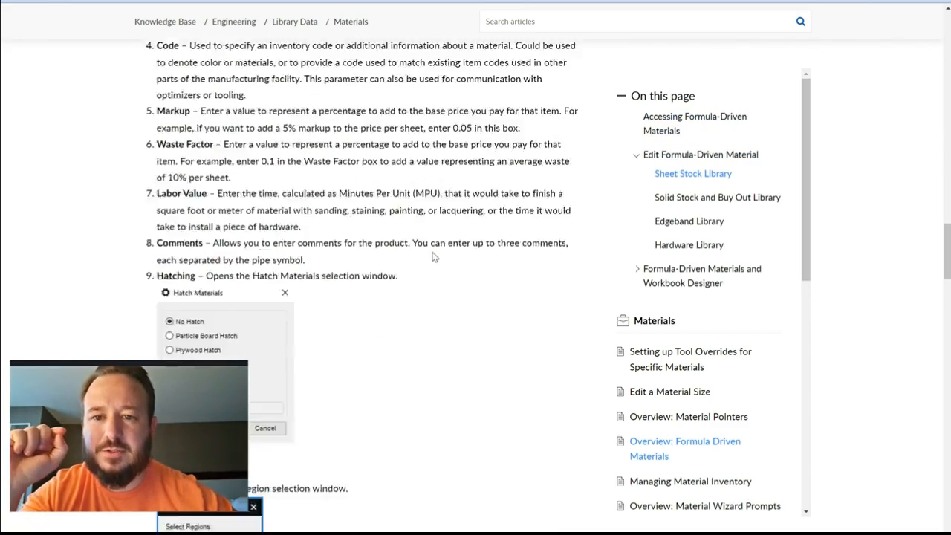
{"action": "scroll", "scroll_direction": "down", "scroll_amount": 3}
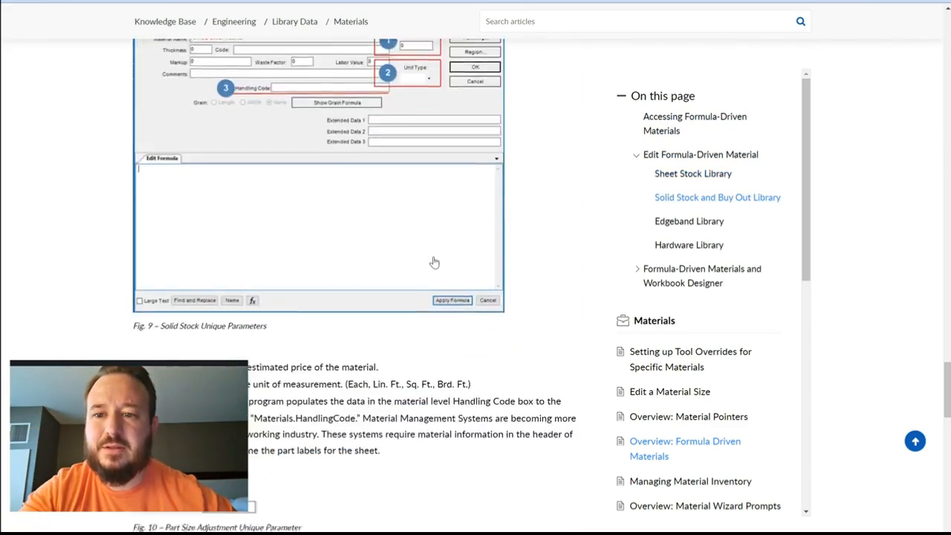
{"action": "scroll", "scroll_direction": "down", "scroll_amount": 3}
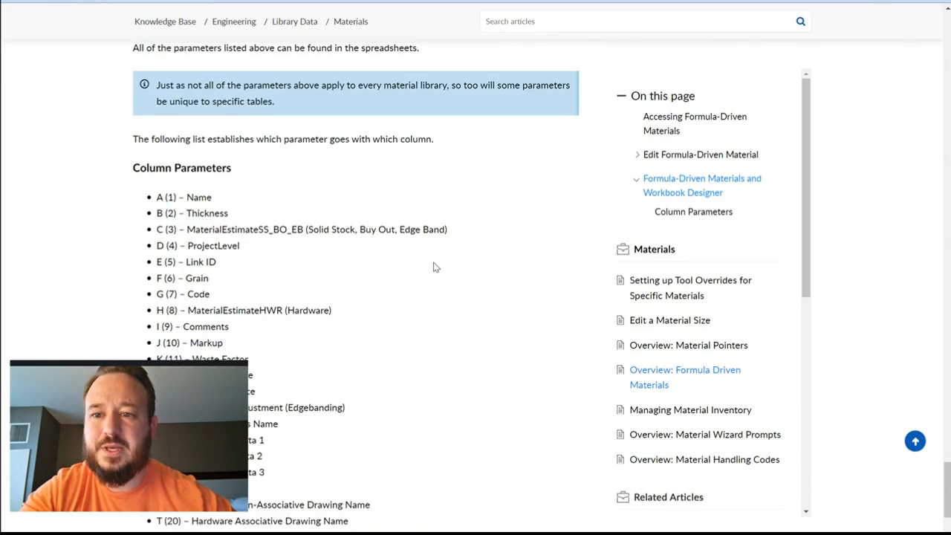
{"action": "scroll", "scroll_direction": "down", "scroll_amount": 3}
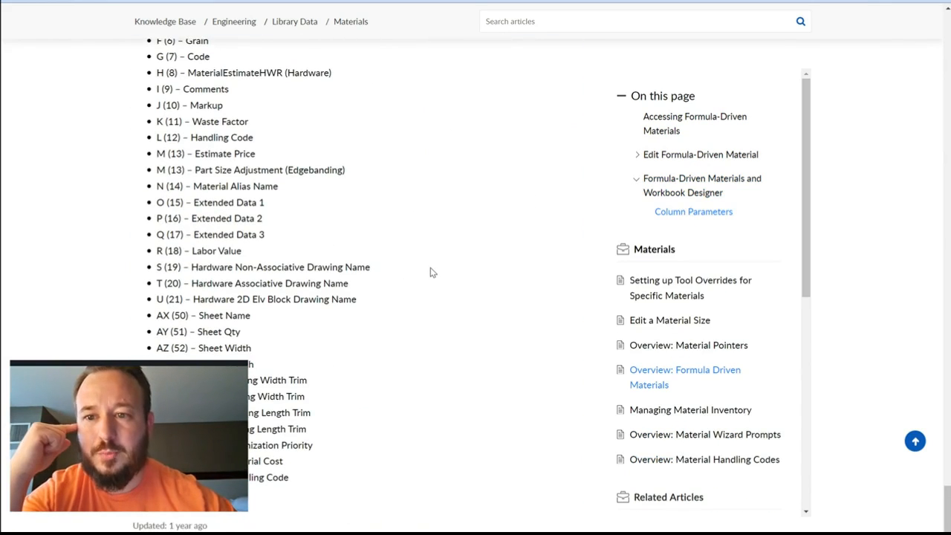
{"action": "mouse_move", "coordinate": [751, 10]}
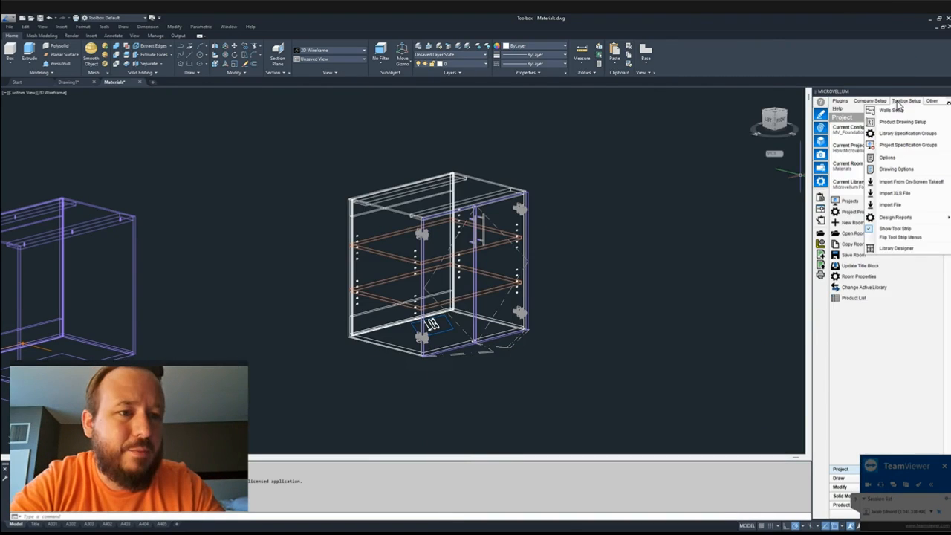
Open the Metric Decorative Laminate specification group and expand Formula Generated sheet materials.
{"action": "left_click", "coordinate": [908, 145]}
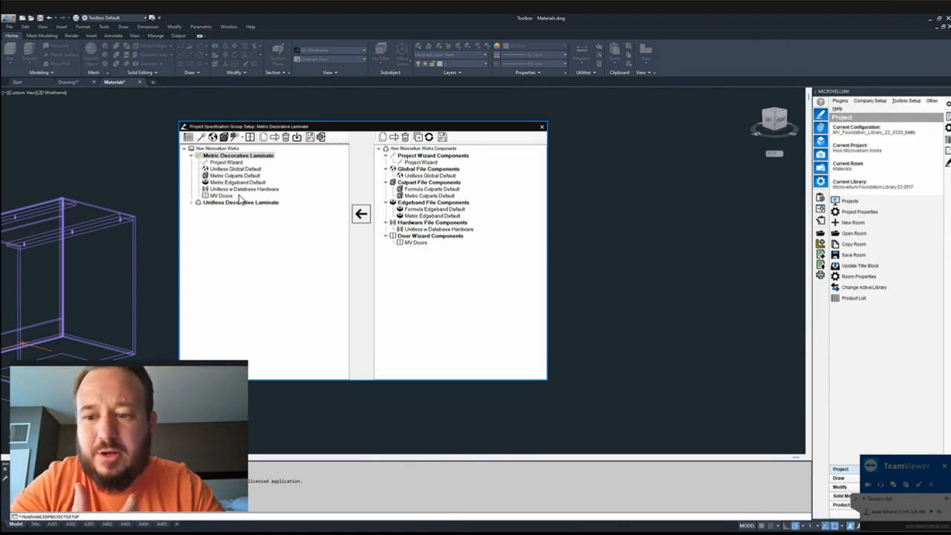
{"action": "mouse_move", "coordinate": [244, 202]}
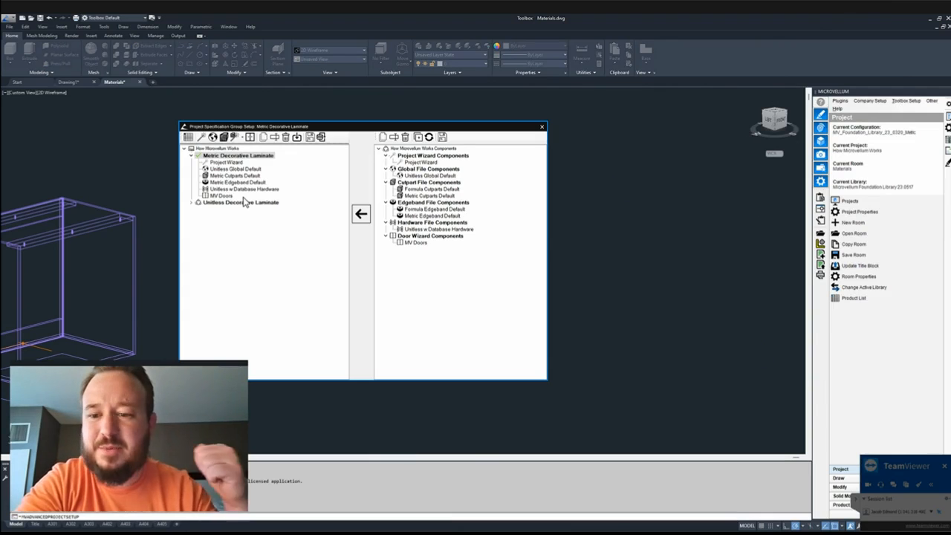
{"action": "left_click_drag", "start_coordinate": [357, 126], "coordinate": [437, 107]}
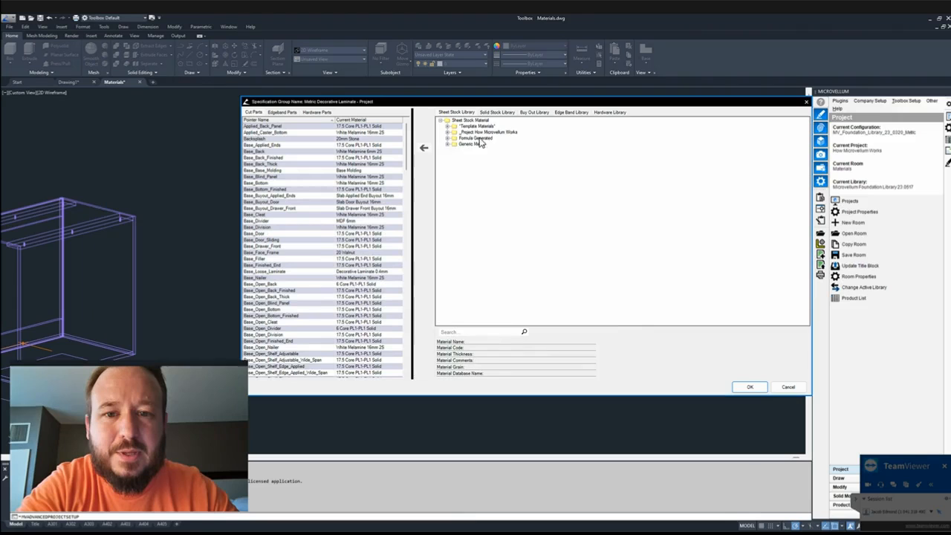
{"action": "left_click", "coordinate": [449, 138]}
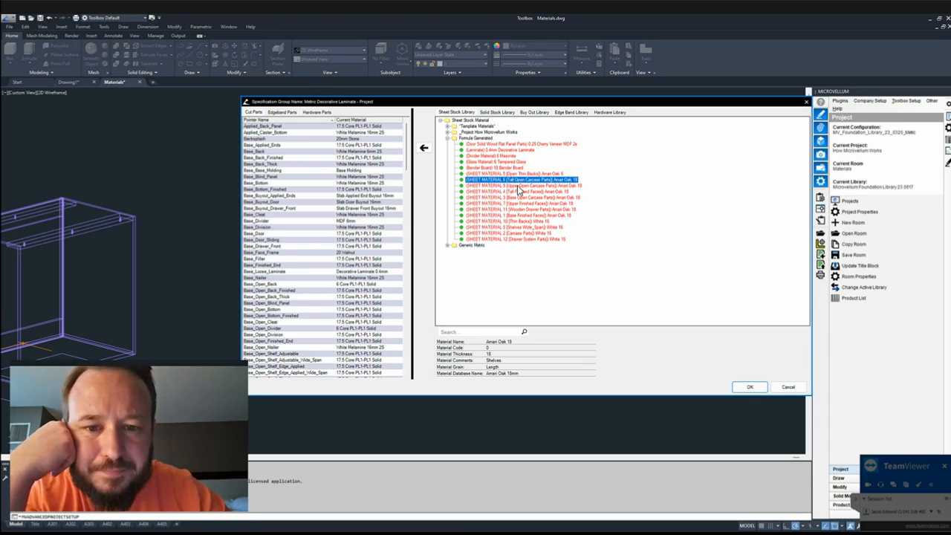
{"action": "mouse_move", "coordinate": [526, 196]}
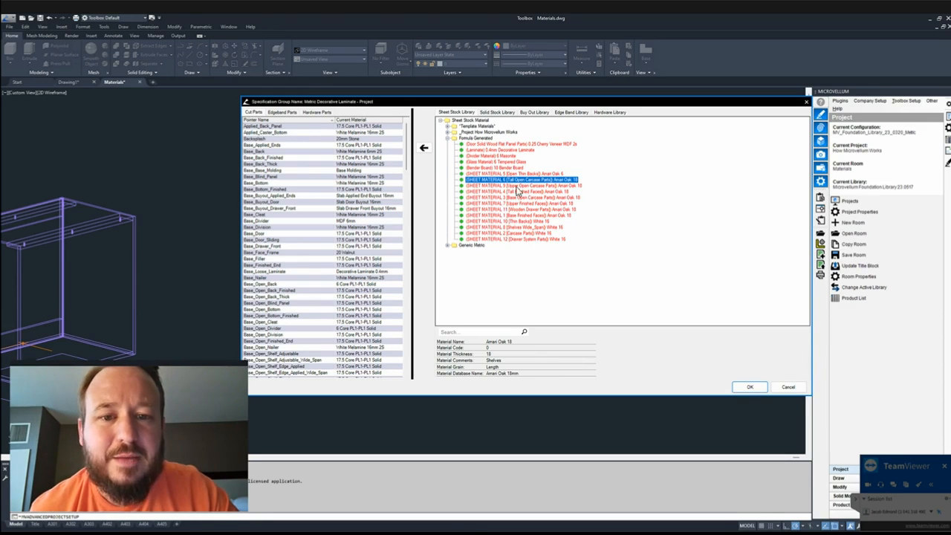
{"action": "mouse_move", "coordinate": [505, 158]}
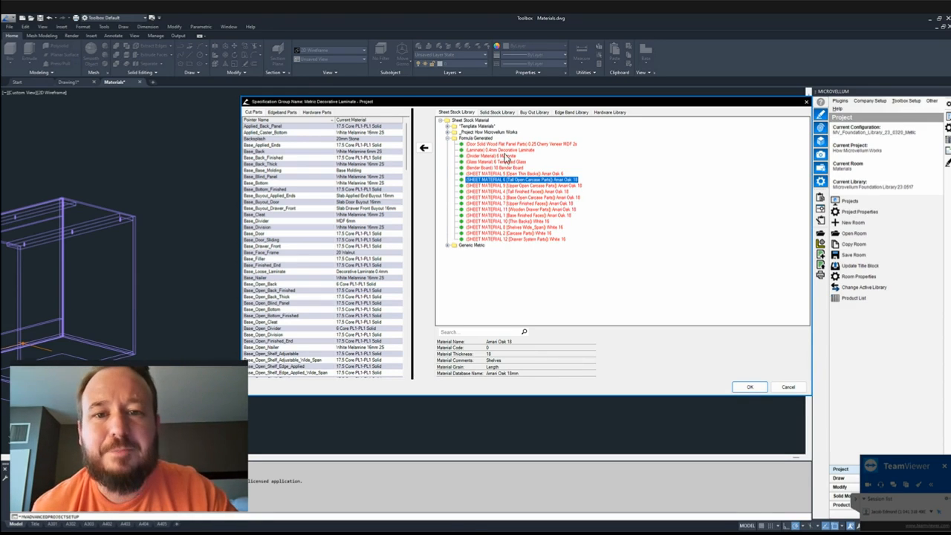
{"action": "mouse_move", "coordinate": [464, 225]}
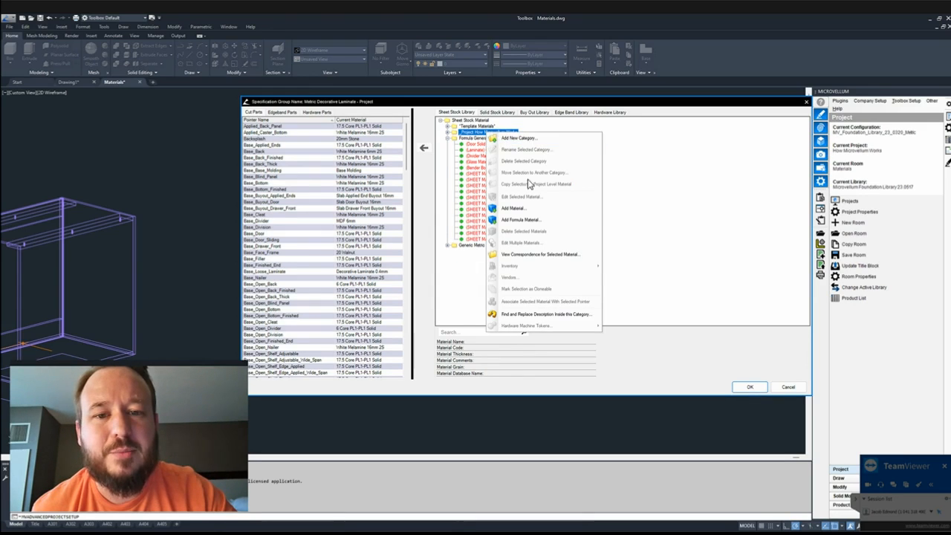
{"action": "mouse_move", "coordinate": [520, 220]}
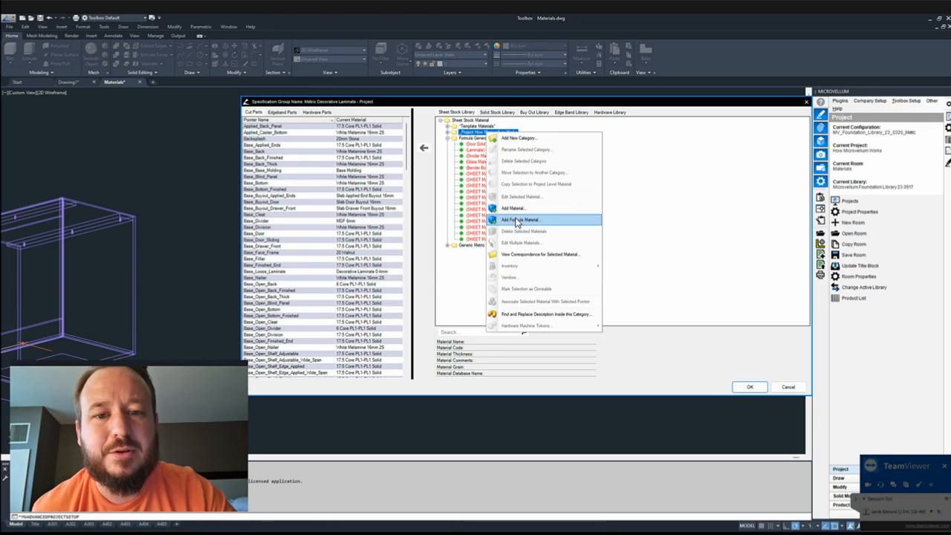
{"action": "mouse_move", "coordinate": [551, 224]}
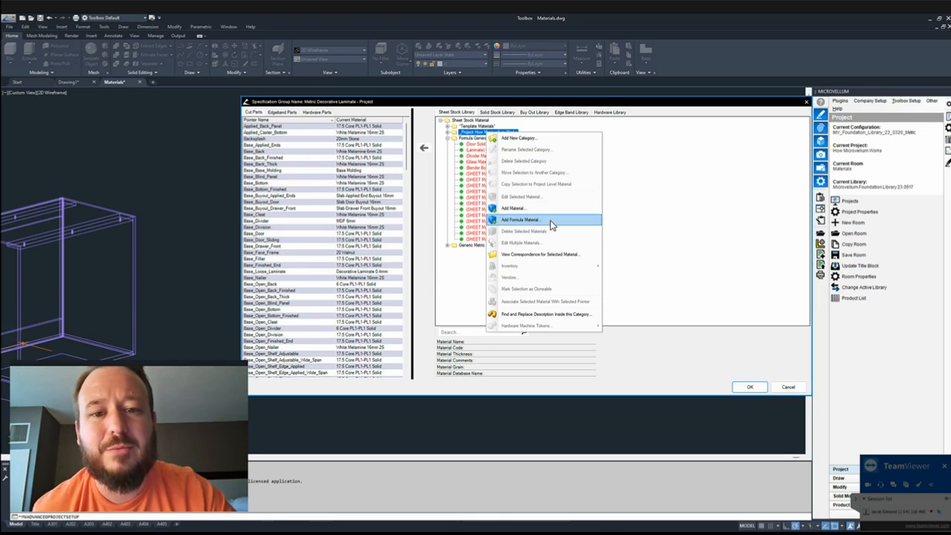
{"action": "mouse_move", "coordinate": [531, 216]}
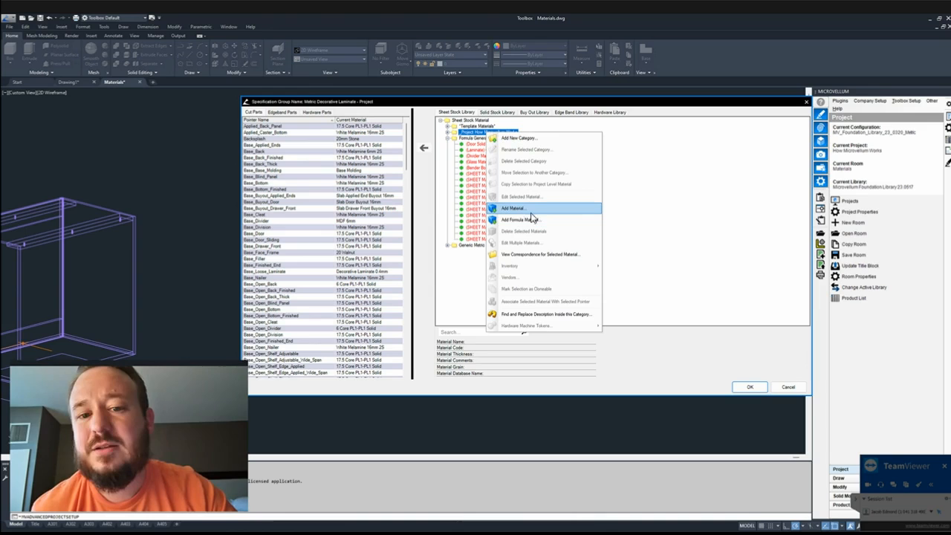
{"action": "mouse_move", "coordinate": [521, 220]}
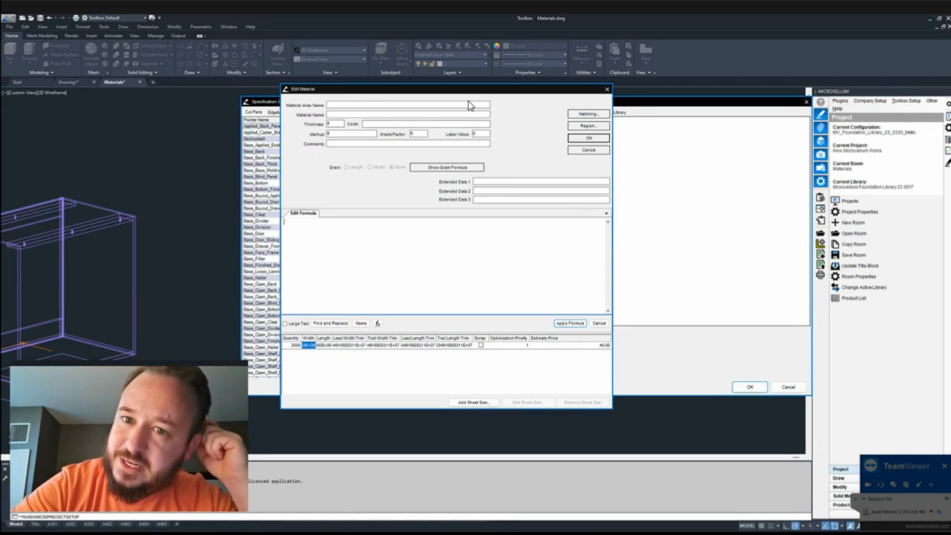
{"action": "mouse_move", "coordinate": [494, 115]}
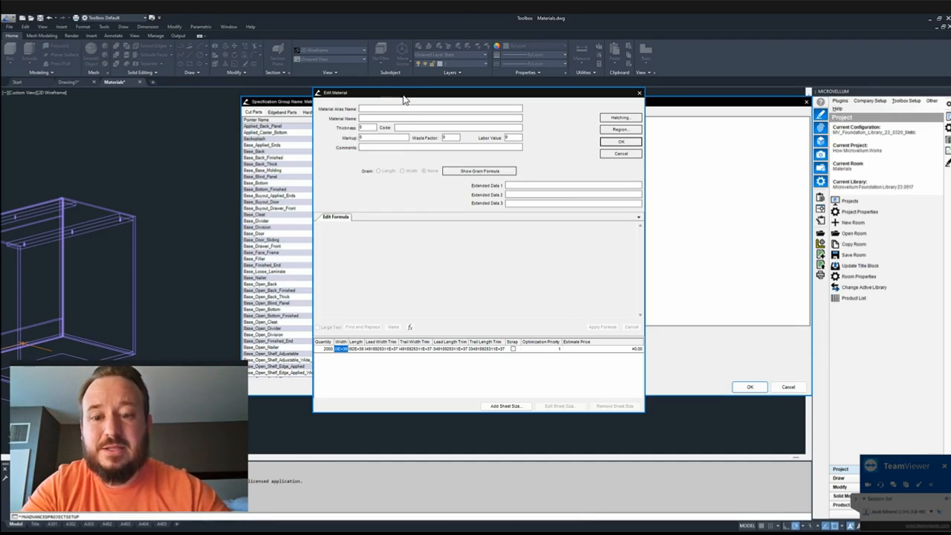
Type the alias name Door Material in the Edit Material form.
{"action": "type", "text": "Door Mate"}
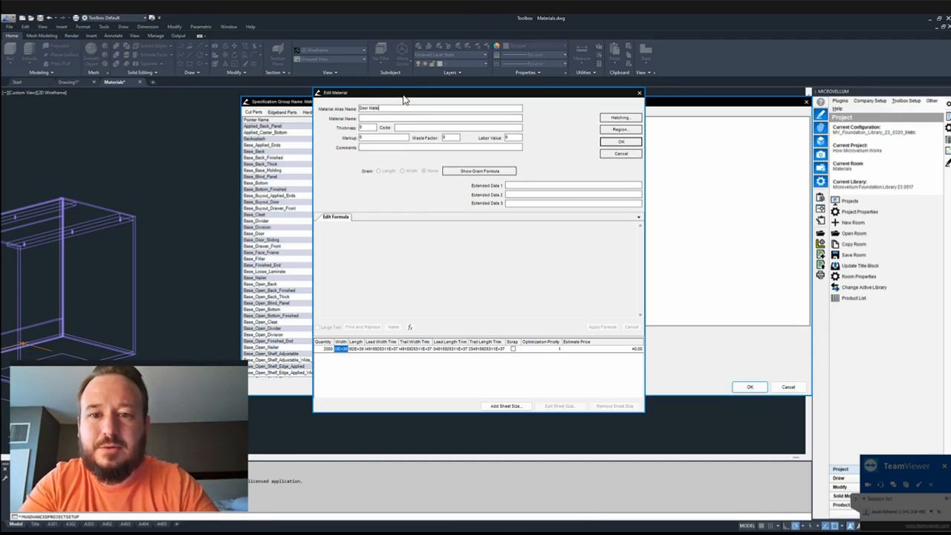
{"action": "mouse_move", "coordinate": [468, 127]}
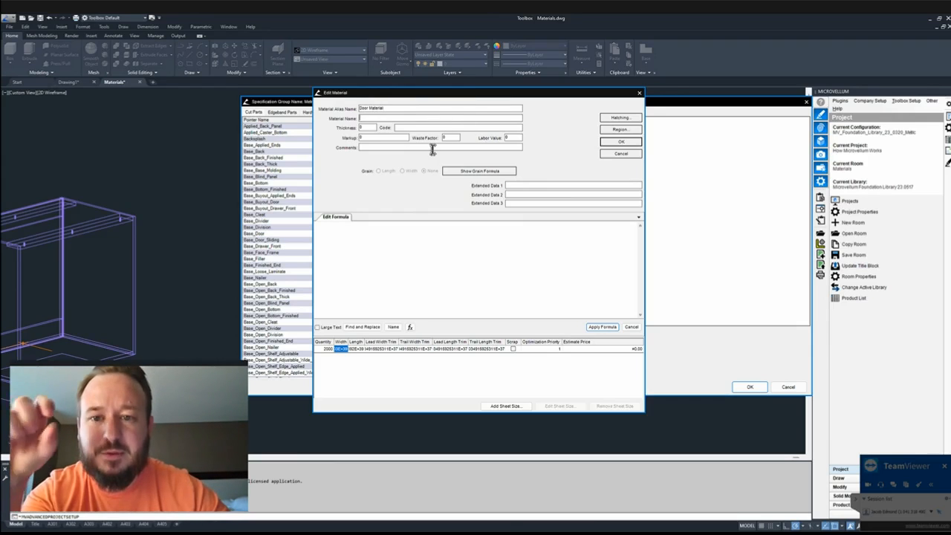
{"action": "mouse_move", "coordinate": [432, 206]}
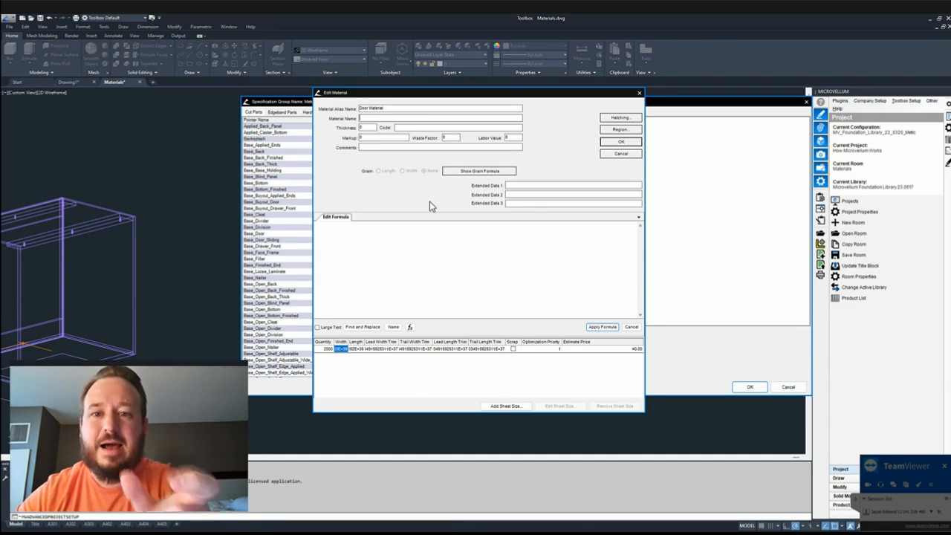
{"action": "mouse_move", "coordinate": [401, 211]}
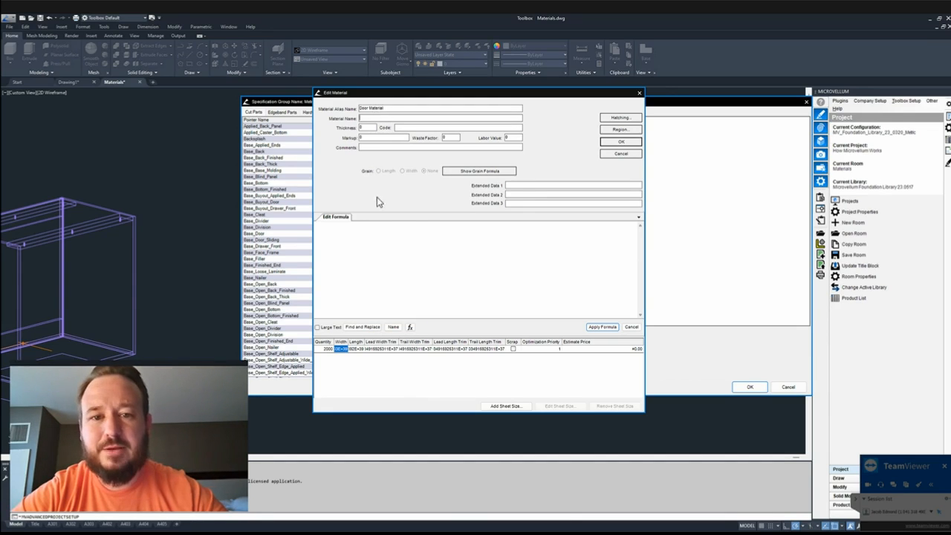
{"action": "left_click", "coordinate": [368, 127]}
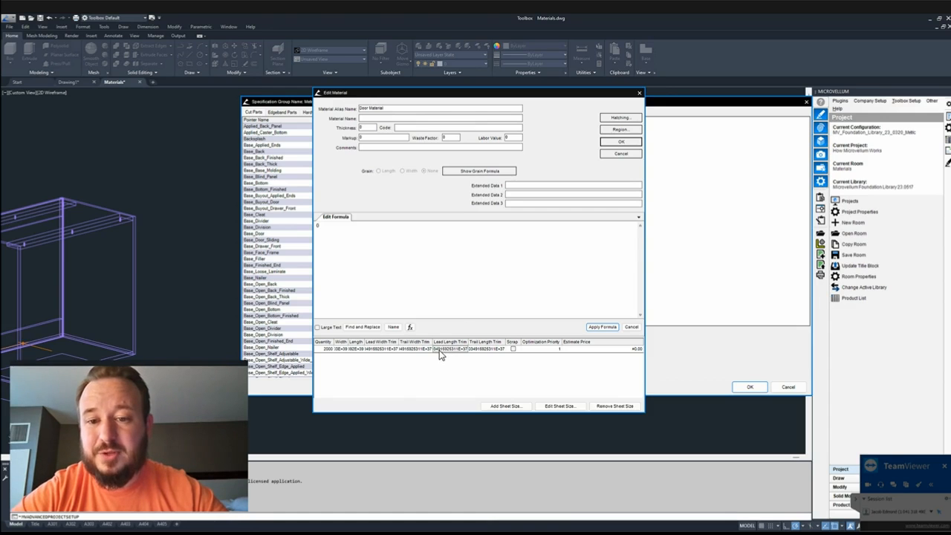
{"action": "mouse_move", "coordinate": [459, 348]}
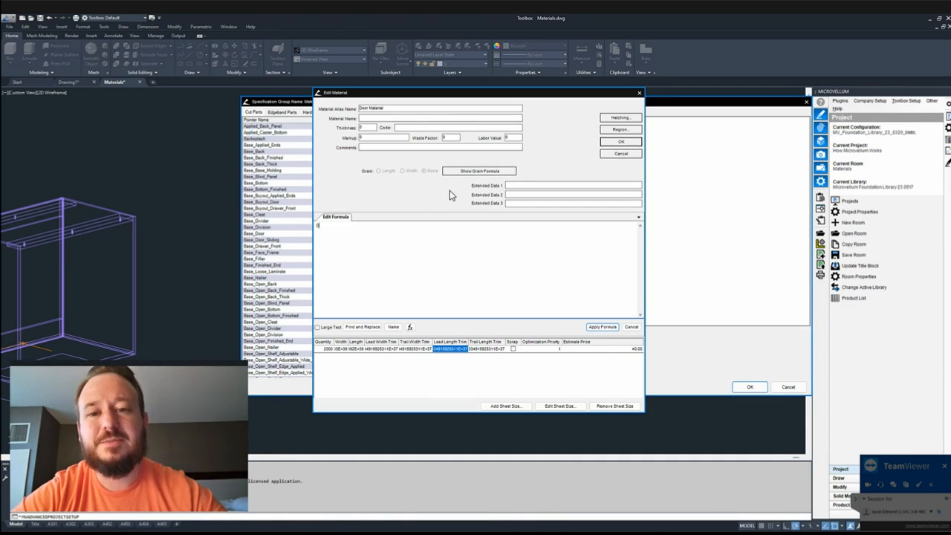
{"action": "mouse_move", "coordinate": [568, 169]}
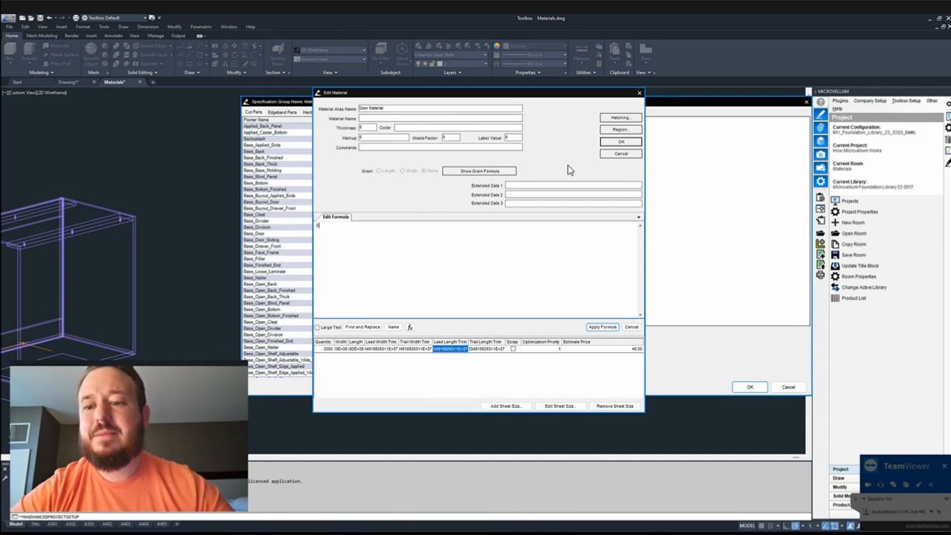
{"action": "mouse_move", "coordinate": [582, 168]}
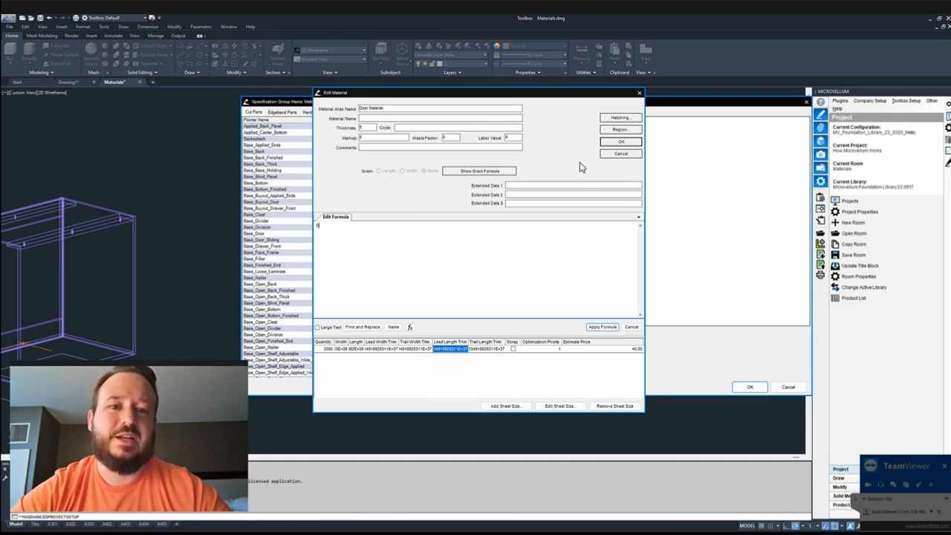
{"action": "mouse_move", "coordinate": [621, 153]}
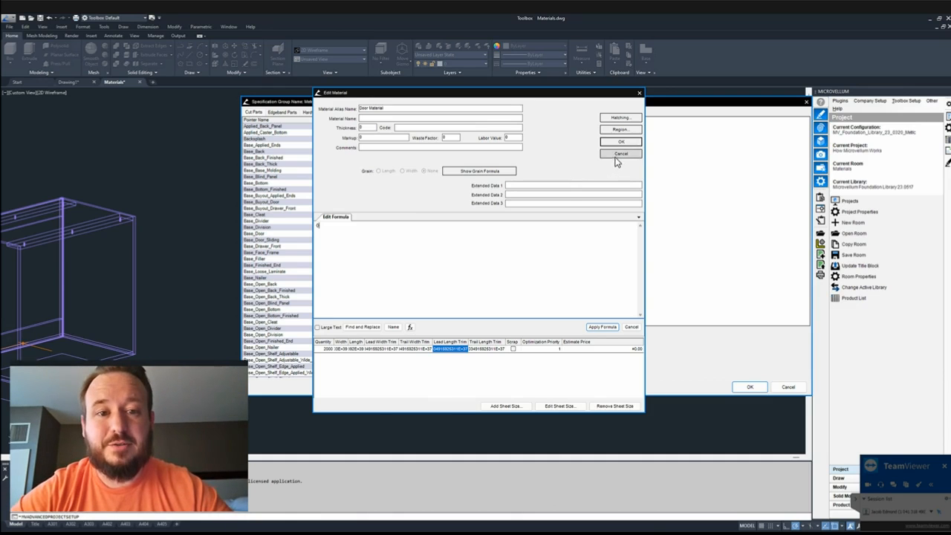
Cancel the new material, expand Generic Metric, MDF, PL1 Grain, PL1 Solid, and select 25 Core PL1-PL1 Solid.
{"action": "left_click", "coordinate": [621, 154]}
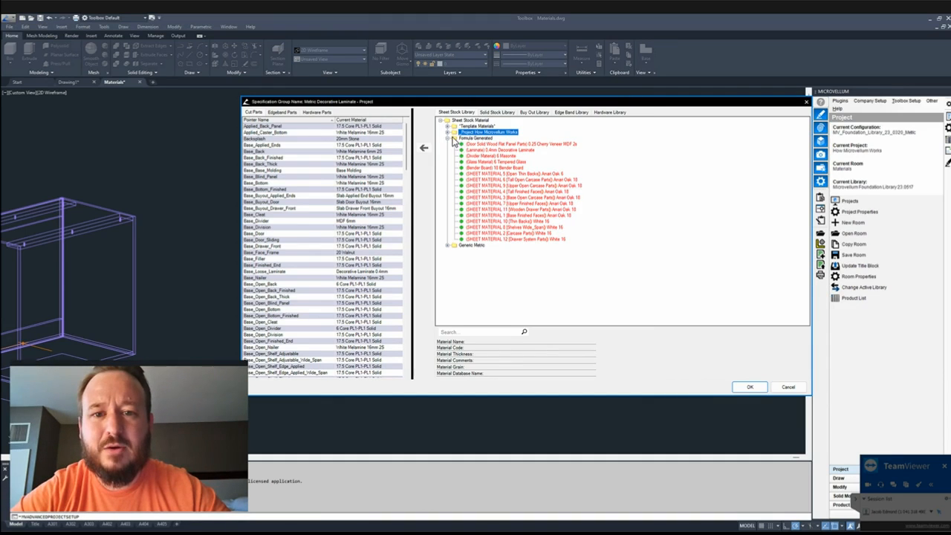
{"action": "left_click", "coordinate": [451, 245]}
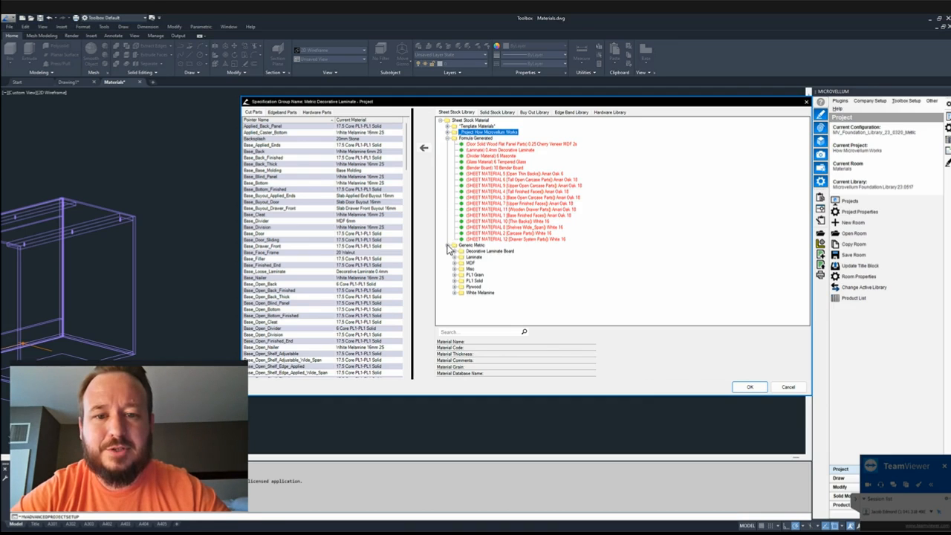
{"action": "left_click", "coordinate": [465, 243]}
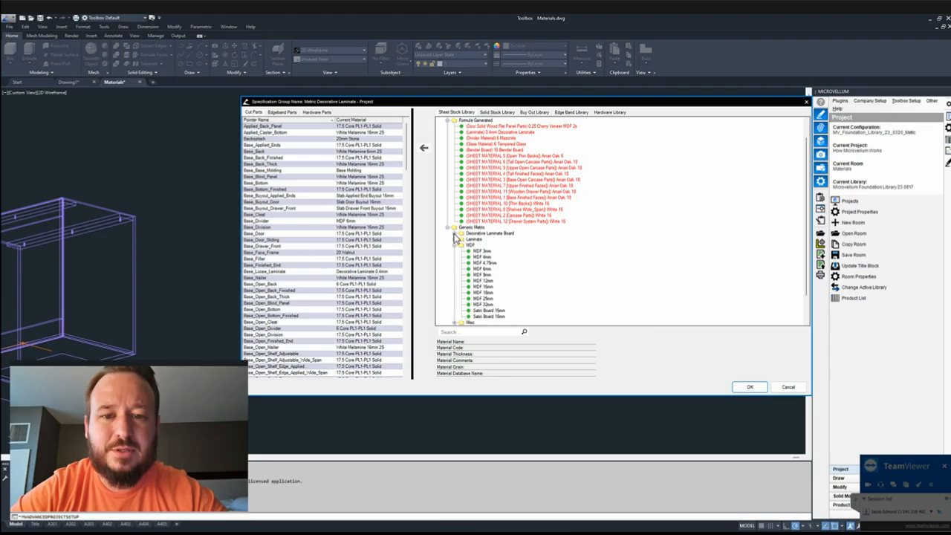
{"action": "left_click", "coordinate": [461, 239]}
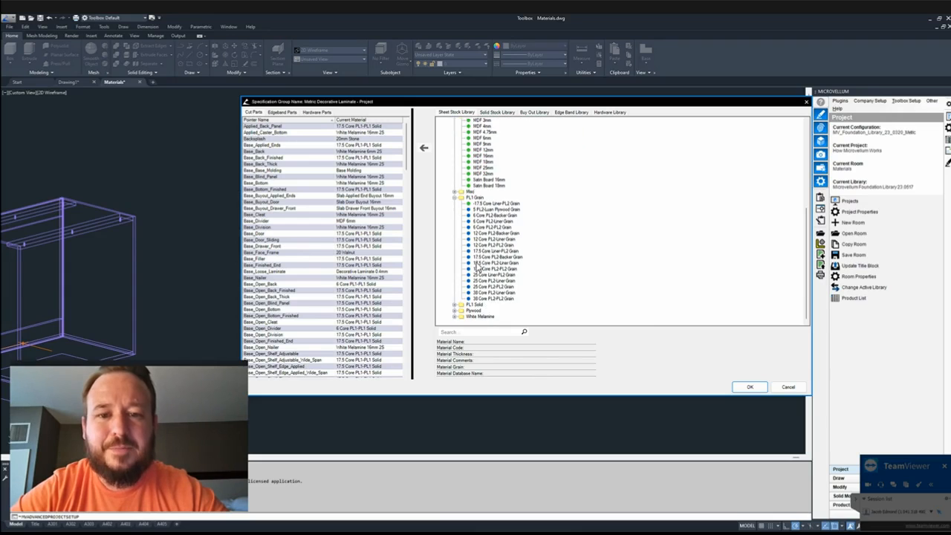
{"action": "mouse_move", "coordinate": [455, 310]}
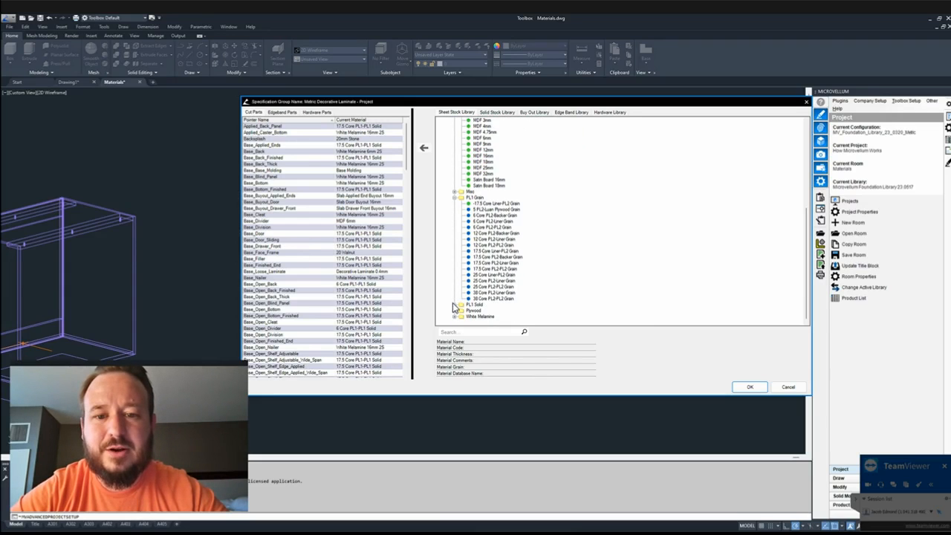
{"action": "scroll", "scroll_direction": "down", "scroll_amount": 3}
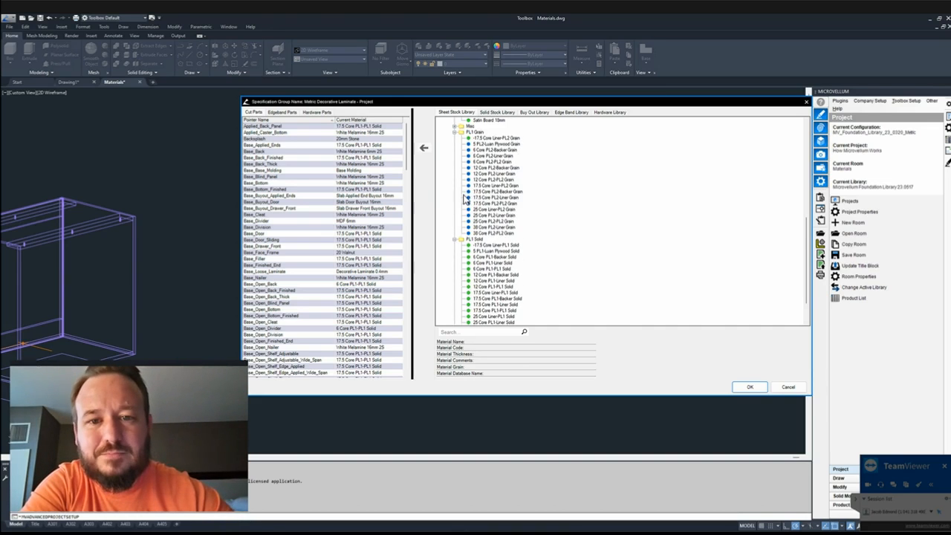
{"action": "mouse_move", "coordinate": [483, 194]}
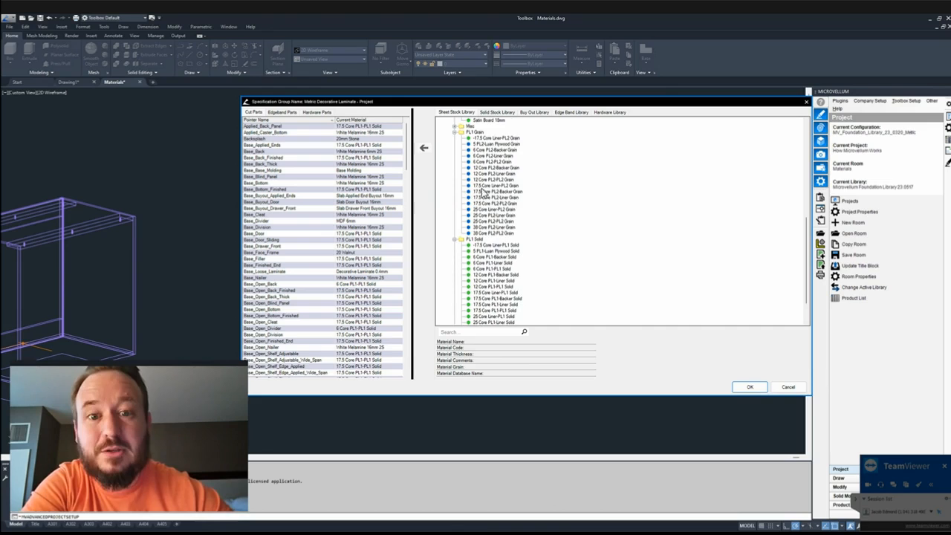
{"action": "left_click", "coordinate": [495, 209]}
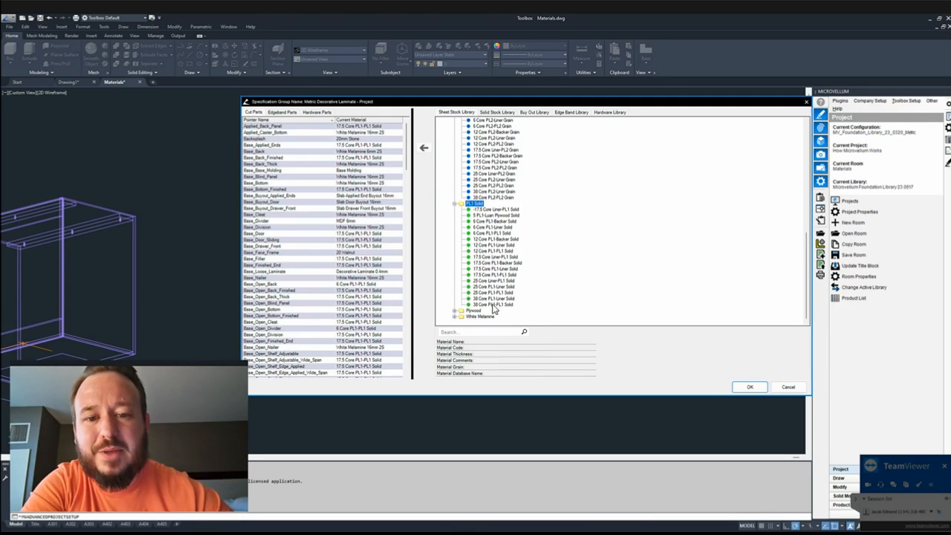
{"action": "left_click", "coordinate": [492, 292]}
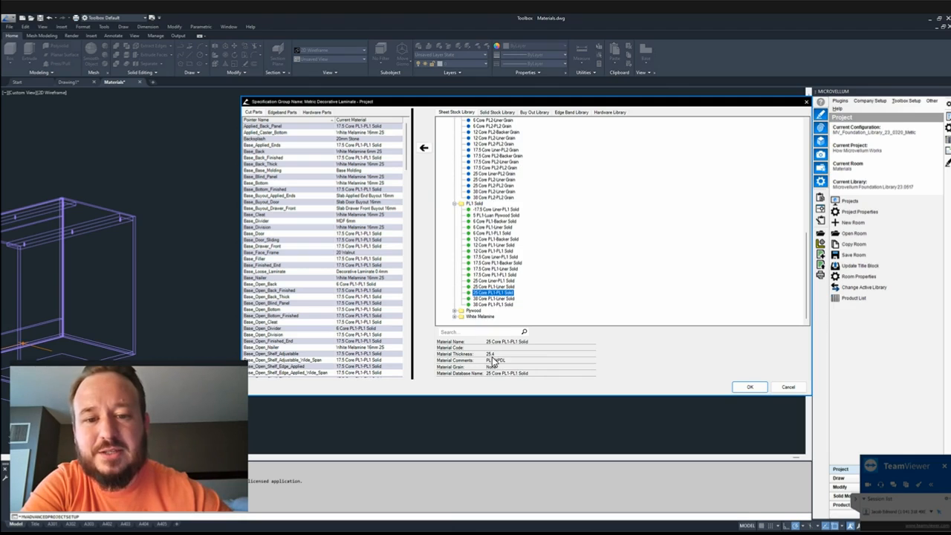
{"action": "mouse_move", "coordinate": [494, 255]}
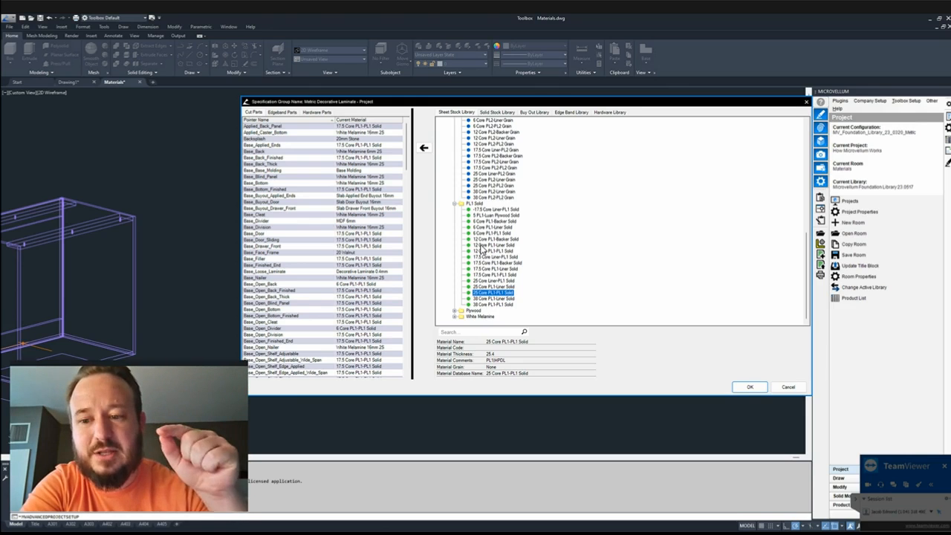
{"action": "mouse_move", "coordinate": [503, 207]}
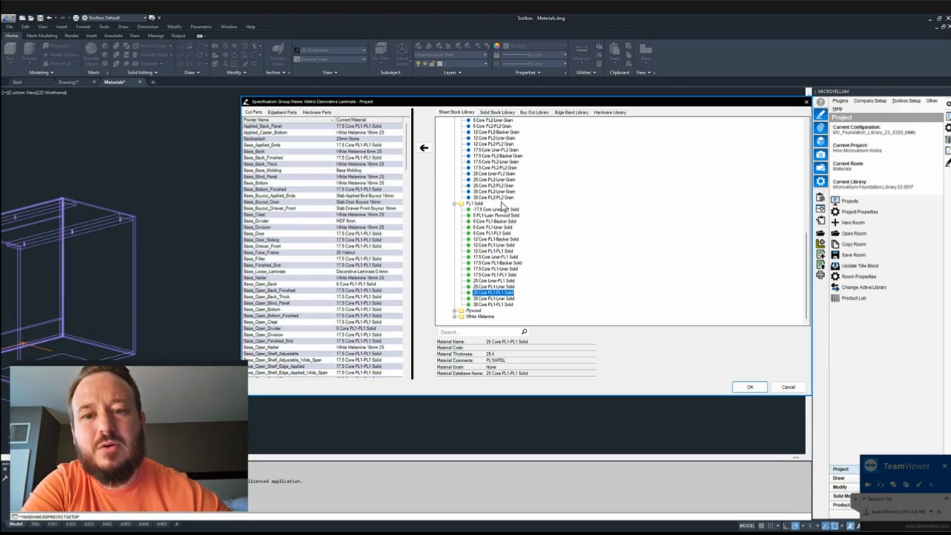
{"action": "mouse_move", "coordinate": [516, 214]}
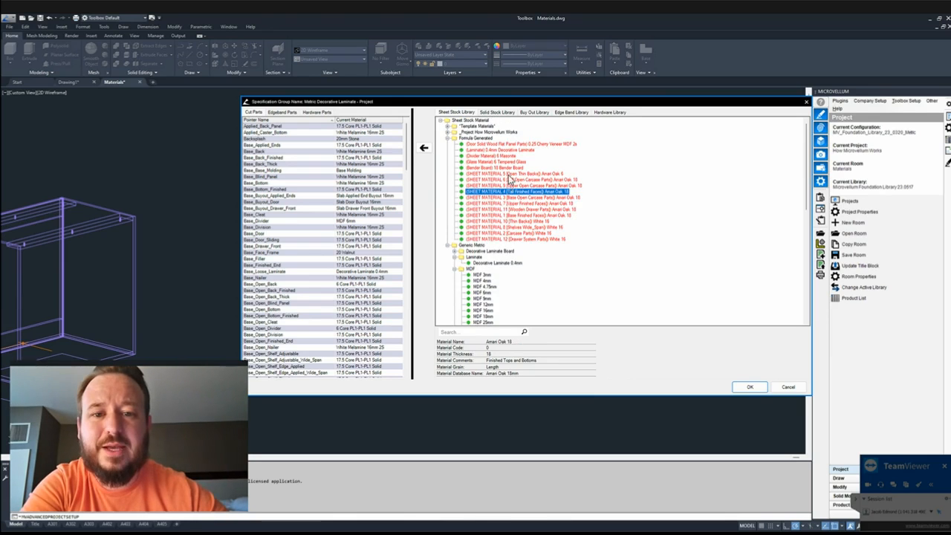
{"action": "mouse_move", "coordinate": [523, 198]}
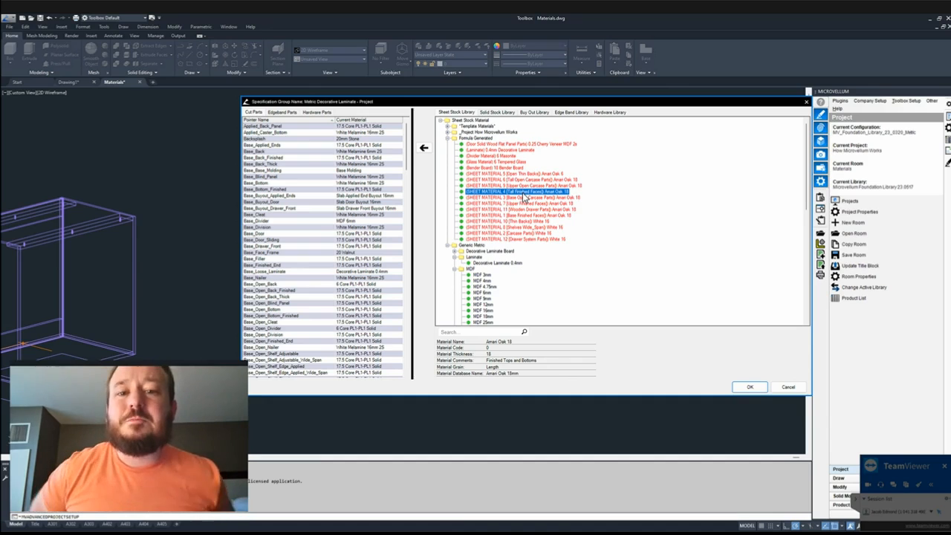
{"action": "mouse_move", "coordinate": [538, 128]}
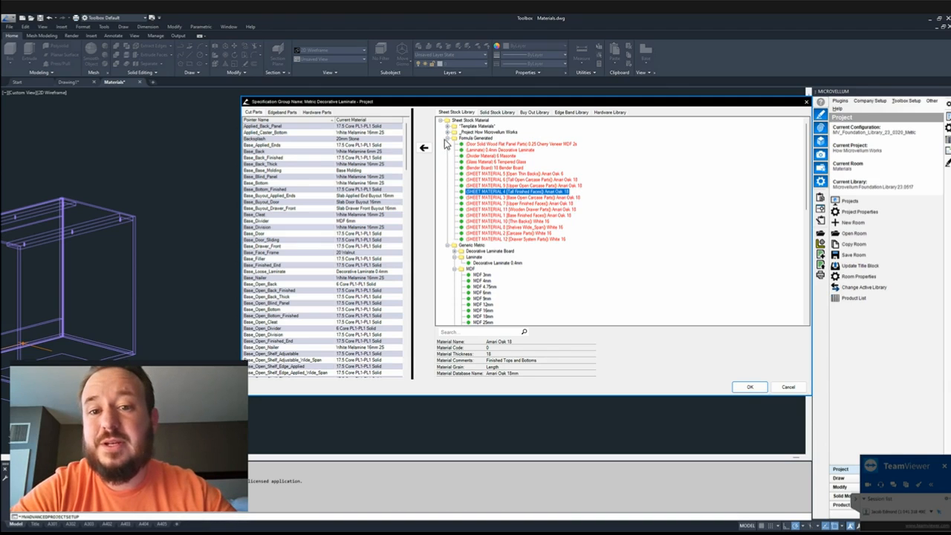
{"action": "mouse_move", "coordinate": [309, 297]}
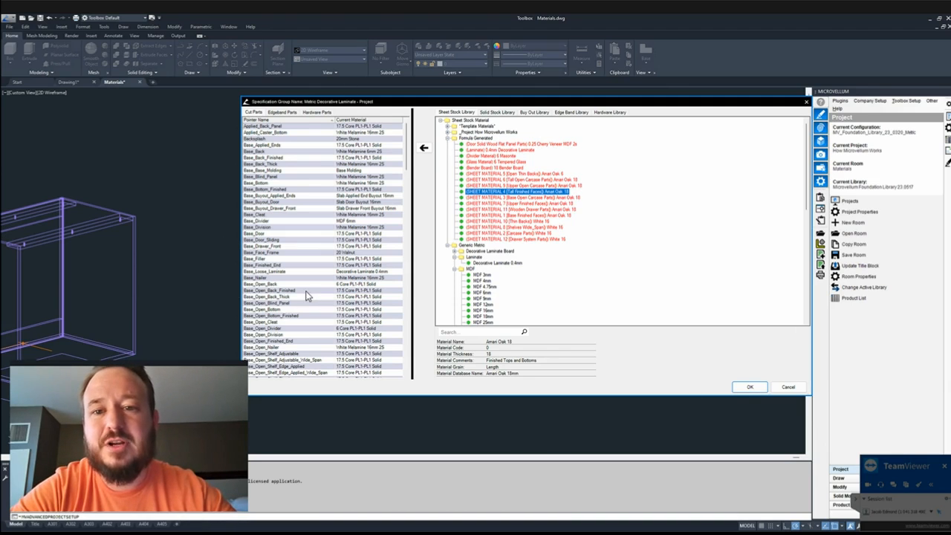
{"action": "mouse_move", "coordinate": [451, 183]}
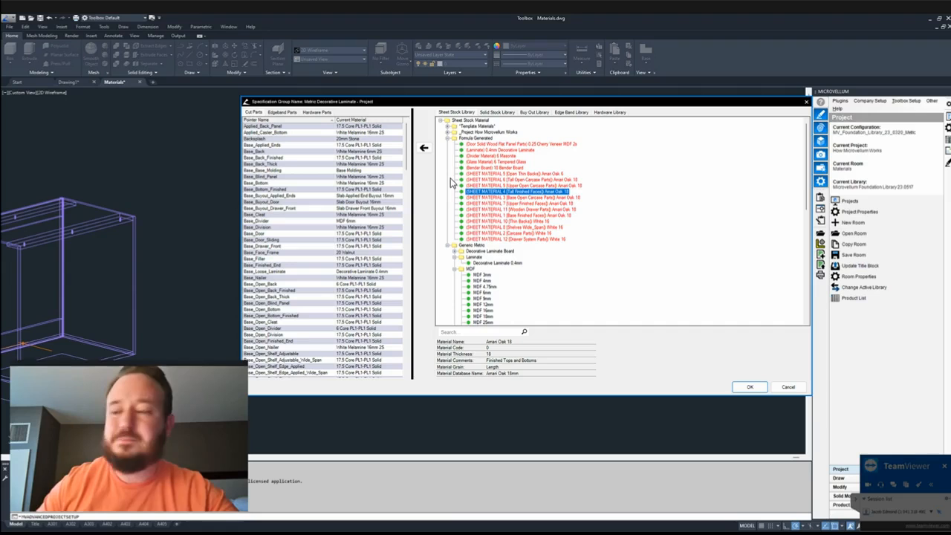
{"action": "mouse_move", "coordinate": [806, 107]}
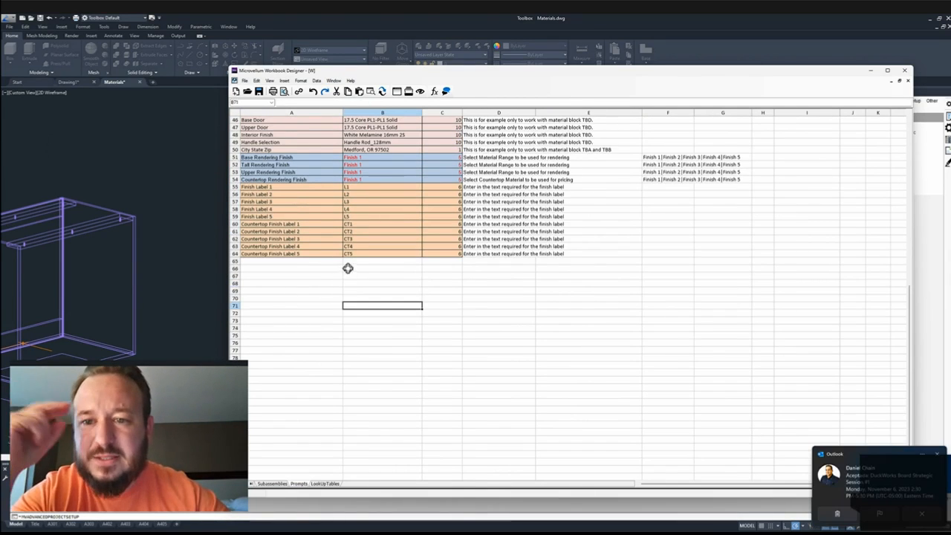
{"action": "scroll", "scroll_direction": "up", "scroll_amount": 3}
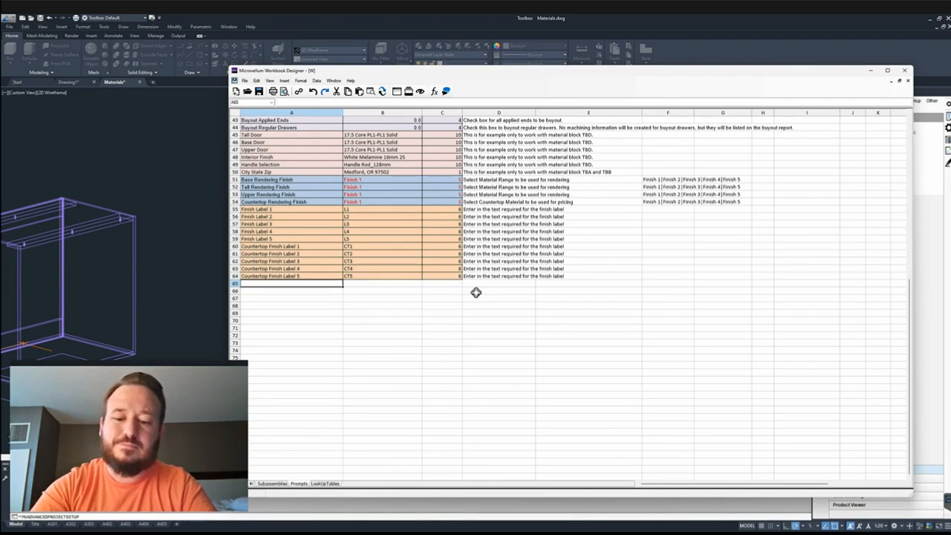
{"action": "type", "text": "Interior Finish"}
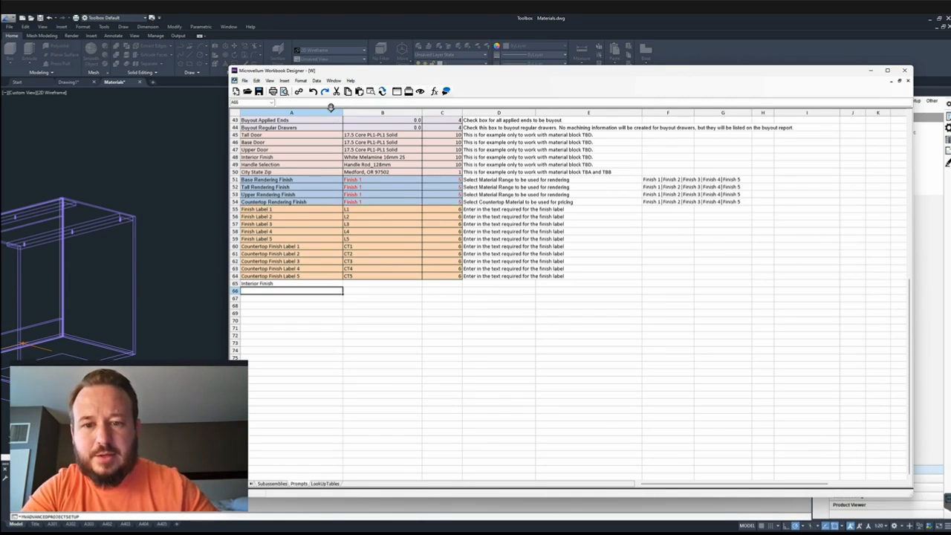
Enter Interior Finish value White, type 5, and choices White|Black|Almond in row 65.
{"action": "left_click", "coordinate": [382, 283]}
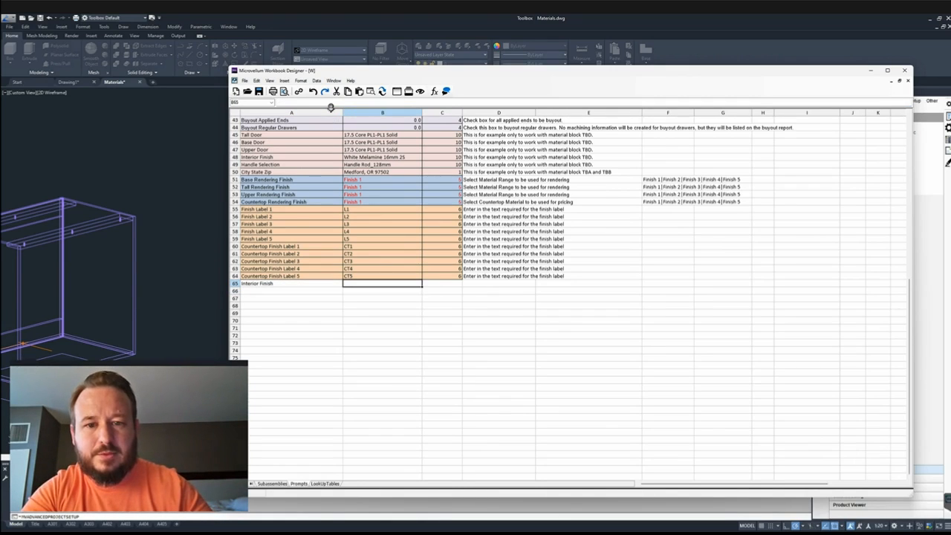
{"action": "left_click", "coordinate": [442, 283]}
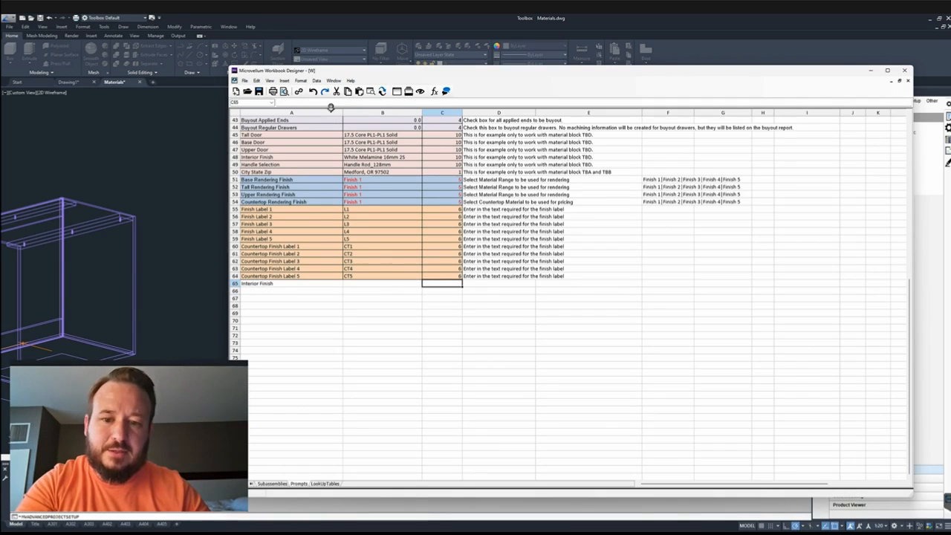
{"action": "type", "text": "5"}
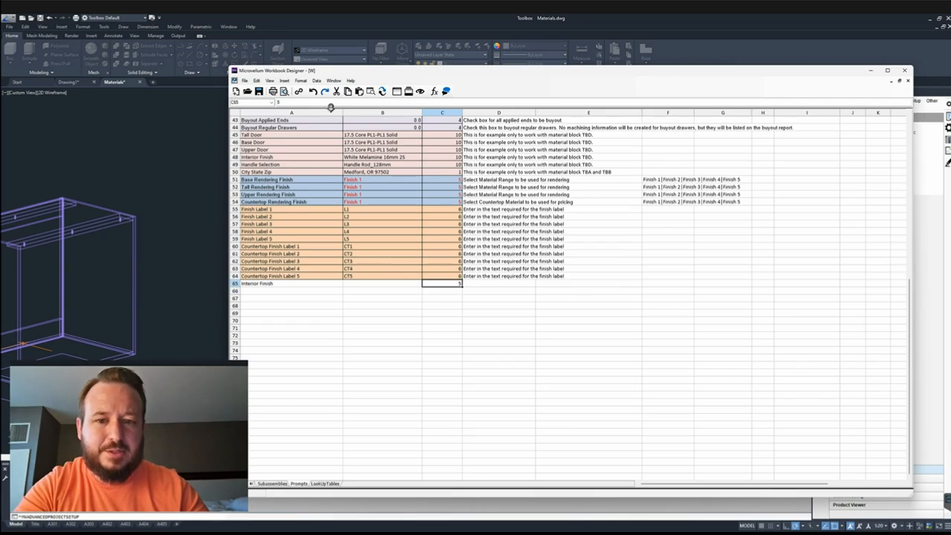
{"action": "type", "text": "WH"}
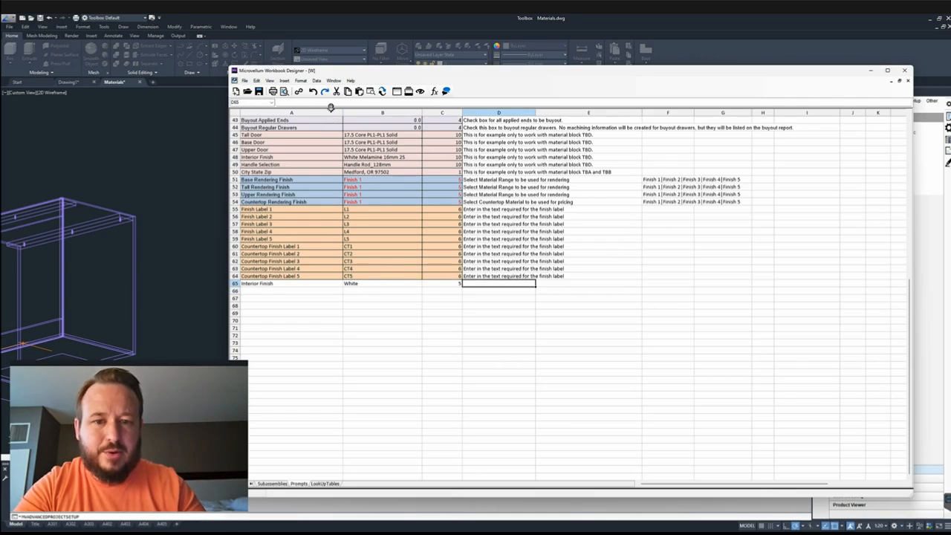
{"action": "left_click", "coordinate": [667, 283]}
{"action": "type", "text": "White"}
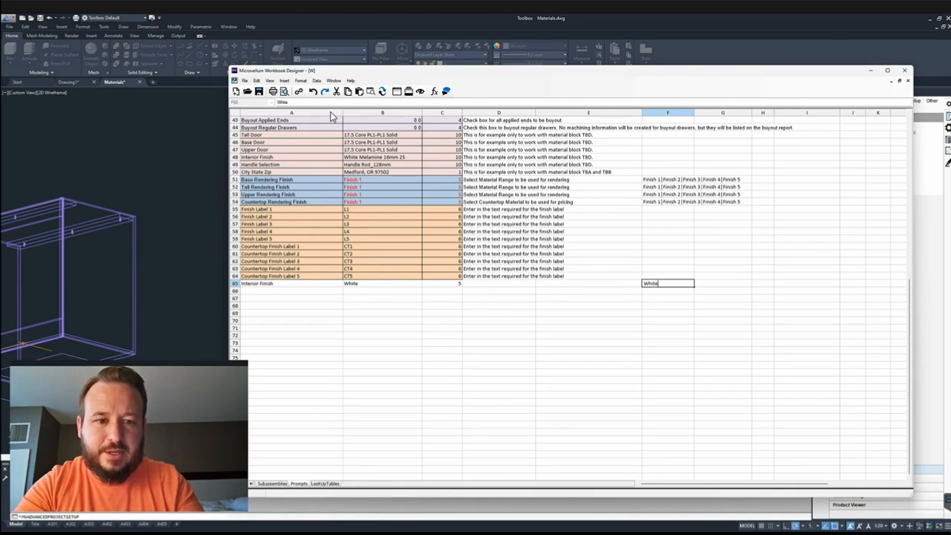
{"action": "type", "text": "|Black|Almond"}
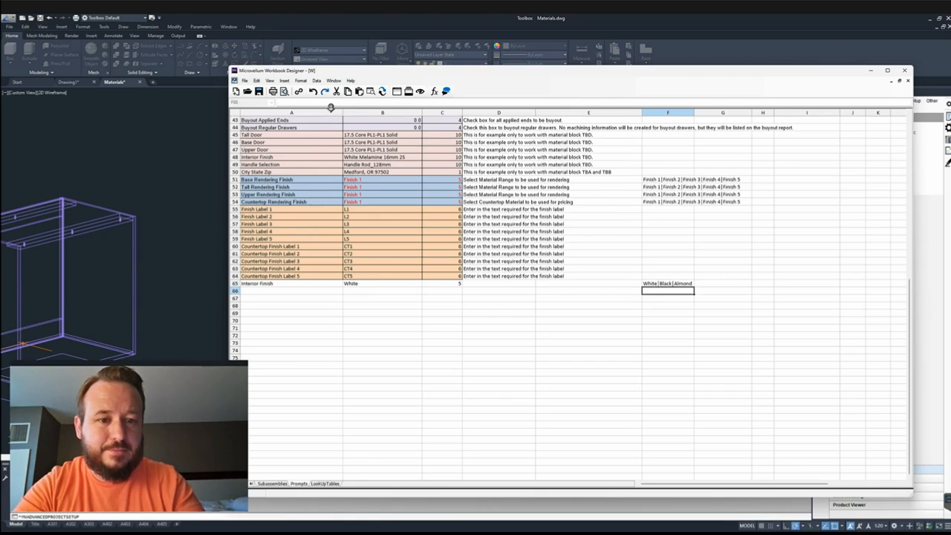
Try naming cell B65 Interior_Finish, declining to redefine the existing name.
{"action": "left_click", "coordinate": [442, 283]}
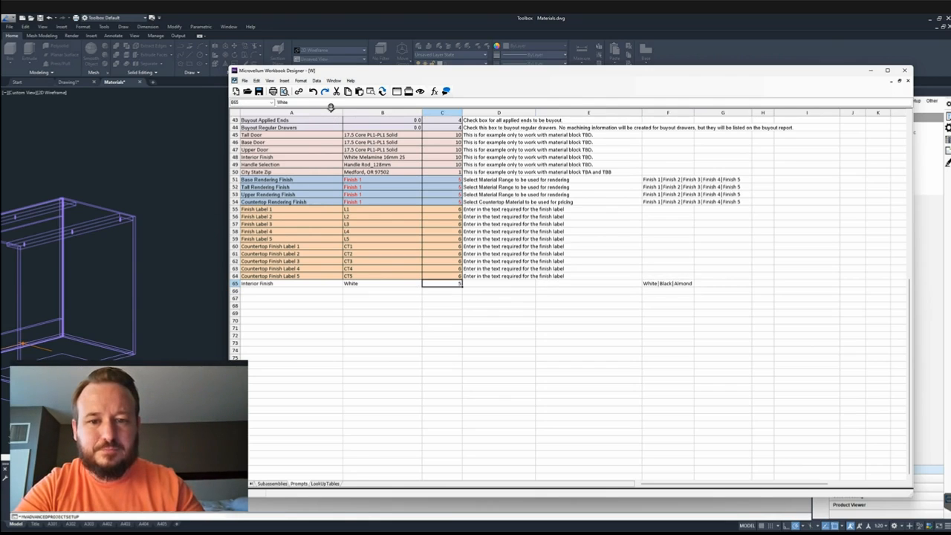
{"action": "left_click", "coordinate": [383, 283]}
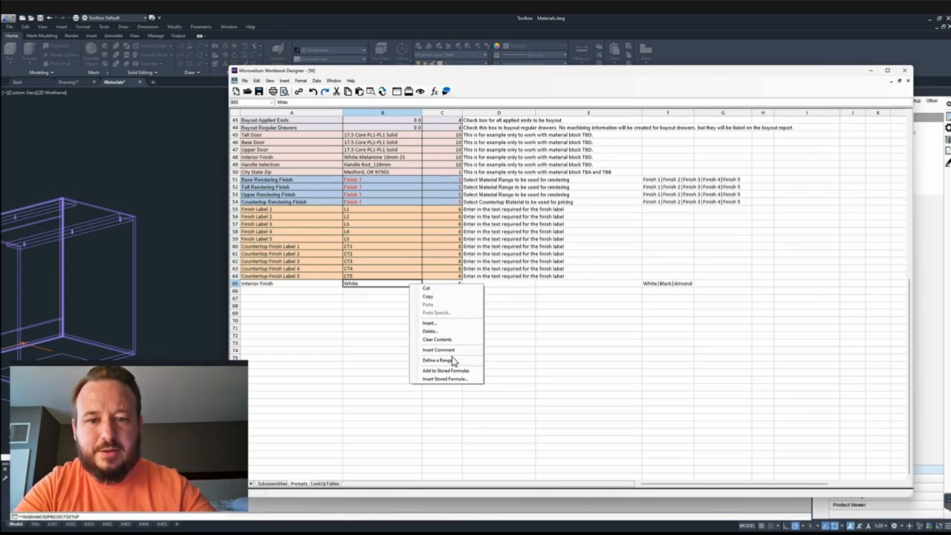
{"action": "left_click", "coordinate": [438, 360]}
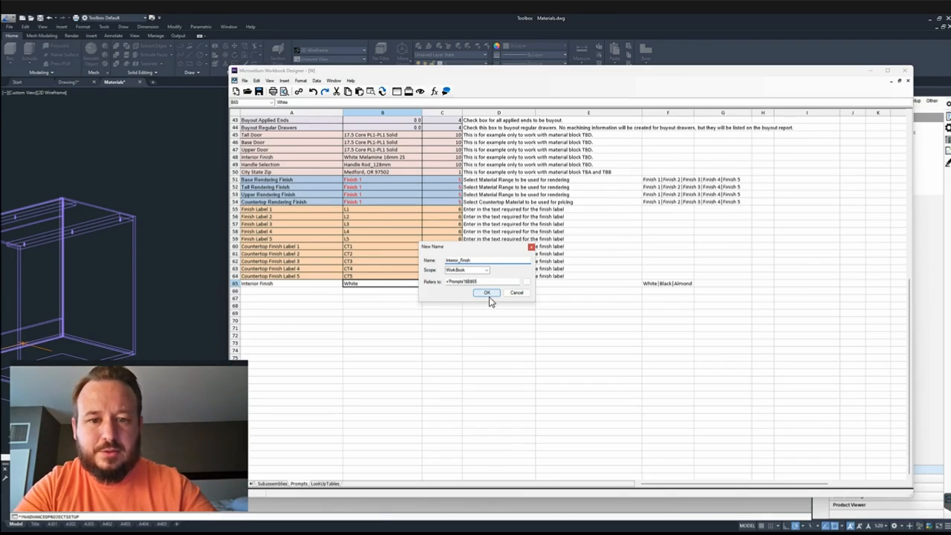
{"action": "left_click", "coordinate": [486, 292]}
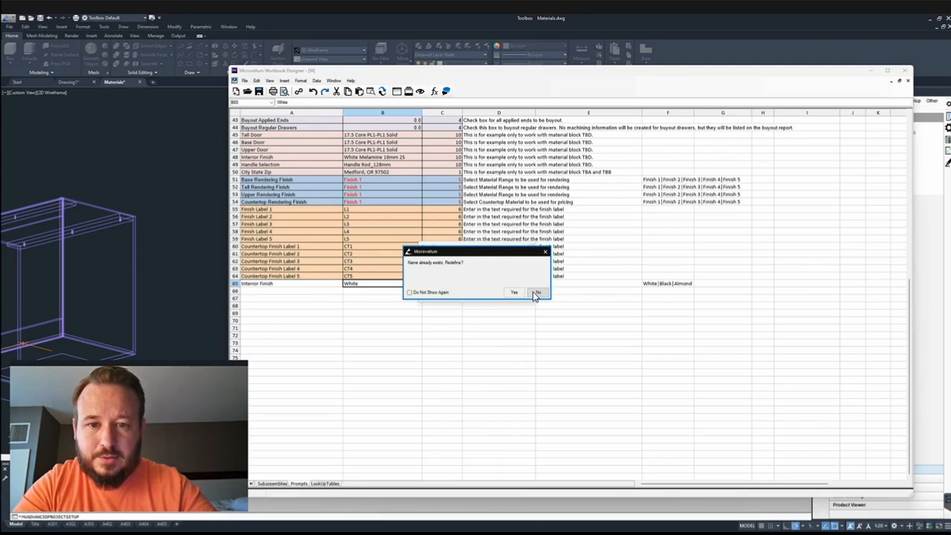
{"action": "left_click", "coordinate": [537, 292]}
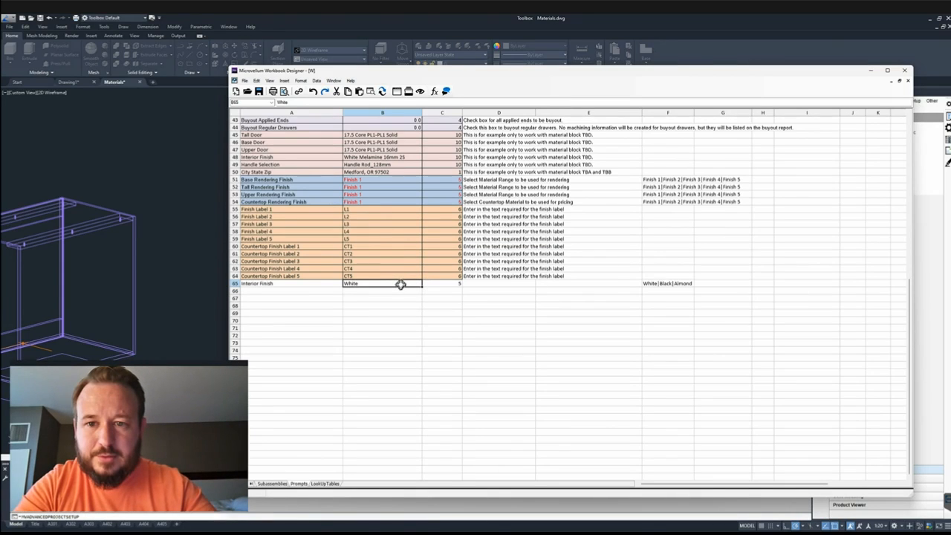
Name the Interior Finish value cell B65 InteriorFinish.
{"action": "scroll", "scroll_direction": "up", "scroll_amount": 3}
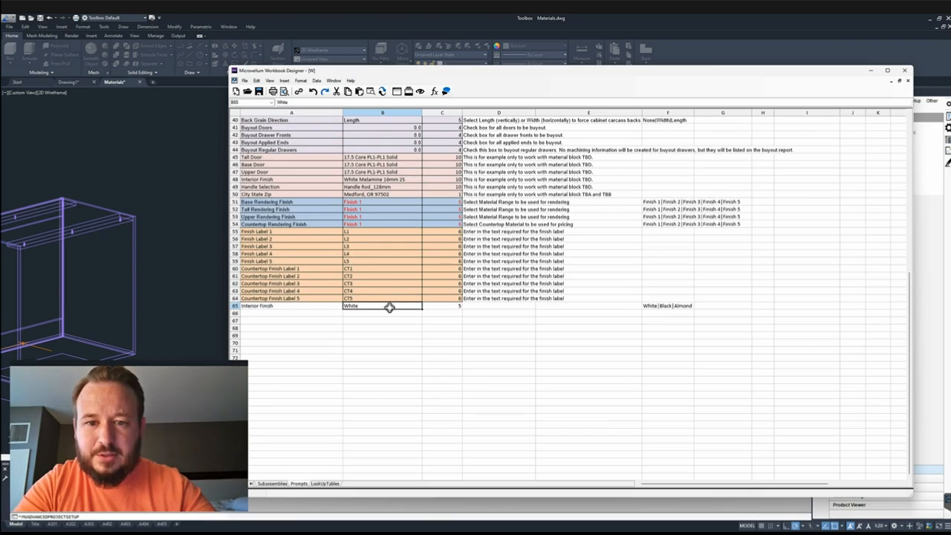
{"action": "right_click", "coordinate": [382, 305]}
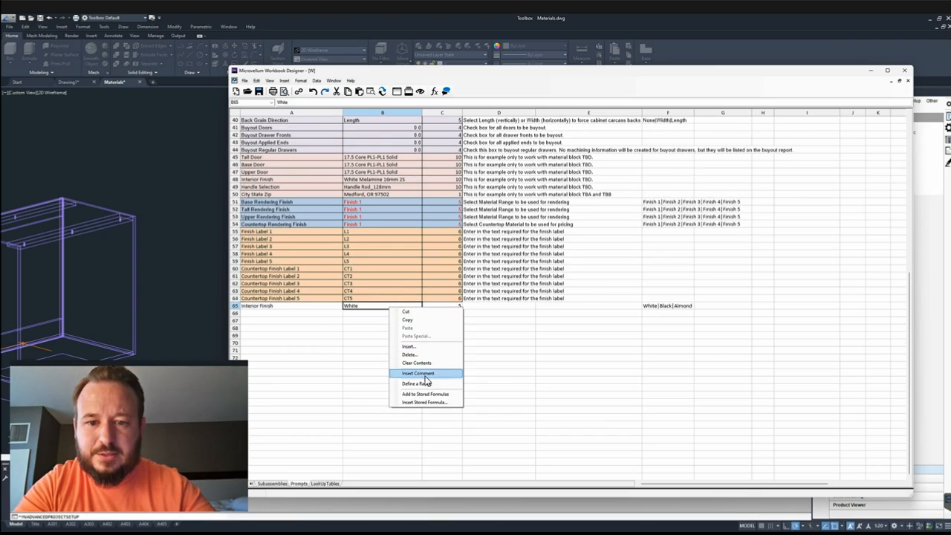
{"action": "left_click", "coordinate": [416, 383]}
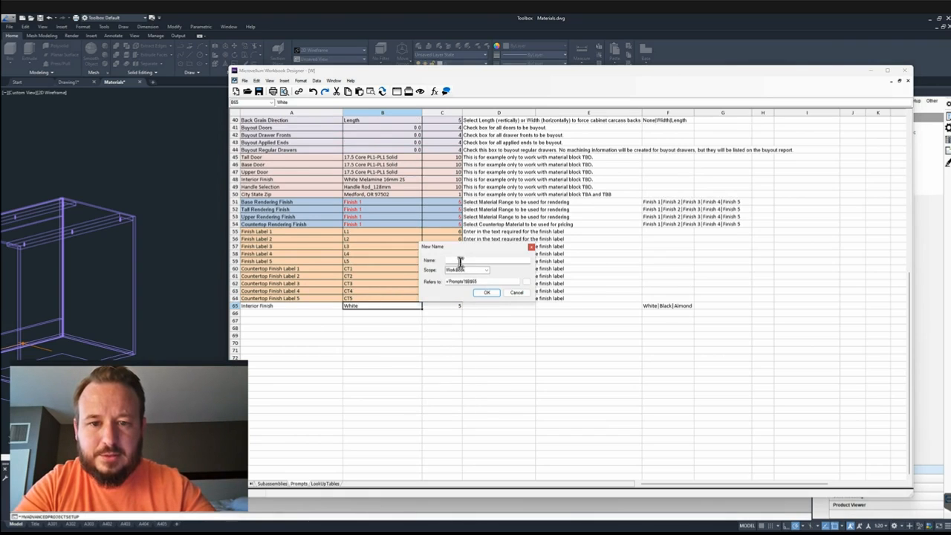
{"action": "type", "text": "InteriorFin"}
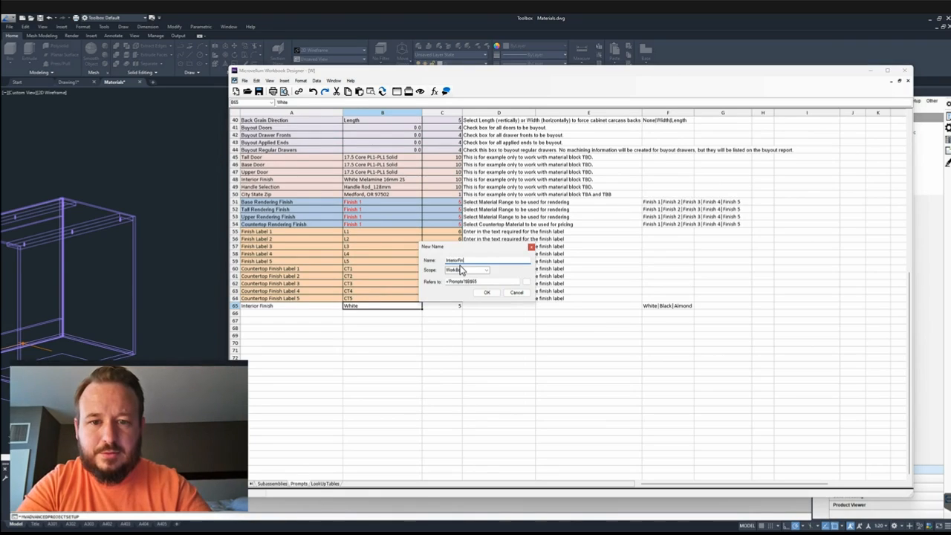
{"action": "left_click", "coordinate": [487, 292]}
{"action": "type", "text": "Exterior F"}
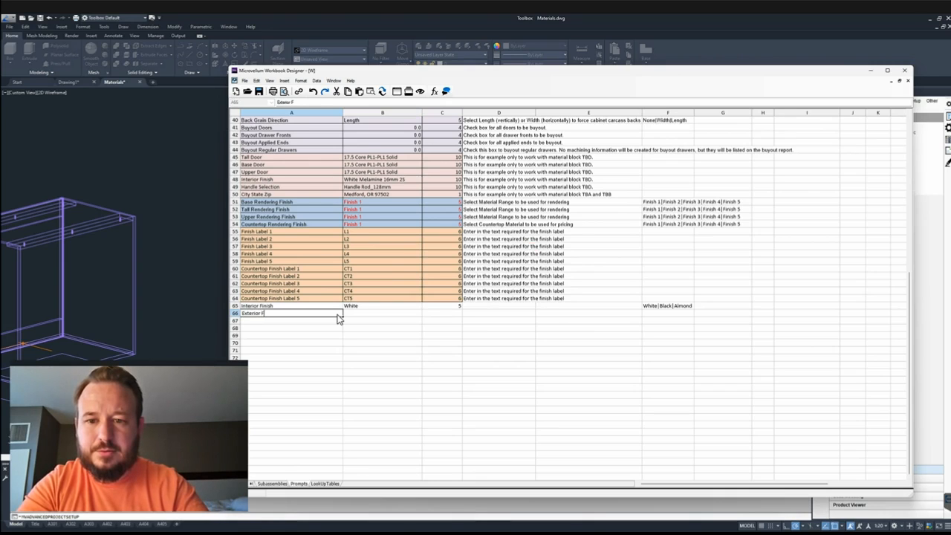
Add Exterior Finish value PL1 in row 66 and name cell B66 ExteriorFinish.
{"action": "left_click", "coordinate": [383, 313]}
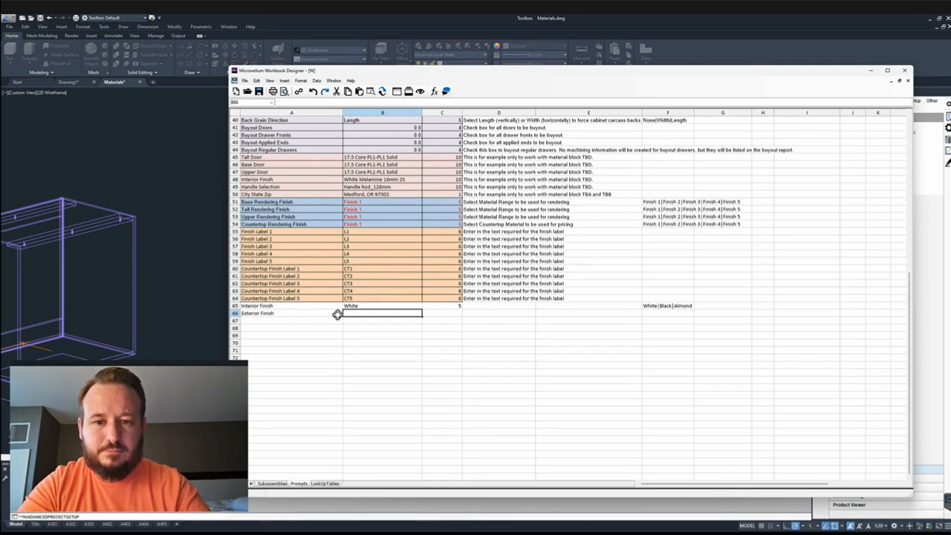
{"action": "type", "text": "PL1"}
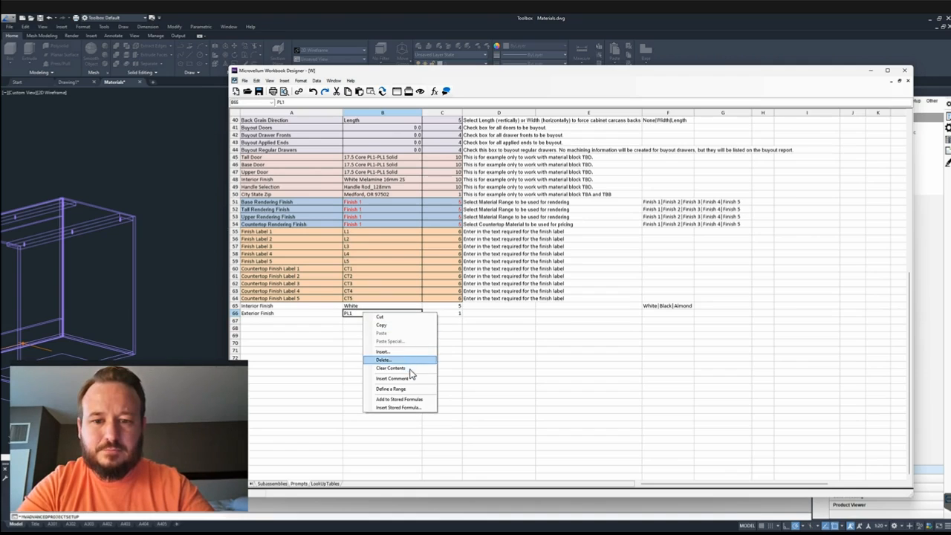
{"action": "left_click", "coordinate": [390, 389]}
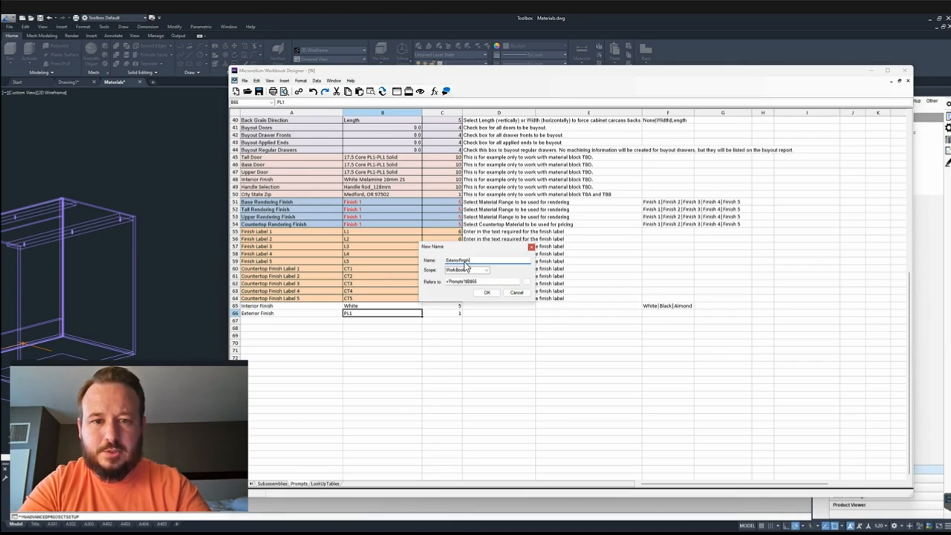
{"action": "left_click", "coordinate": [486, 292]}
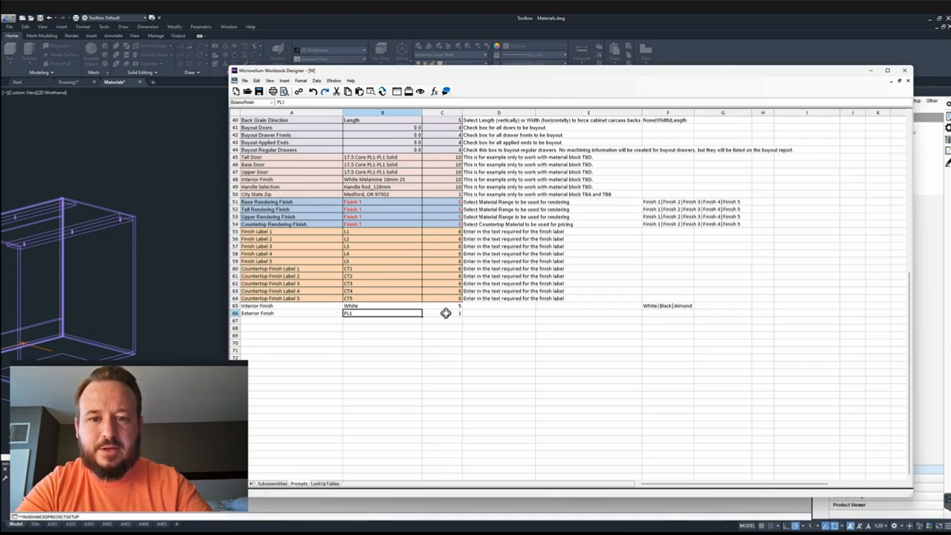
{"action": "left_click", "coordinate": [291, 320]}
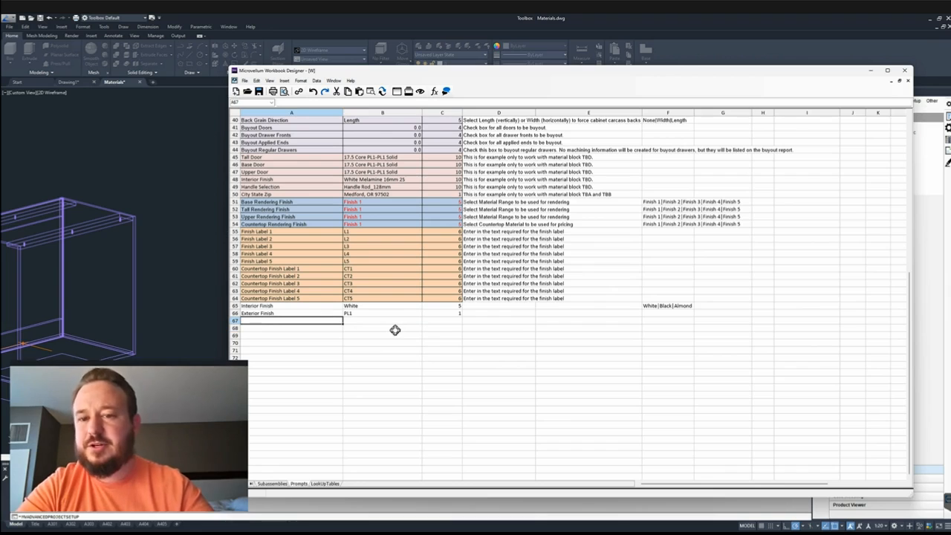
Add the Core prompt with value PBD, choices MDF|PBD|PLY, and name its cell Core.
{"action": "type", "text": "Core"}
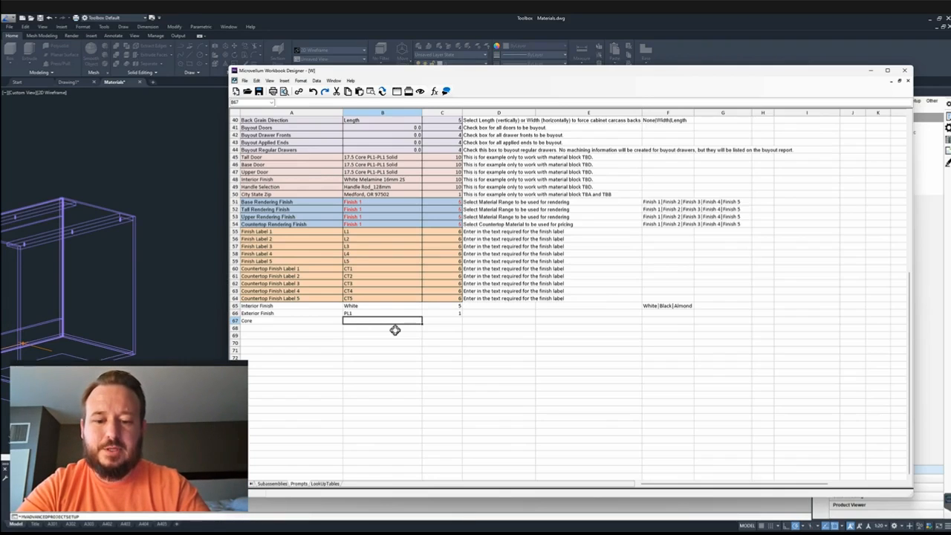
{"action": "type", "text": "PBD"}
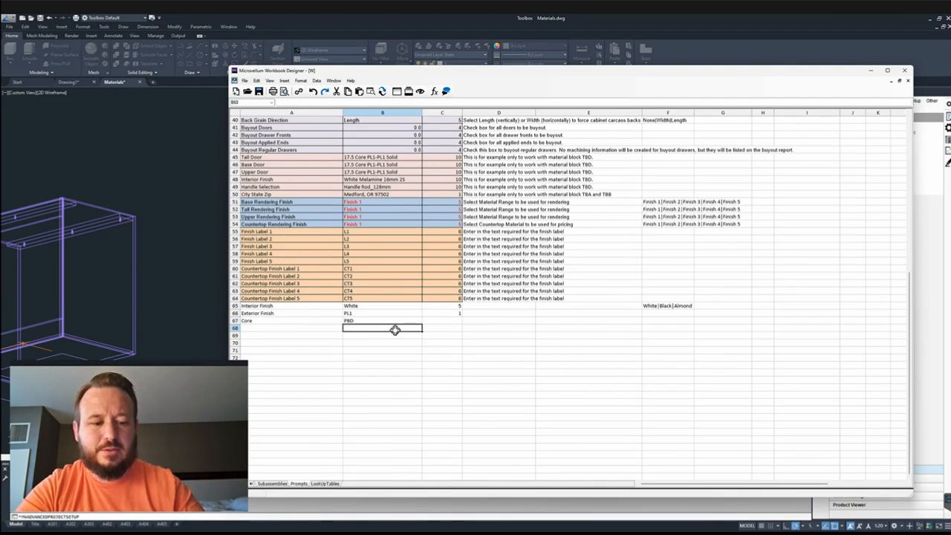
{"action": "left_click", "coordinate": [589, 321]}
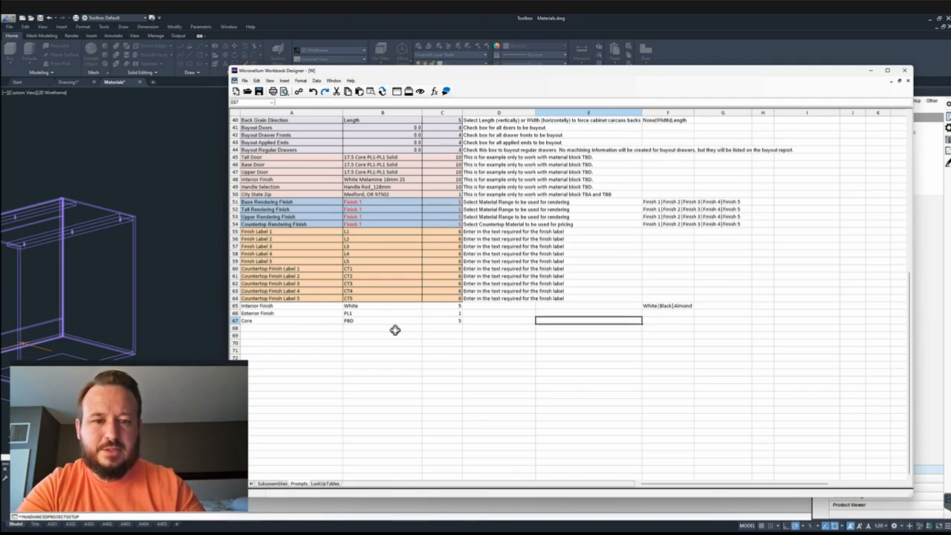
{"action": "type", "text": "MDF"}
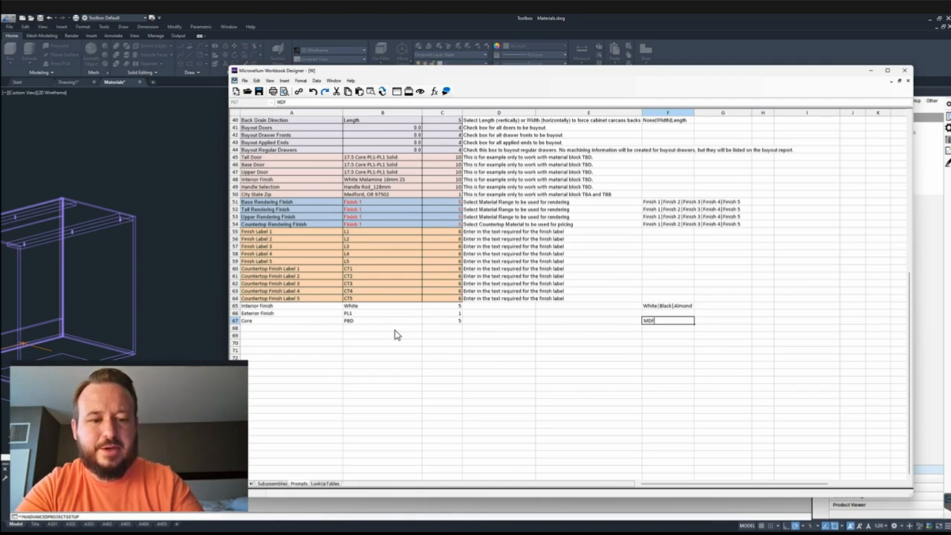
{"action": "type", "text": "|PBD|PLY"}
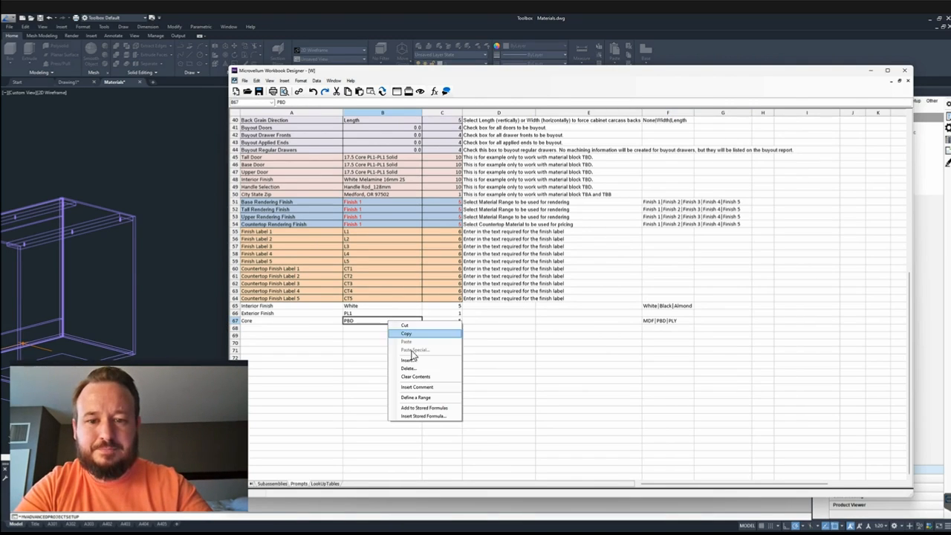
{"action": "left_click", "coordinate": [416, 397]}
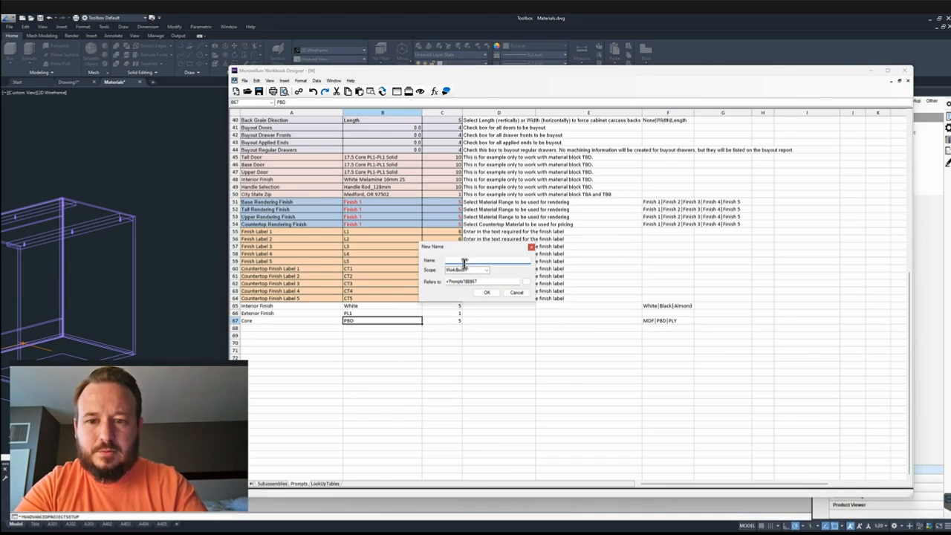
{"action": "type", "text": "Core"}
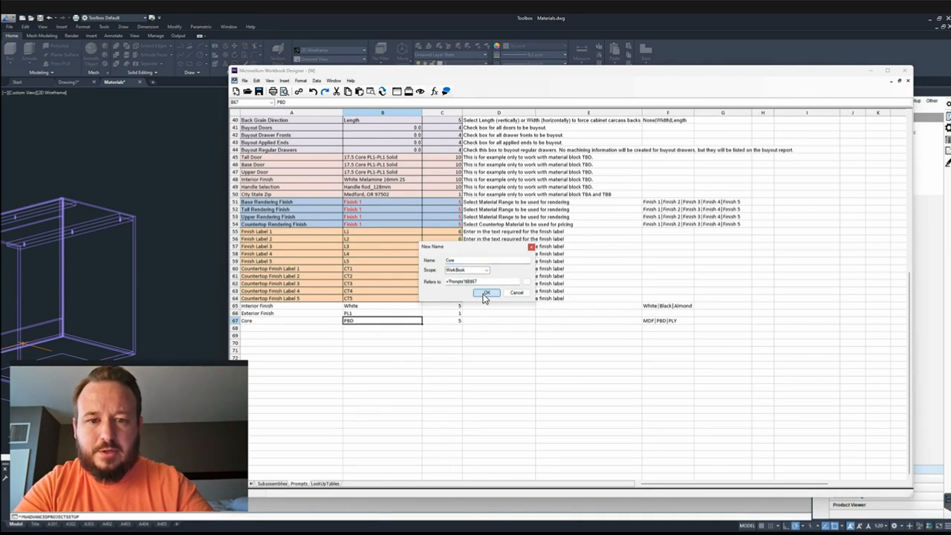
{"action": "left_click", "coordinate": [487, 292]}
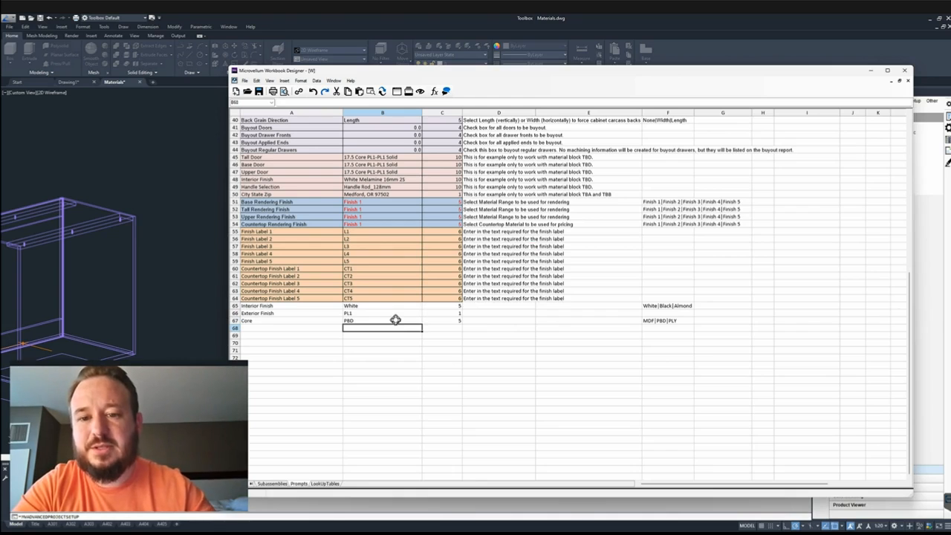
{"action": "mouse_move", "coordinate": [316, 329]}
{"action": "type", "text": "Thickness"}
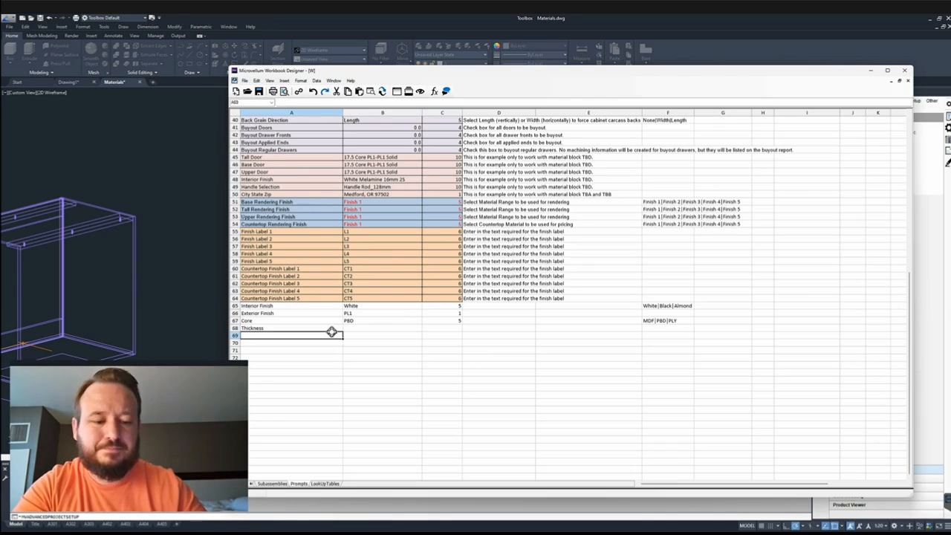
Add a Thickness prompt with value 19.0 in row 68.
{"action": "left_click", "coordinate": [383, 328]}
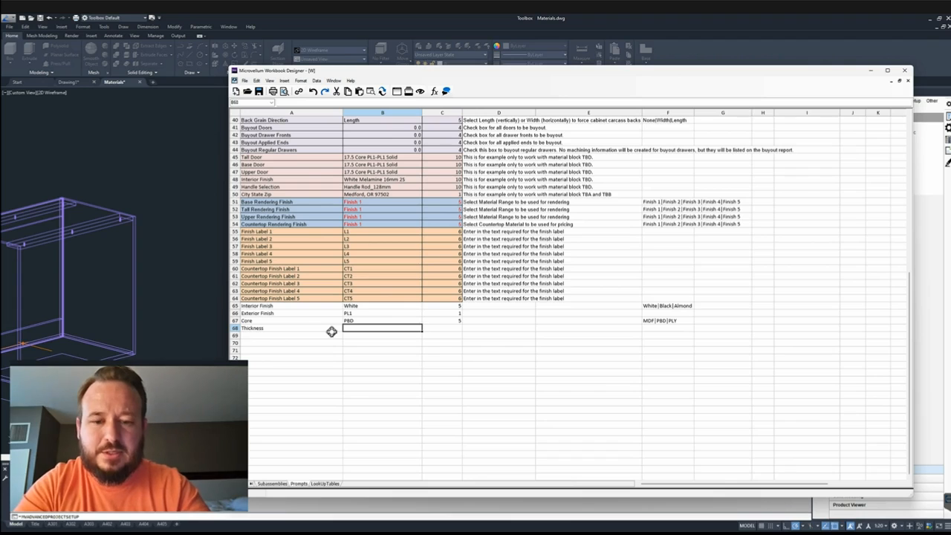
{"action": "type", "text": "19.0"}
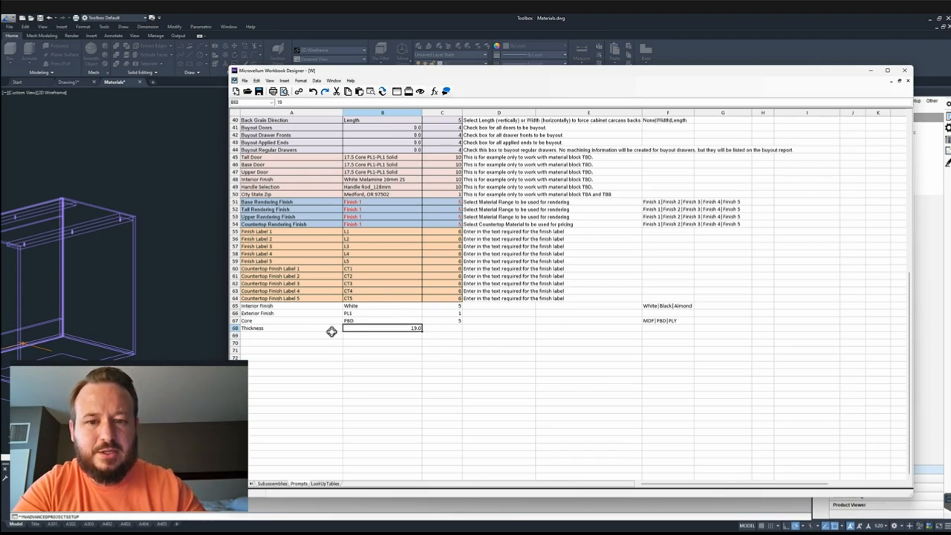
{"action": "left_click", "coordinate": [443, 328]}
{"action": "type", "text": "1"}
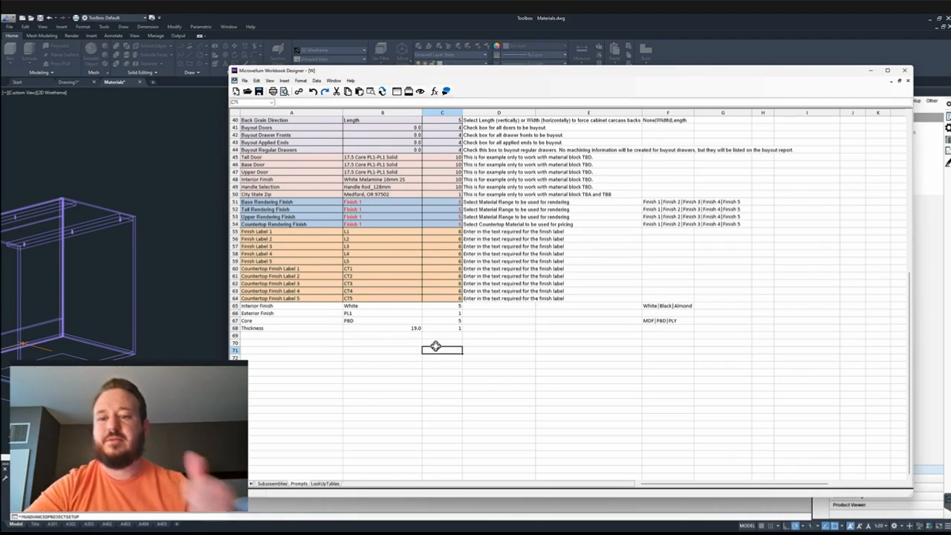
{"action": "mouse_move", "coordinate": [401, 309]}
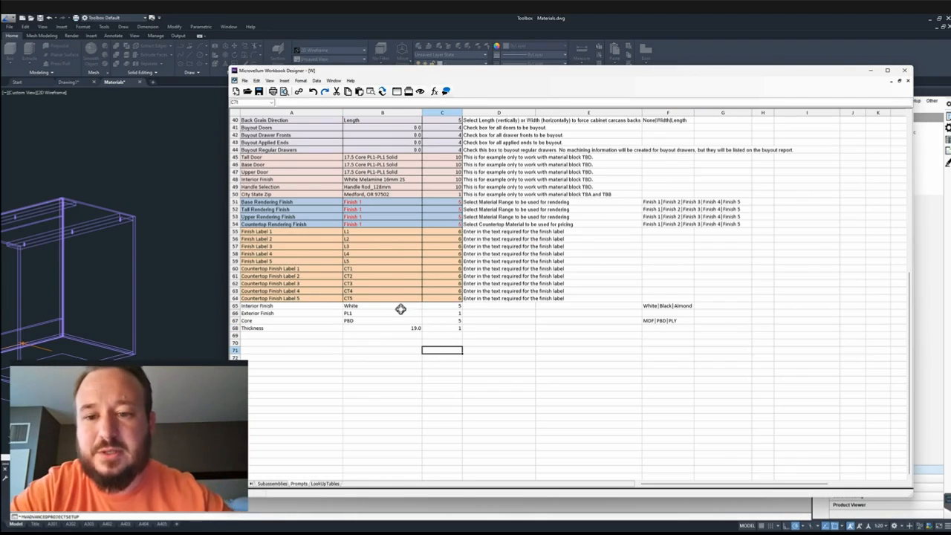
{"action": "mouse_move", "coordinate": [906, 71]}
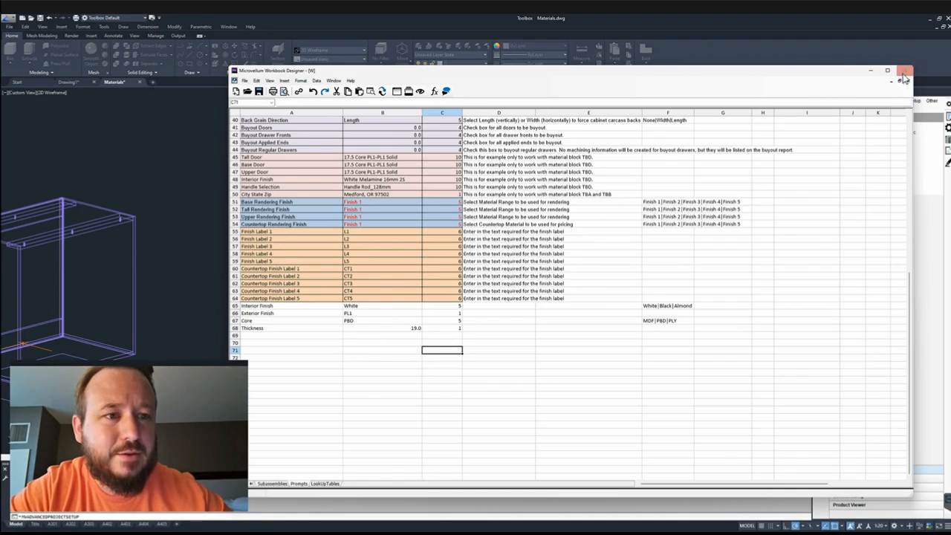
Close the Workbook Designer window to return to the Project Wizard.
{"action": "left_click", "coordinate": [905, 70]}
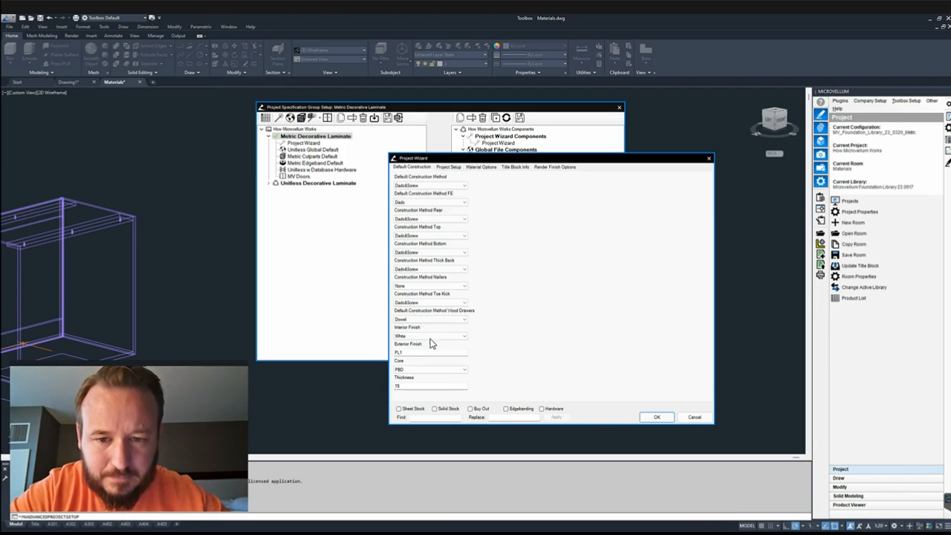
Check the Thickness 19 prompt, then confirm the Project Wizard with OK.
{"action": "left_click", "coordinate": [463, 336]}
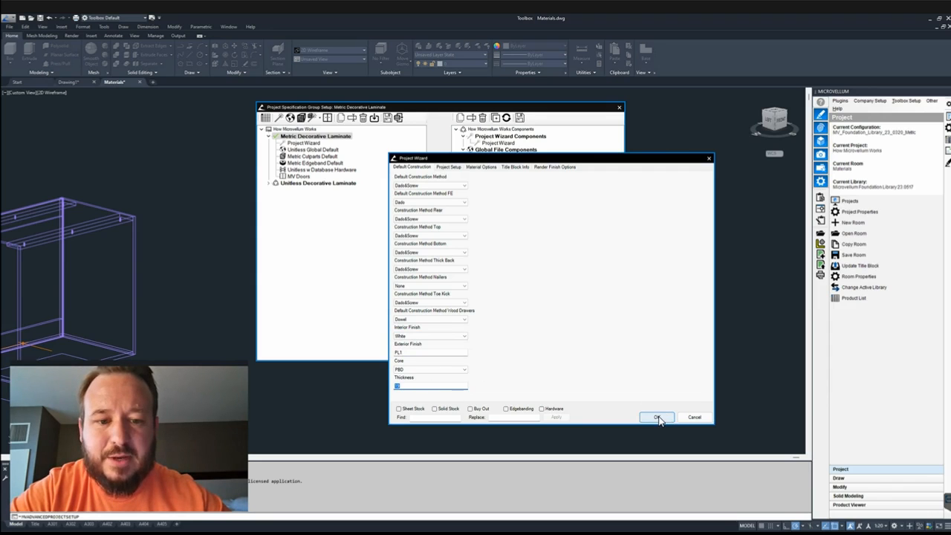
{"action": "left_click", "coordinate": [656, 417]}
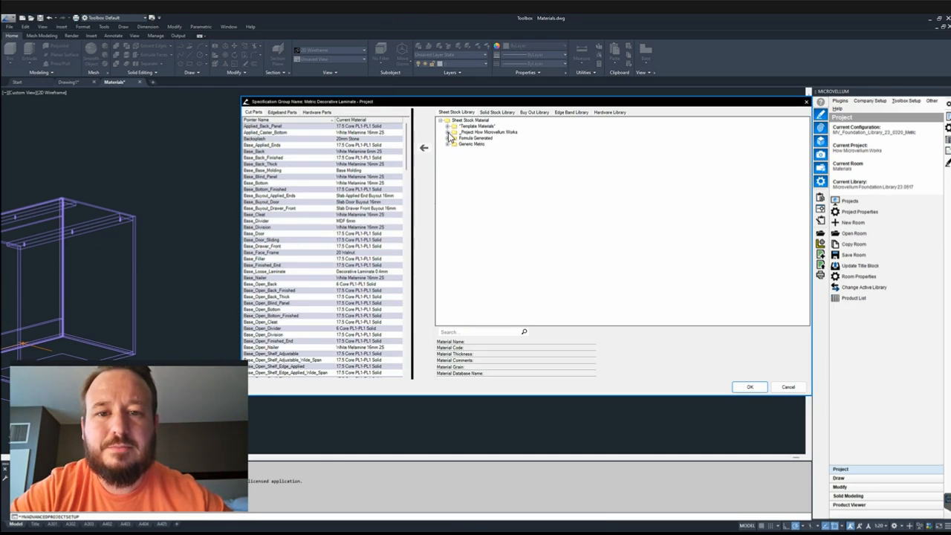
Add a formula material under the Formula Generated sheet stock category.
{"action": "right_click", "coordinate": [476, 132]}
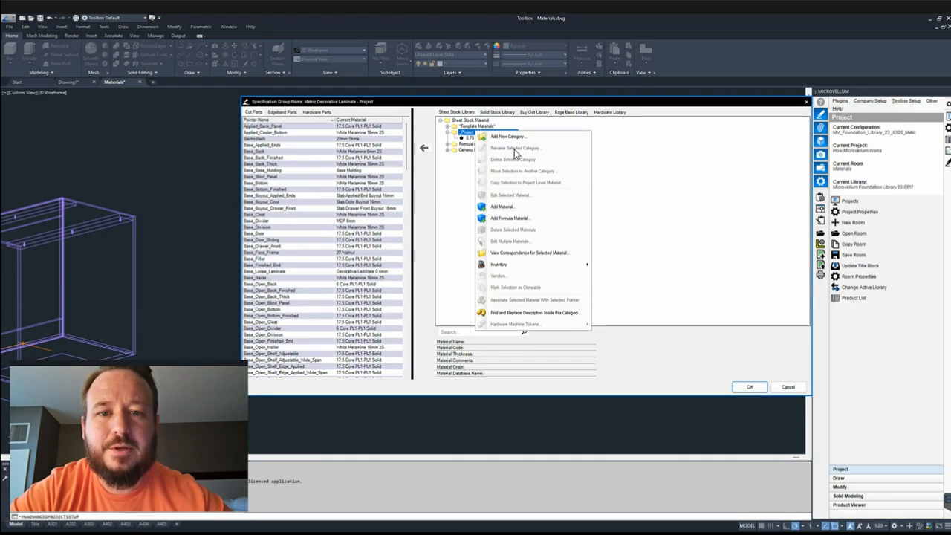
{"action": "left_click", "coordinate": [502, 206]}
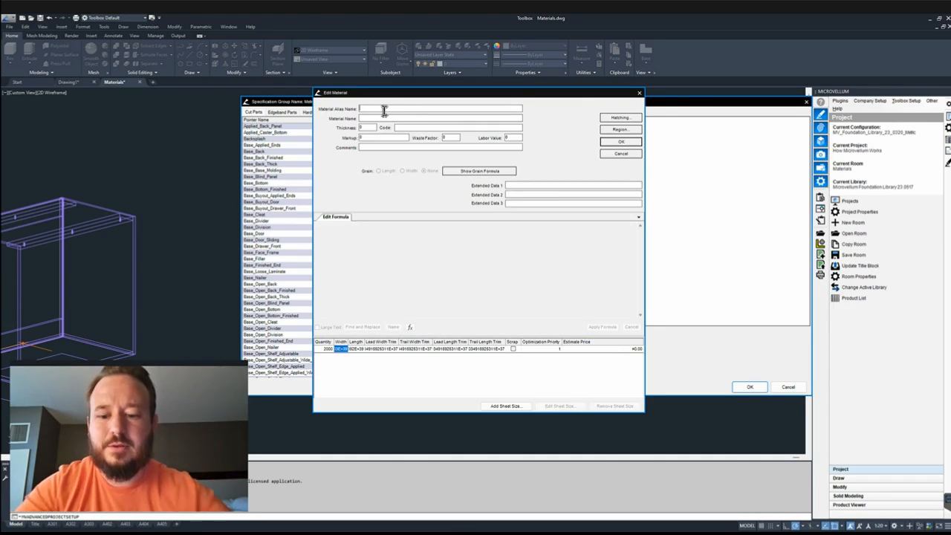
Enter alias Door Material and start the name formula with W!Thickness and ExteriorFinish.
{"action": "type", "text": "Door Material"}
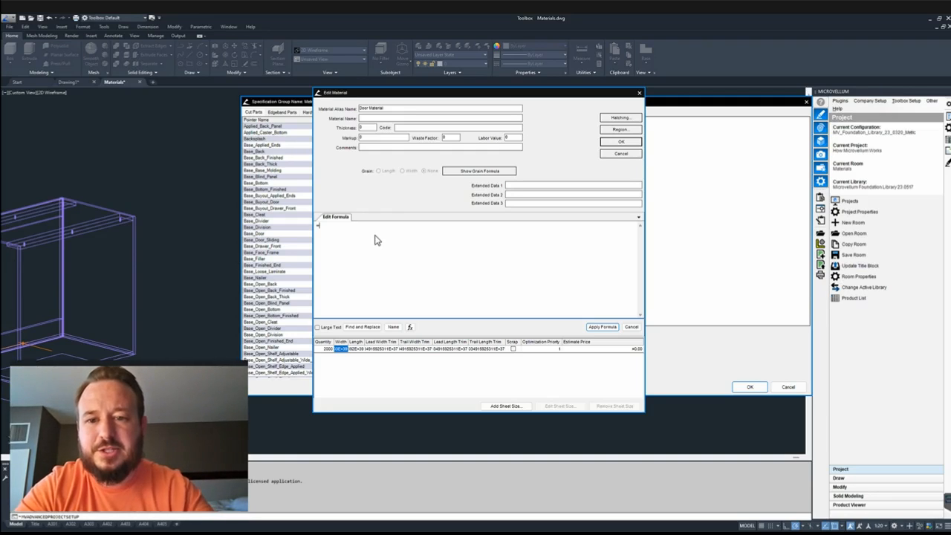
{"action": "left_click", "coordinate": [409, 327]}
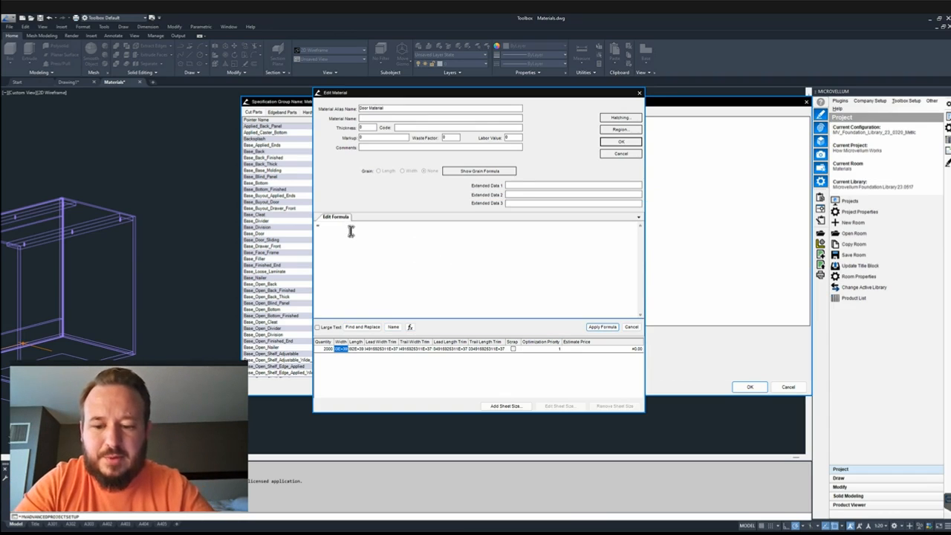
{"action": "type", "text": "=W"}
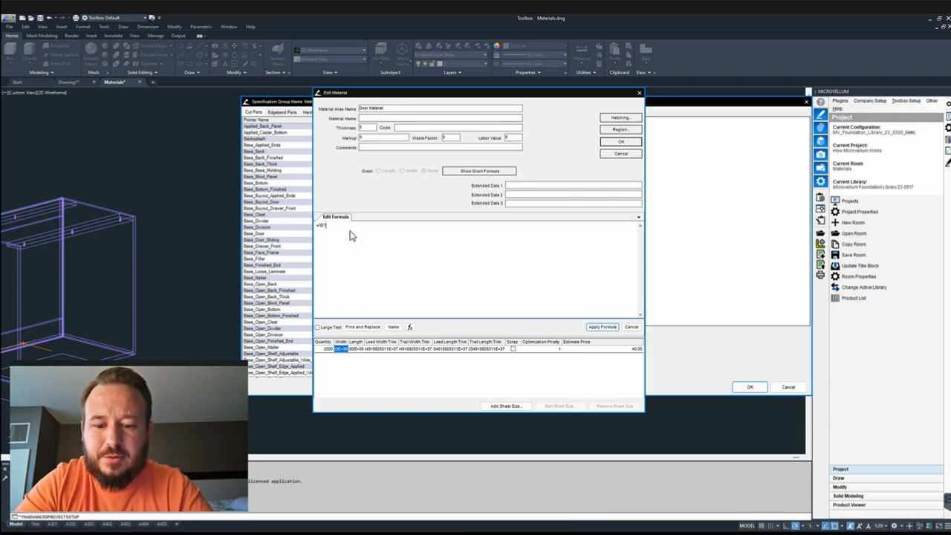
{"action": "type", "text": "Thickness&"}
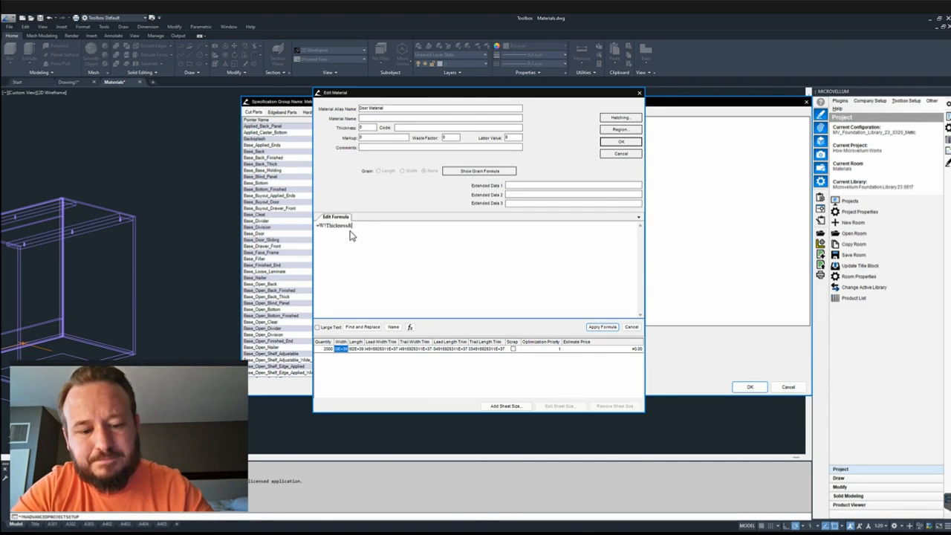
{"action": "type", "text": "*"}
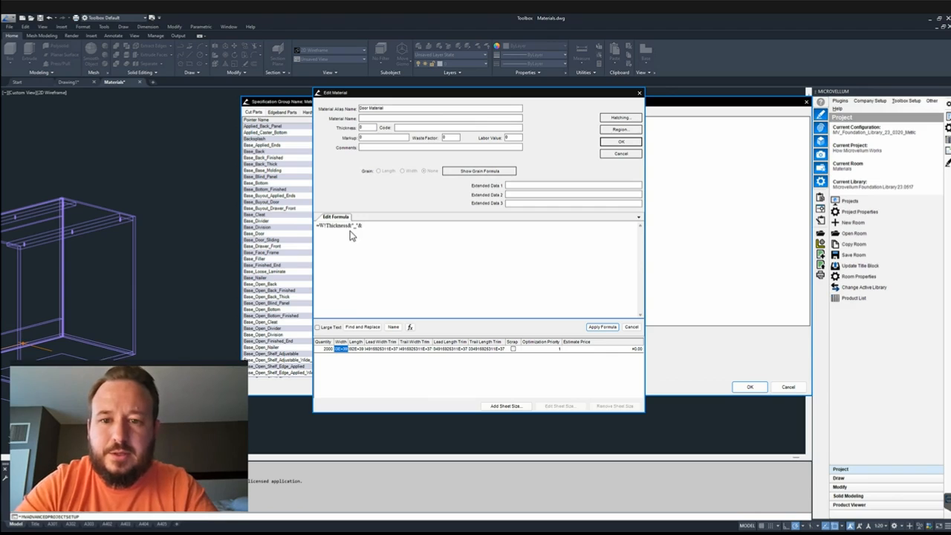
{"action": "type", "text": "Exte"}
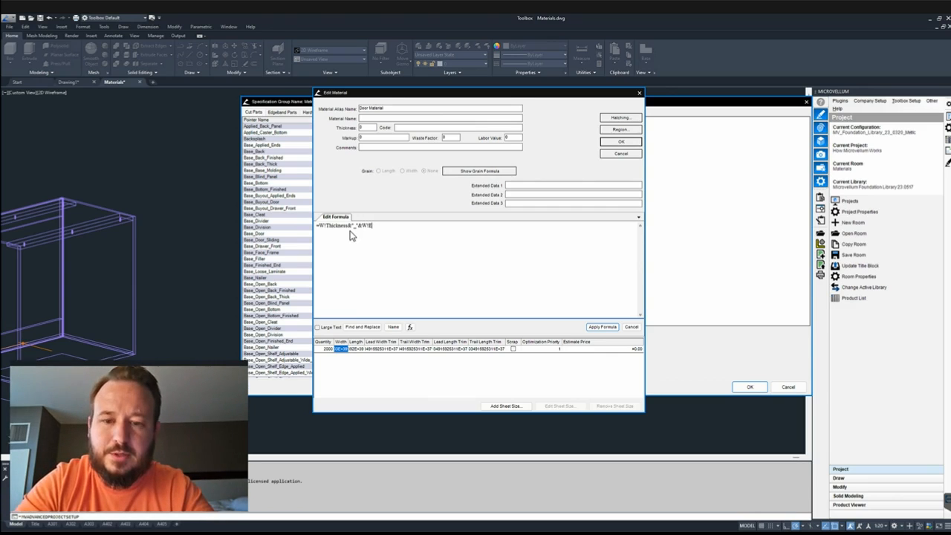
{"action": "type", "text": "ExteriorFinish&\"_\"&W!Core&\"_\"&InteriorFinish"}
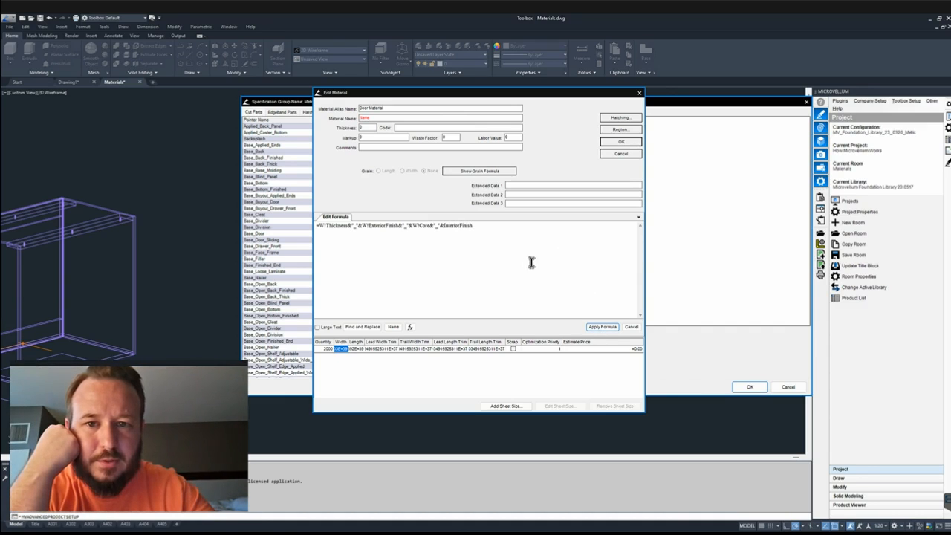
{"action": "mouse_move", "coordinate": [423, 237]}
{"action": "type", "text": "W!"}
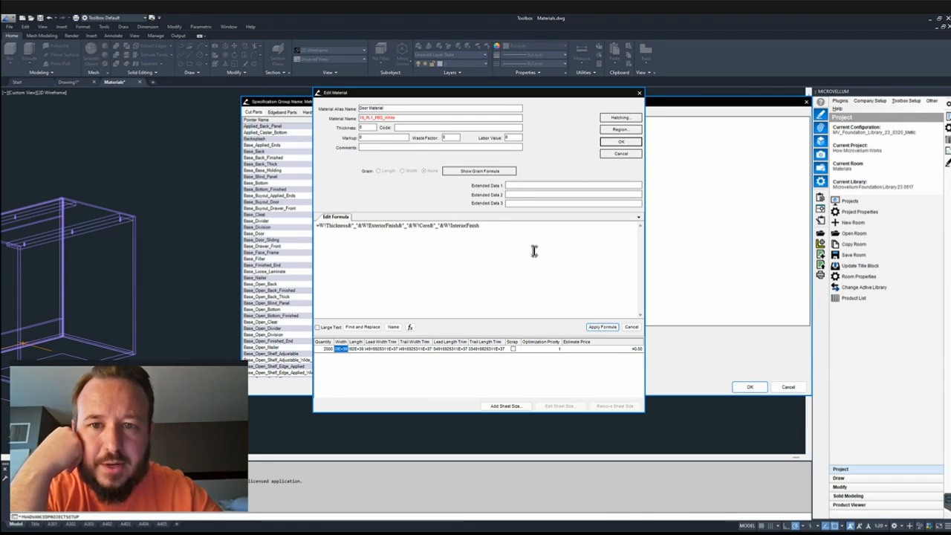
{"action": "mouse_move", "coordinate": [437, 138]}
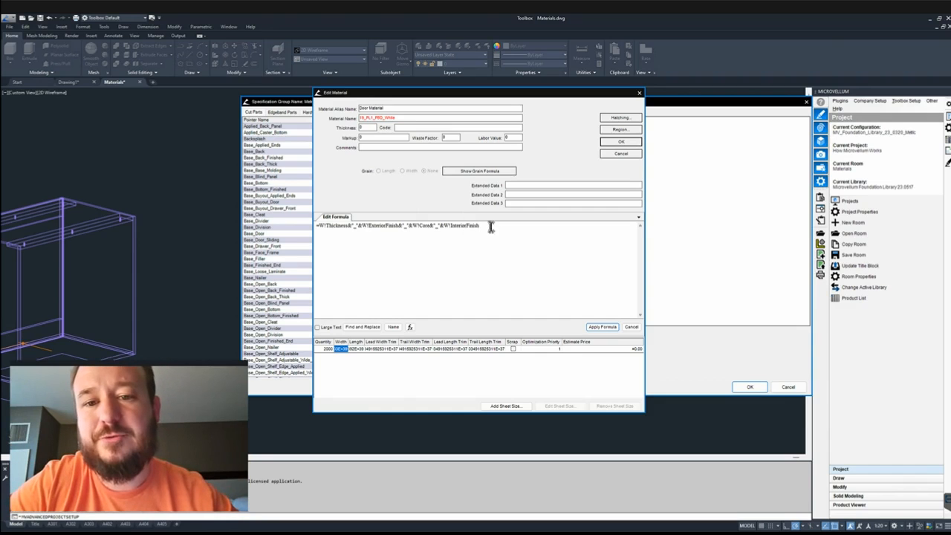
Reorder the formula so InteriorFinish comes second and ExteriorFinish last, giving 19_White_PBD_PL1.
{"action": "double_click", "coordinate": [459, 225]}
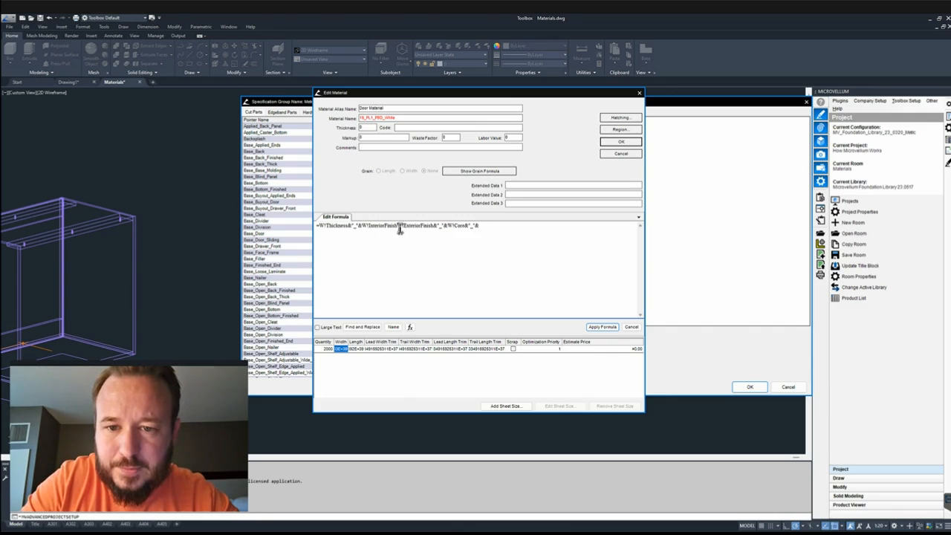
{"action": "double_click", "coordinate": [416, 225]}
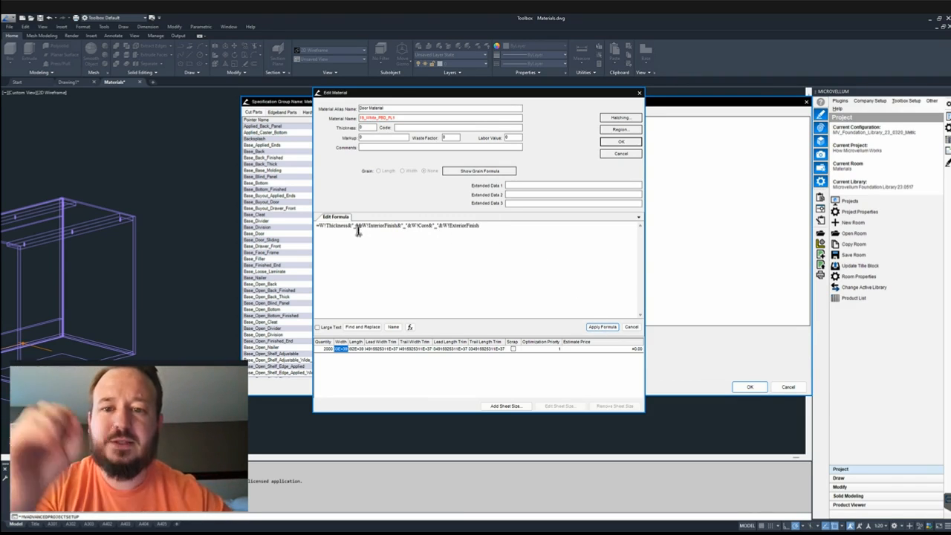
{"action": "mouse_move", "coordinate": [480, 249]}
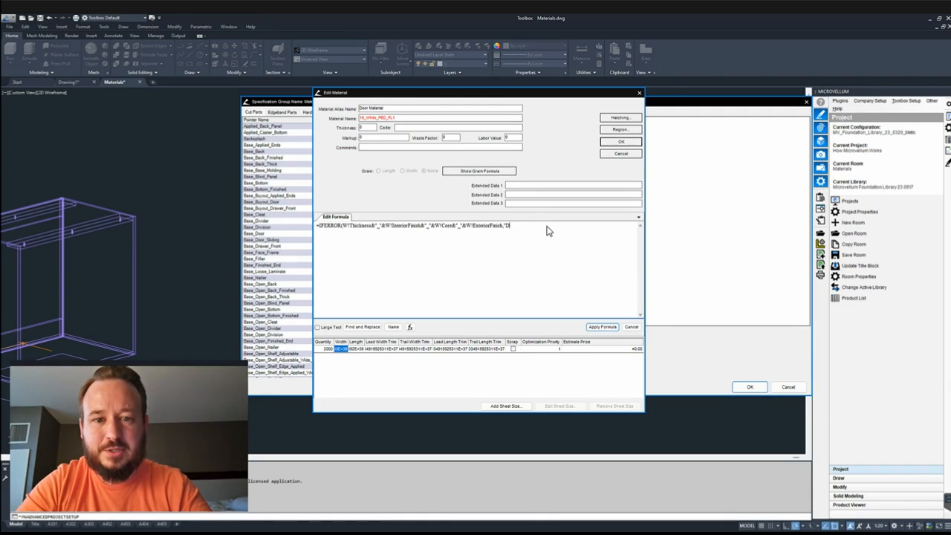
Type the IFERROR fallback text 'Door Material' and 'Thickness]', then cancel Edit Material.
{"action": "type", "text": "Door Material\")"}
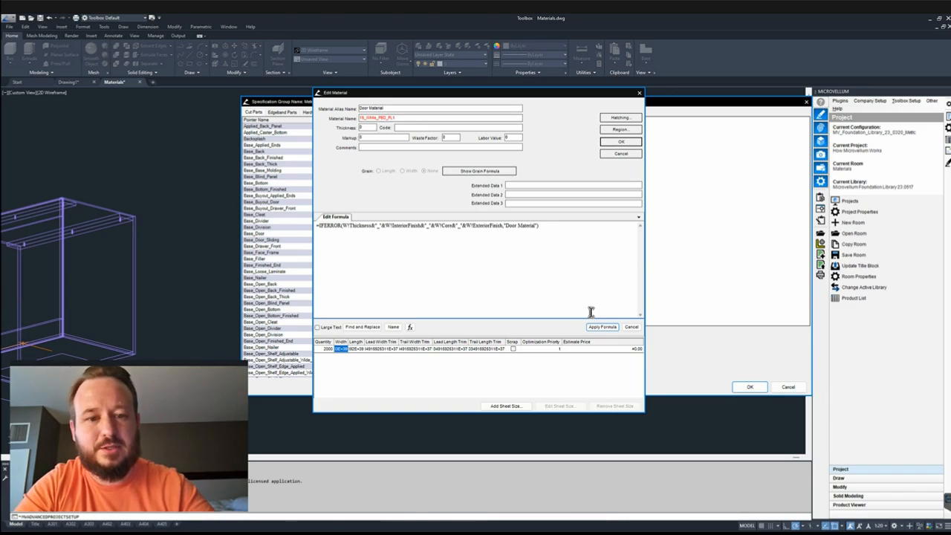
{"action": "mouse_move", "coordinate": [548, 286]}
{"action": "type", "text": "=W!"}
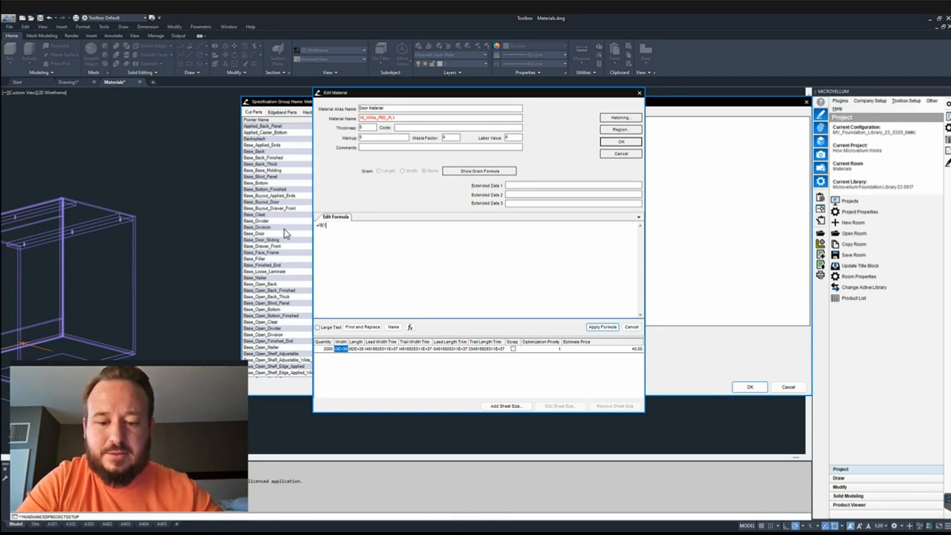
{"action": "type", "text": "Thickness]"}
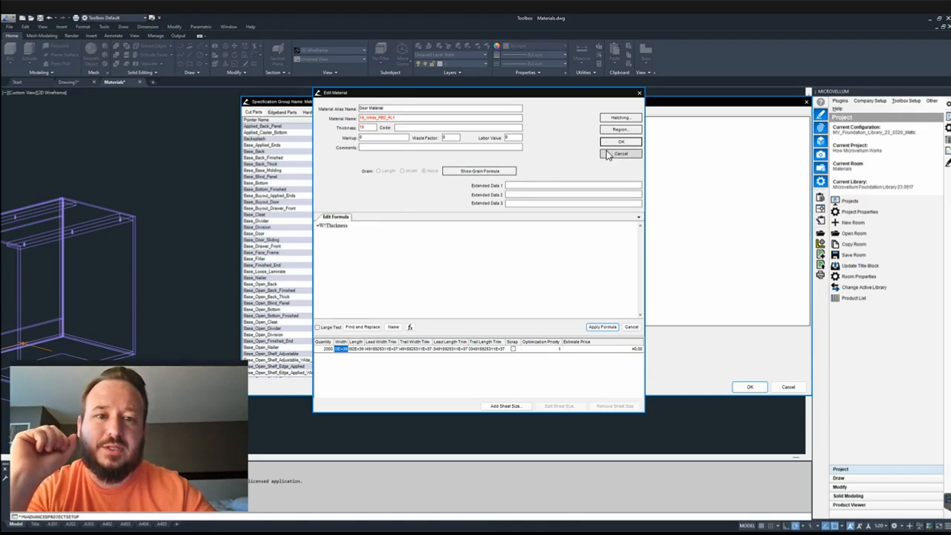
{"action": "left_click", "coordinate": [620, 154]}
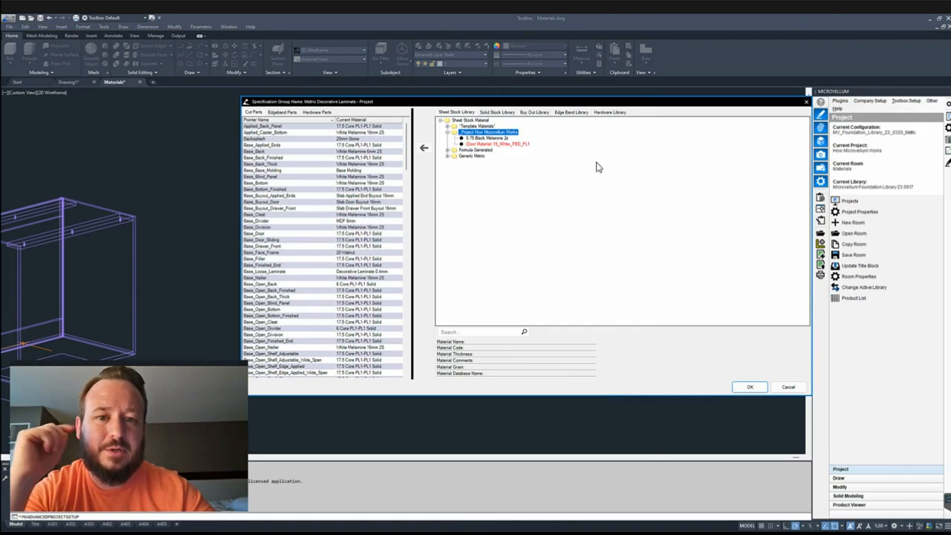
{"action": "mouse_move", "coordinate": [748, 387]}
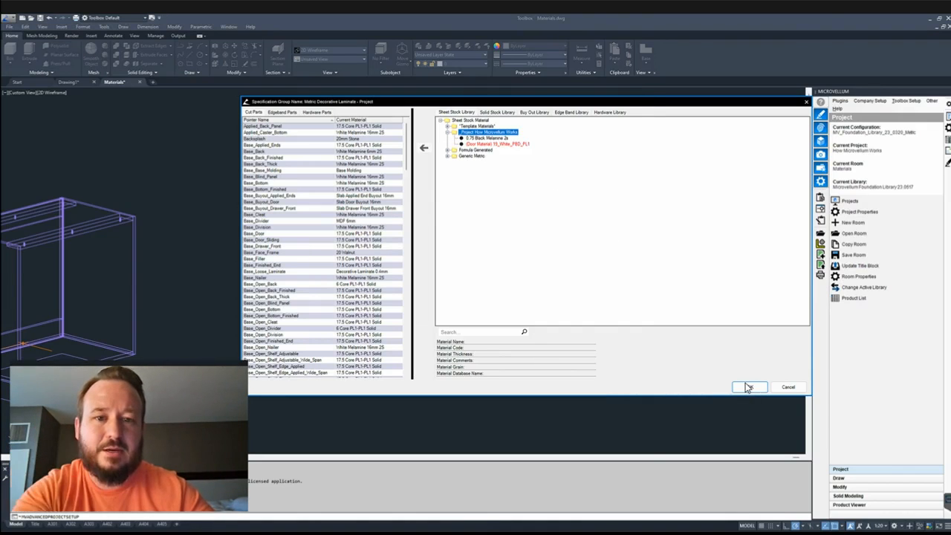
Return to the Project Wizard and set Interior Finish to Black and Exterior Finish to PL2.
{"action": "left_click", "coordinate": [750, 387]}
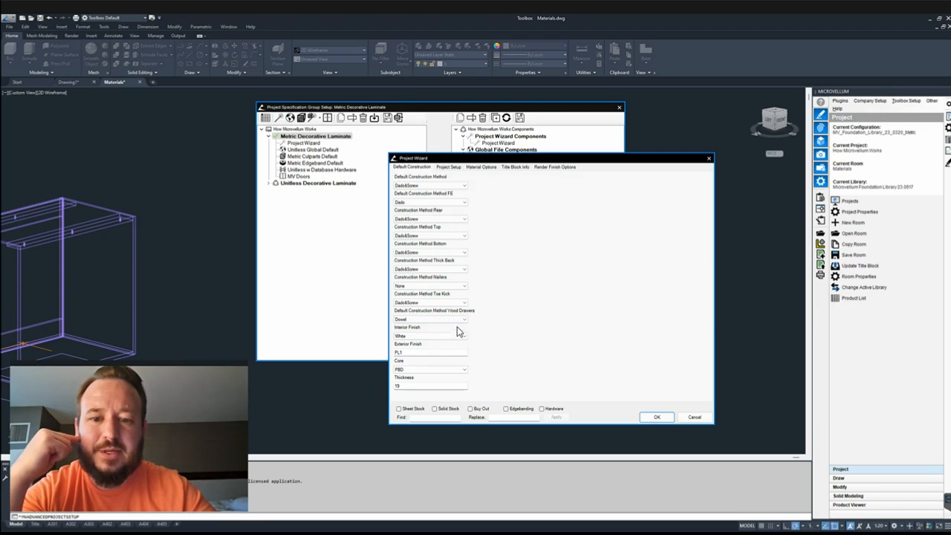
{"action": "left_click", "coordinate": [463, 336]}
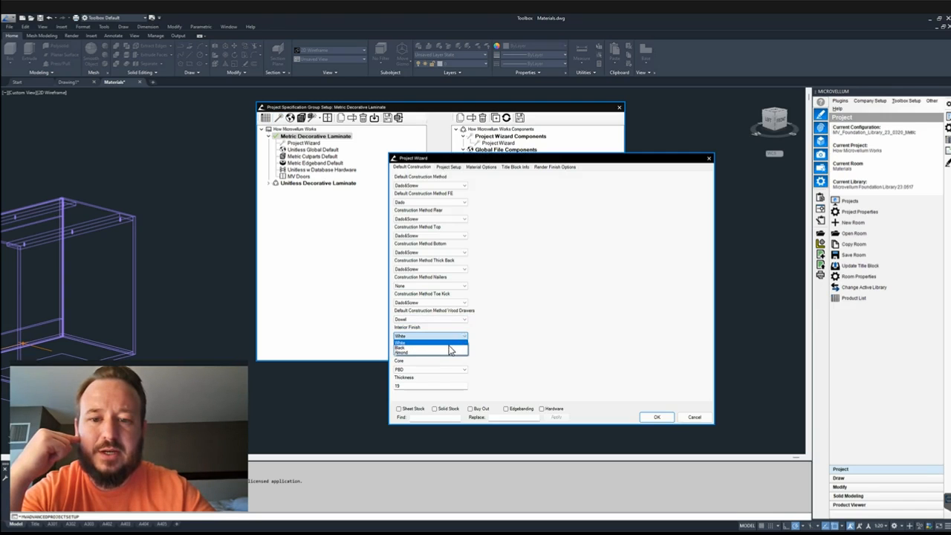
{"action": "left_click", "coordinate": [402, 347]}
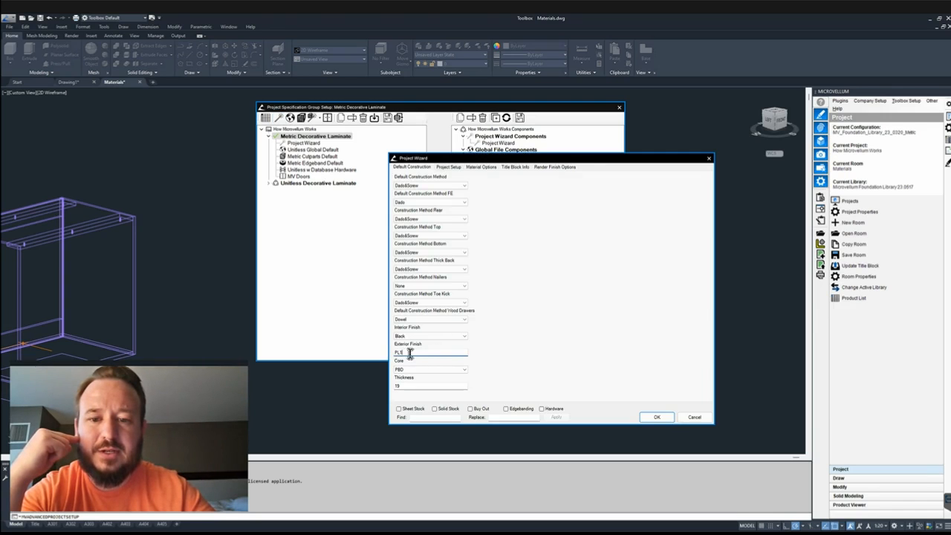
{"action": "left_click", "coordinate": [429, 335]}
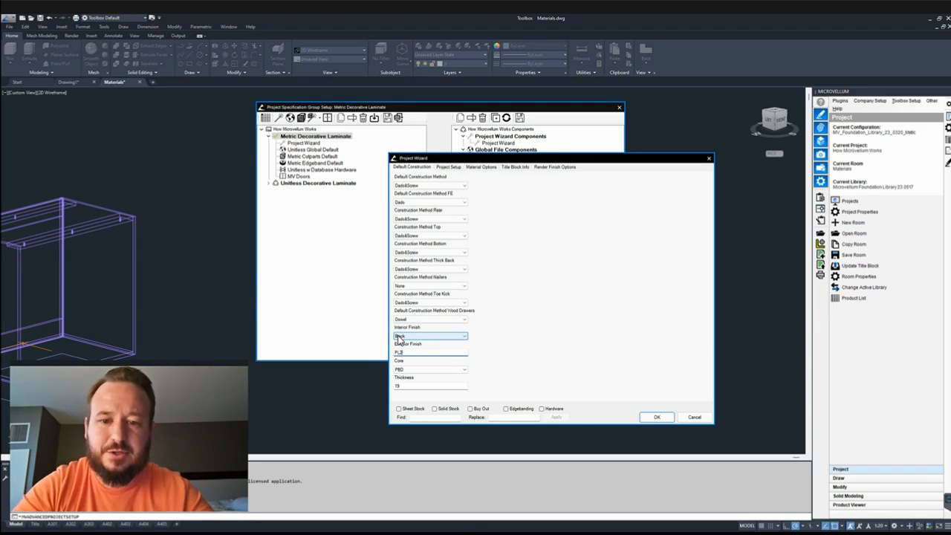
Choose MDF as the core, enter thickness 19.5, and confirm the wizard prompts.
{"action": "left_click", "coordinate": [463, 370]}
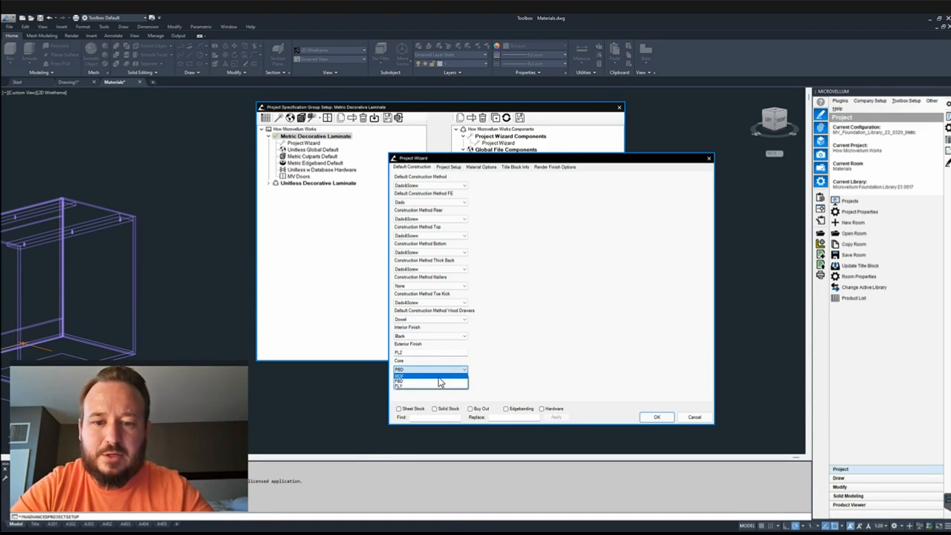
{"action": "left_click", "coordinate": [429, 376]}
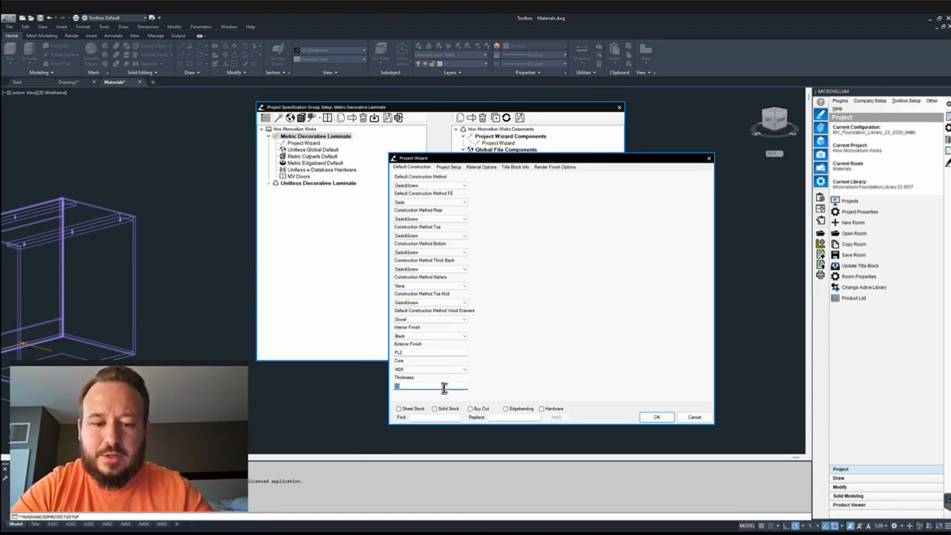
{"action": "type", "text": "19.5"}
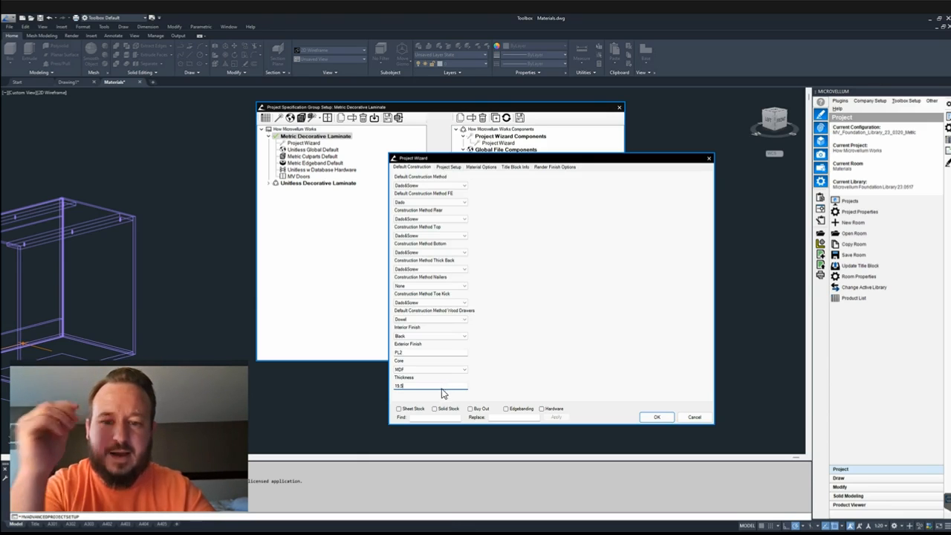
{"action": "left_click", "coordinate": [694, 417]}
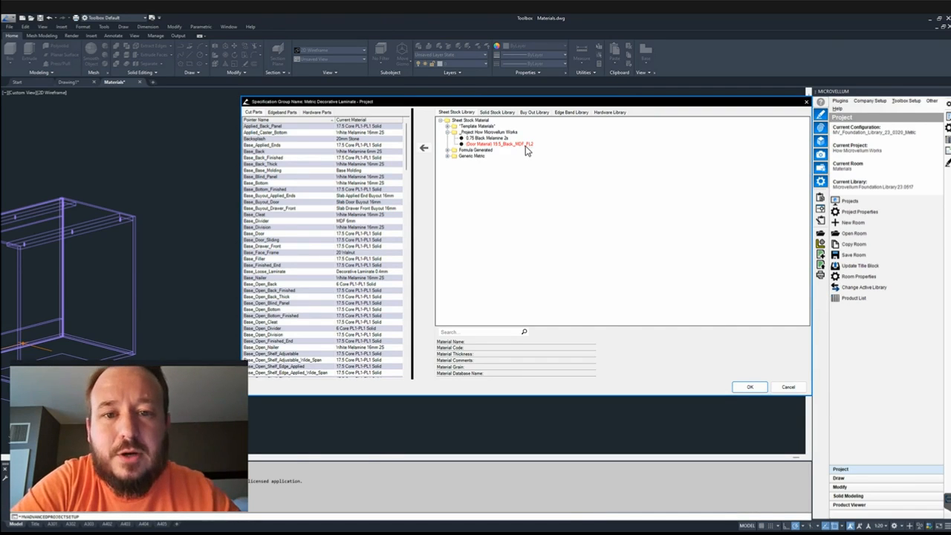
{"action": "mouse_move", "coordinate": [519, 154]}
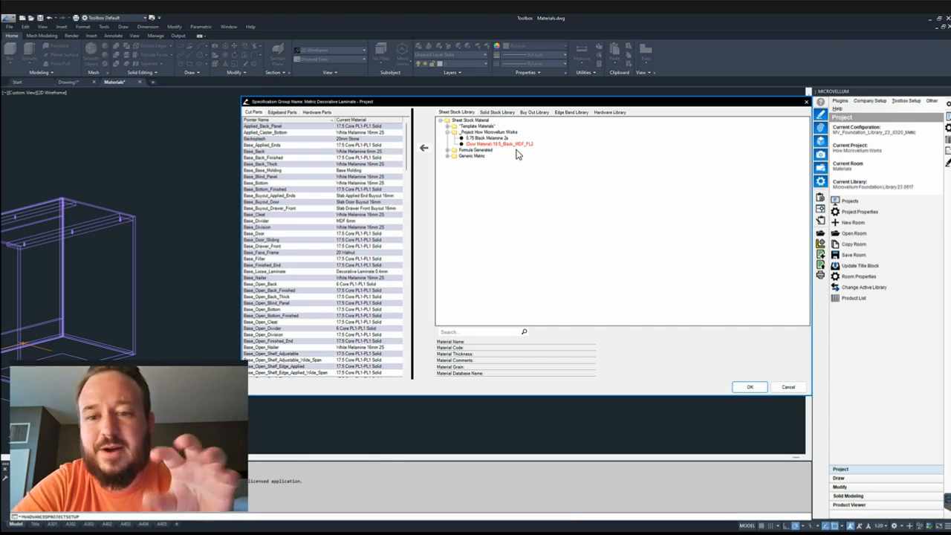
{"action": "mouse_move", "coordinate": [393, 136]}
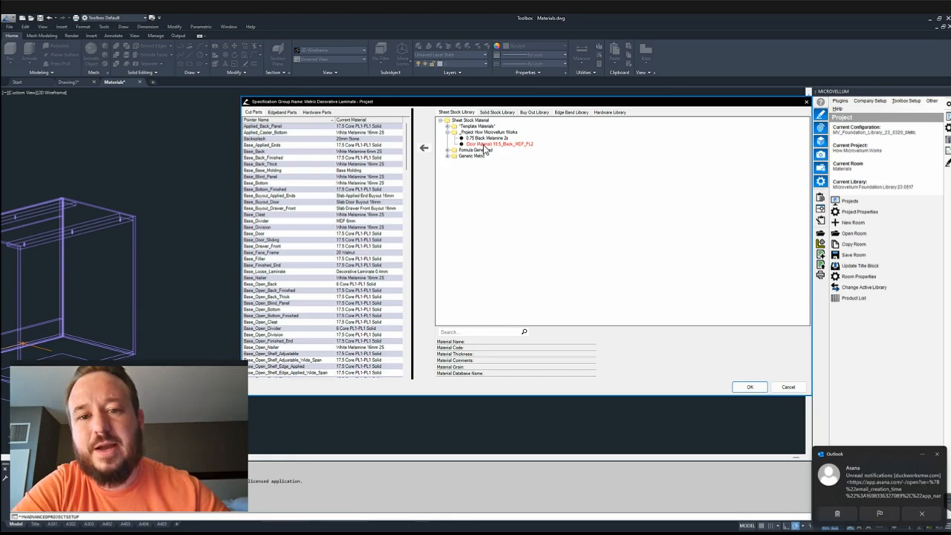
Assign Door Material 19.5_Black_MDF_PL2 to the Base_Door cut part.
{"action": "left_click", "coordinate": [499, 143]}
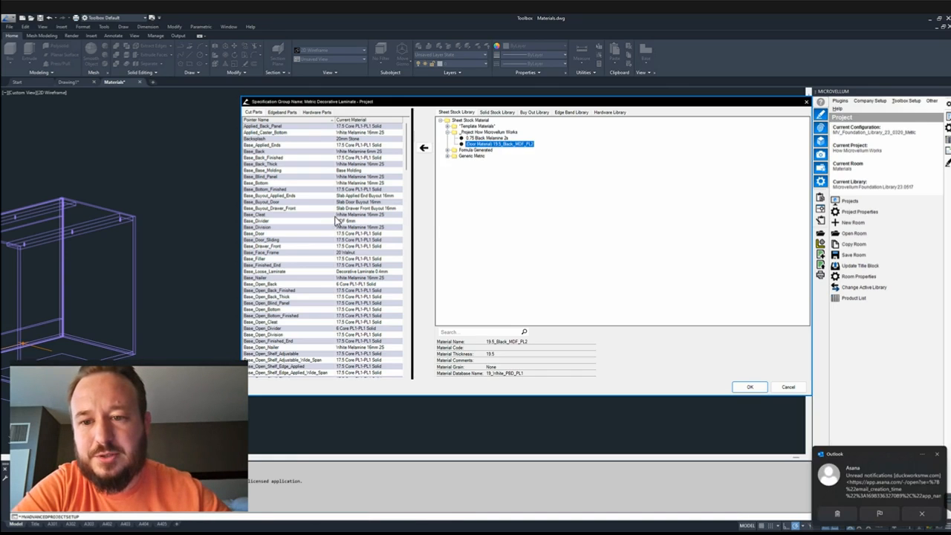
{"action": "left_click", "coordinate": [254, 234]}
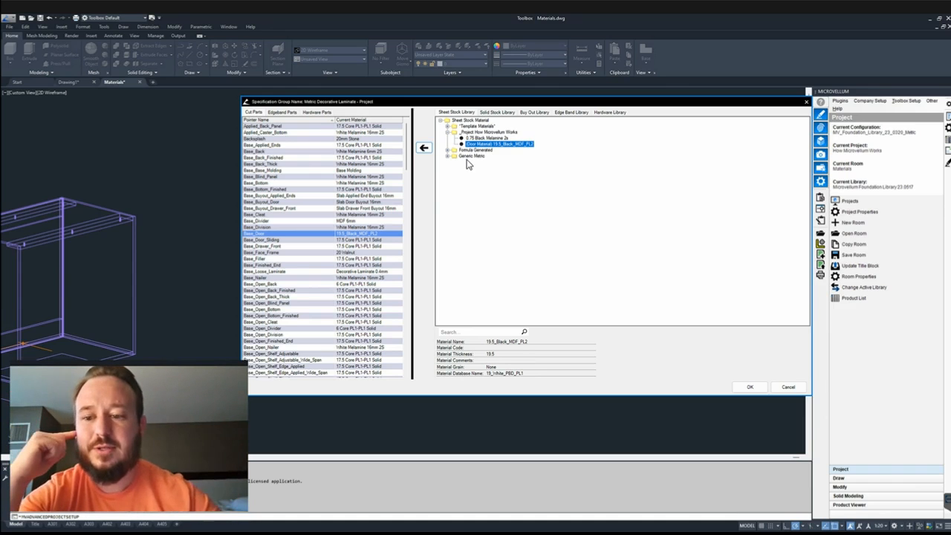
{"action": "mouse_move", "coordinate": [520, 194]}
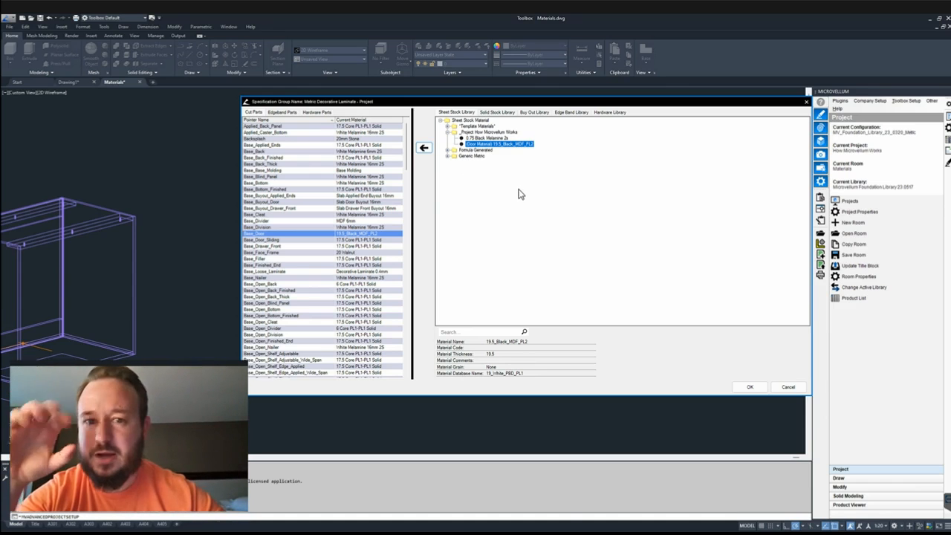
{"action": "mouse_move", "coordinate": [525, 195]}
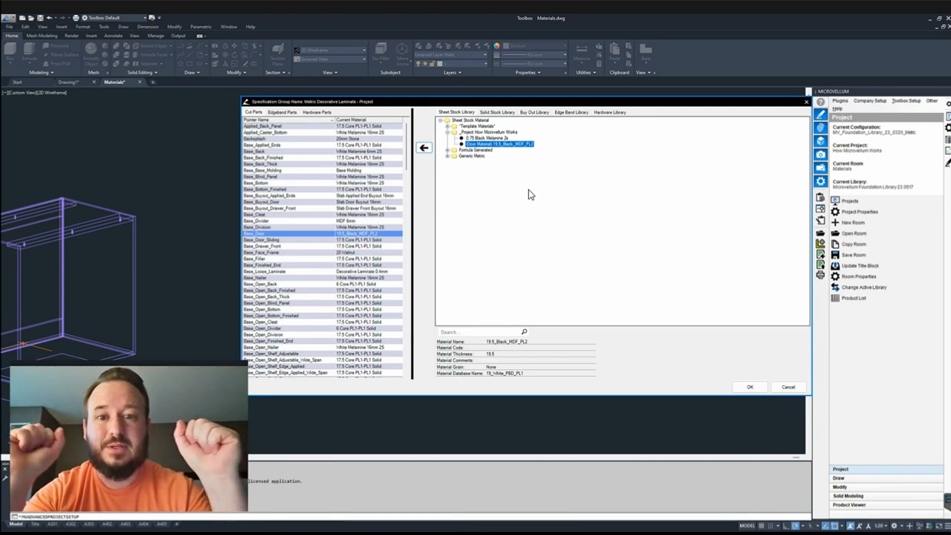
{"action": "mouse_move", "coordinate": [548, 192]}
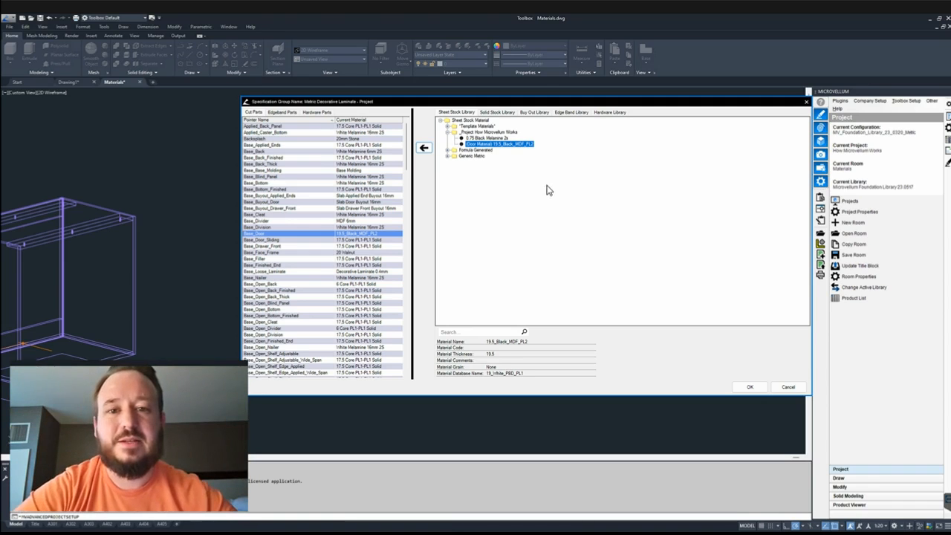
{"action": "mouse_move", "coordinate": [580, 218]}
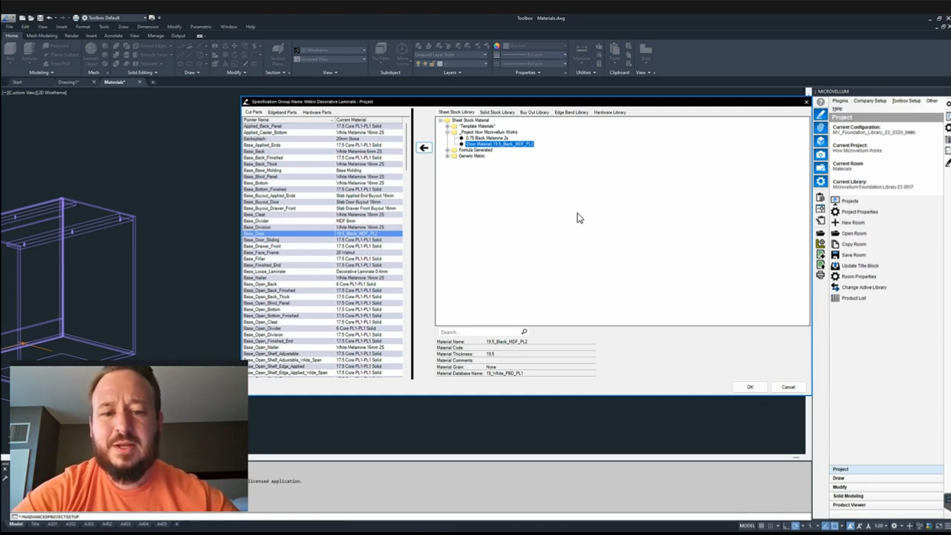
{"action": "mouse_move", "coordinate": [583, 219]}
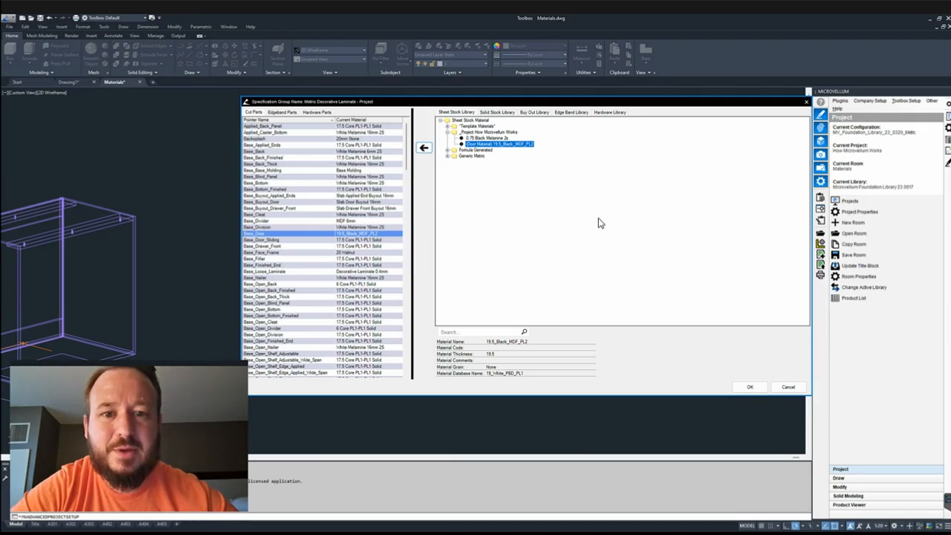
{"action": "mouse_move", "coordinate": [594, 231]}
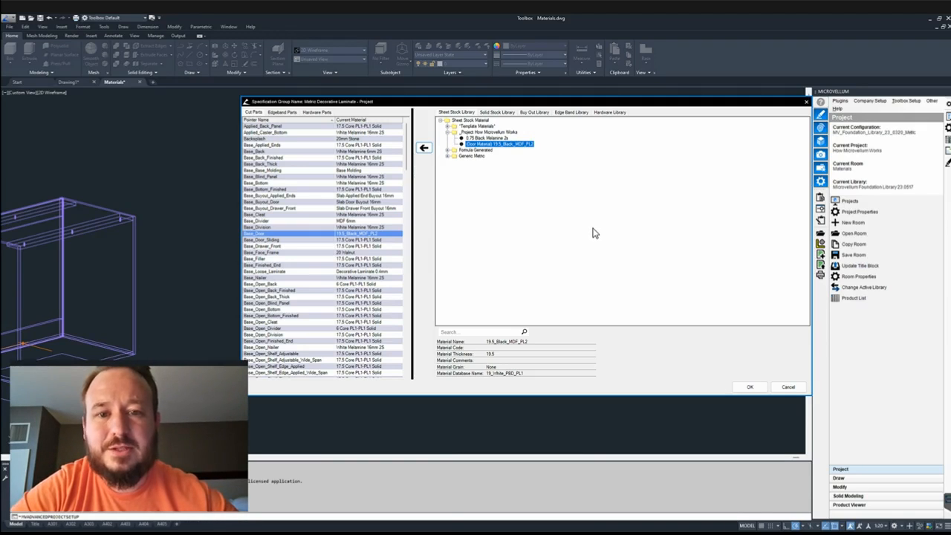
{"action": "mouse_move", "coordinate": [602, 232]}
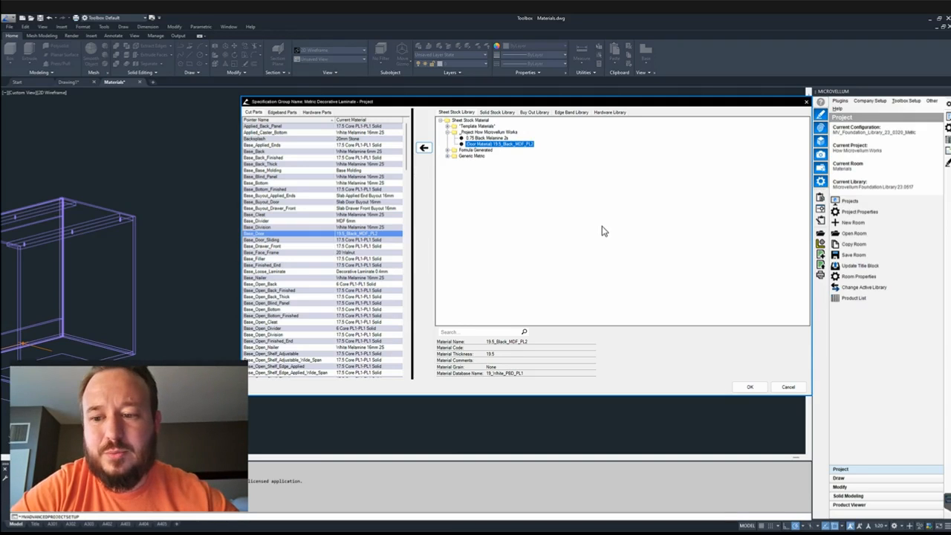
{"action": "mouse_move", "coordinate": [608, 234]}
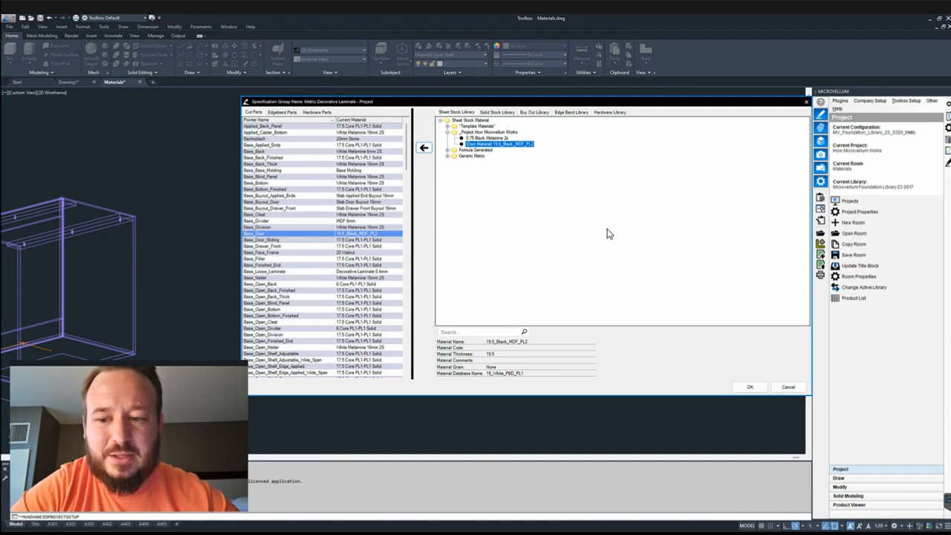